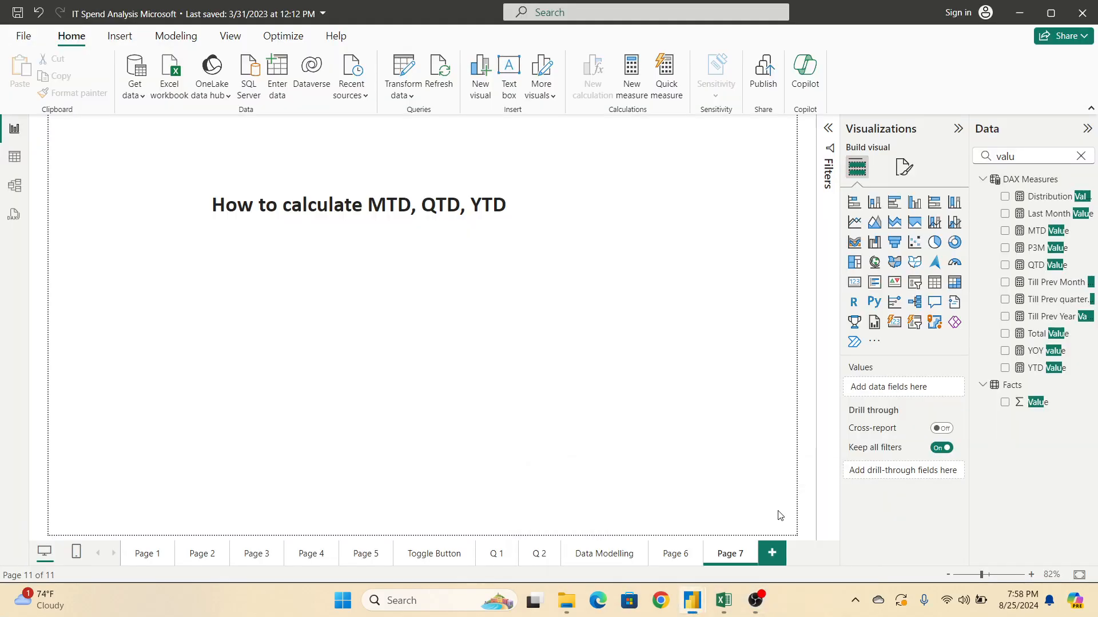
pyautogui.moveTo(637, 220)
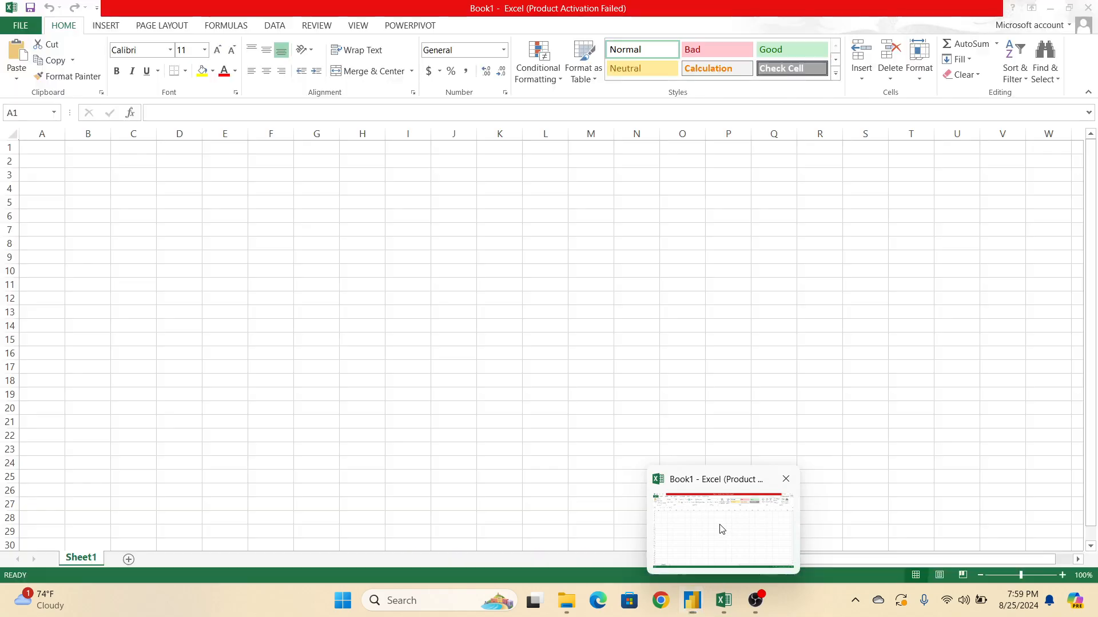
# Enter the Today's Date heading in A1 and widen column A to fit it.
pyautogui.click(41, 134)
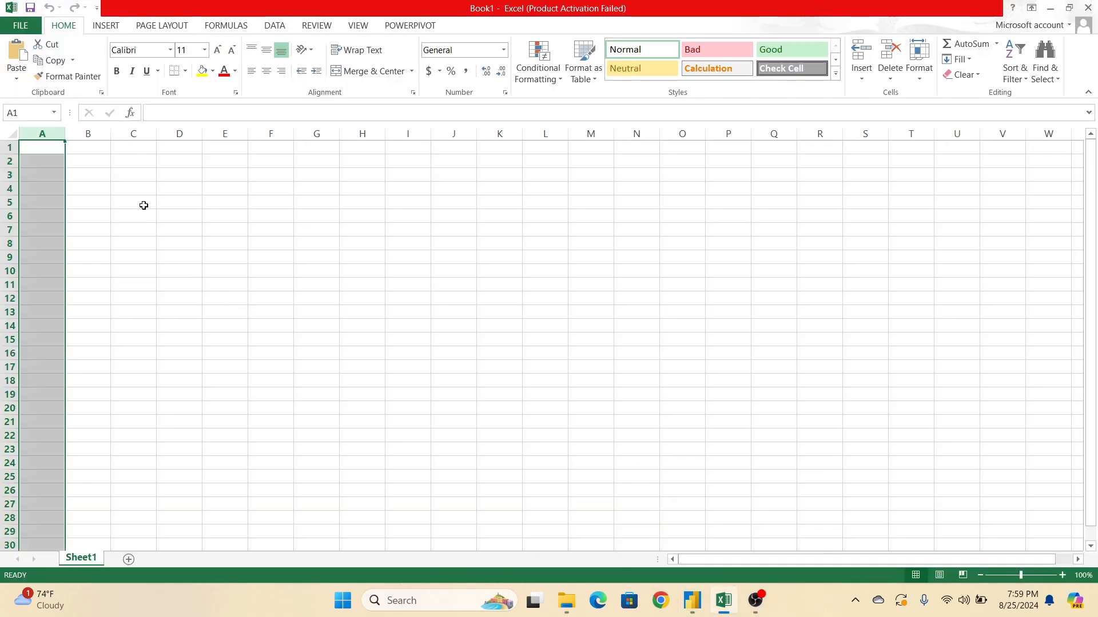
pyautogui.click(42, 146)
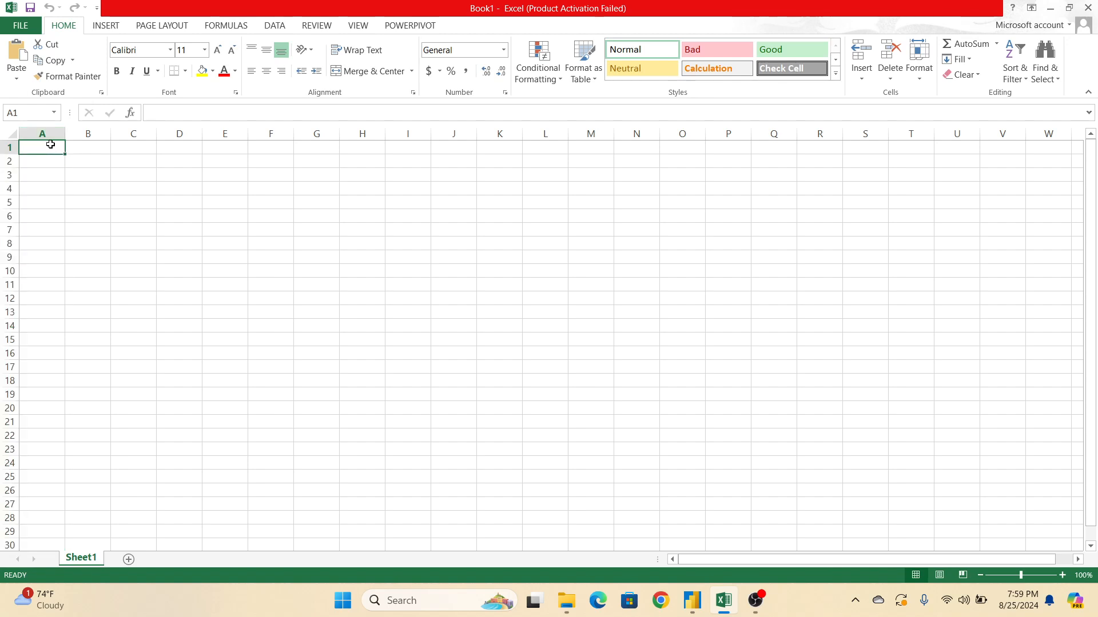
pyautogui.write('T')
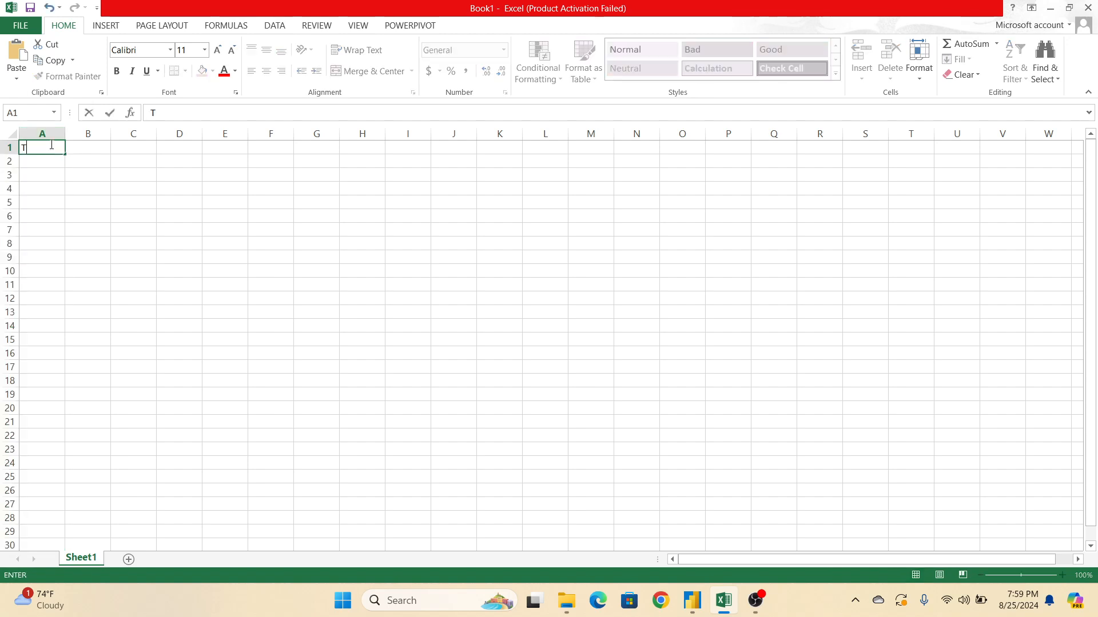
pyautogui.write("oday's Date")
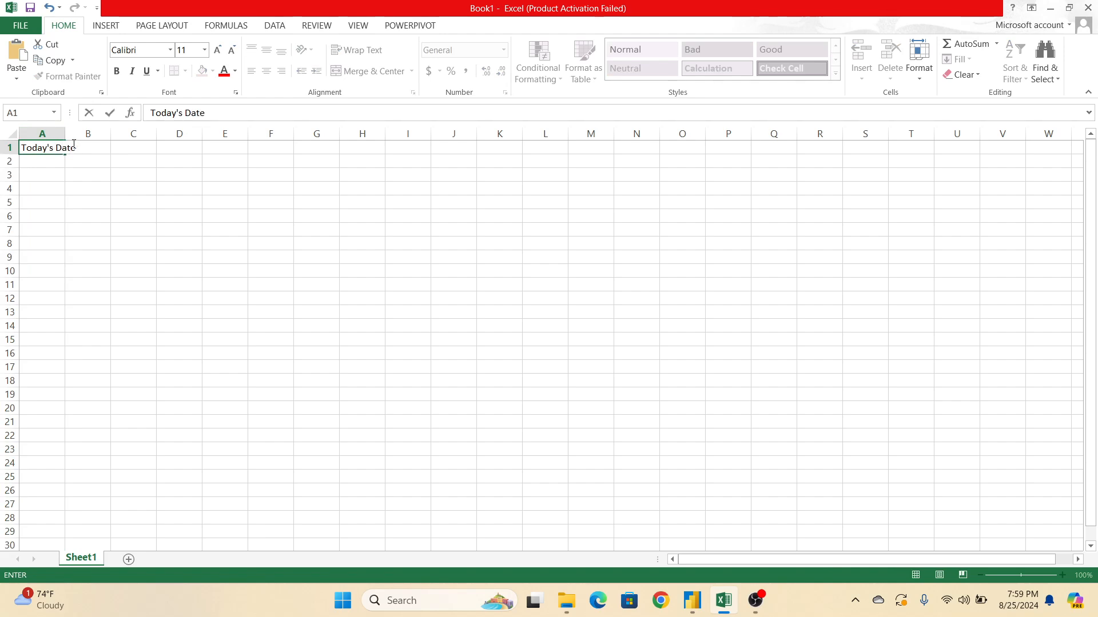
pyautogui.click(88, 216)
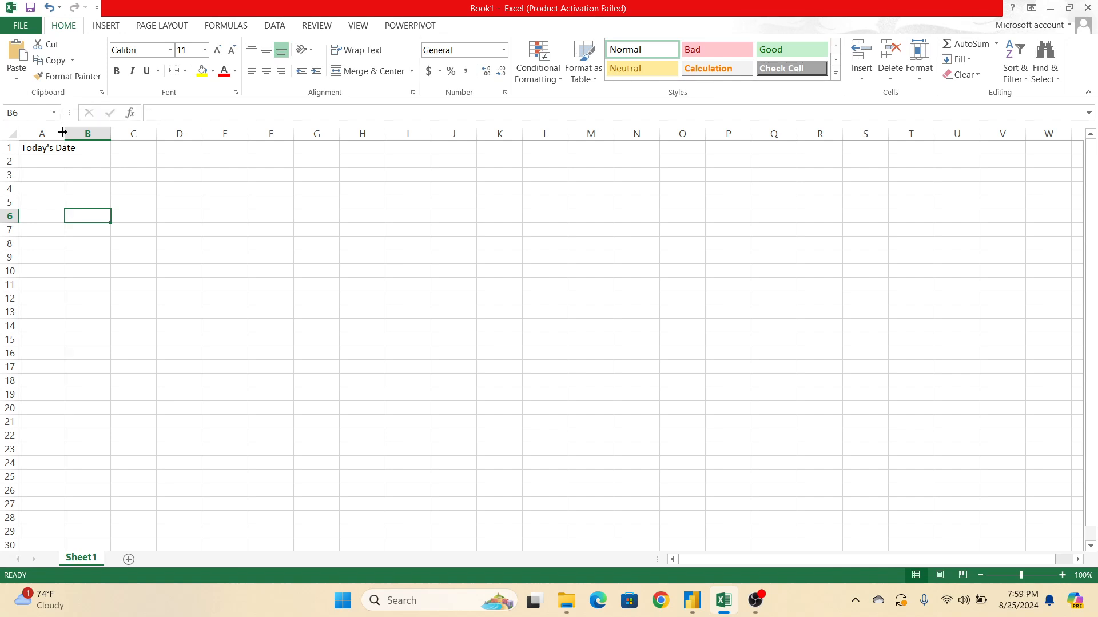
pyautogui.moveTo(62, 133); pyautogui.dragTo(50, 133)
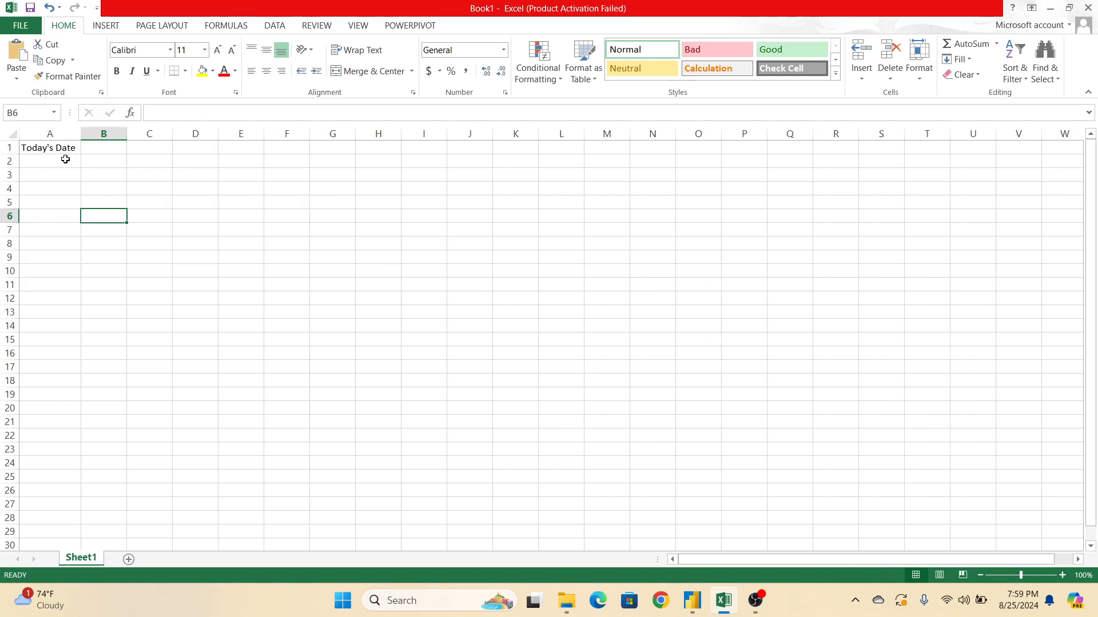
# Enter 25th Aug under Today's Date and the MTD and QTD headings in row 1.
pyautogui.write('2')
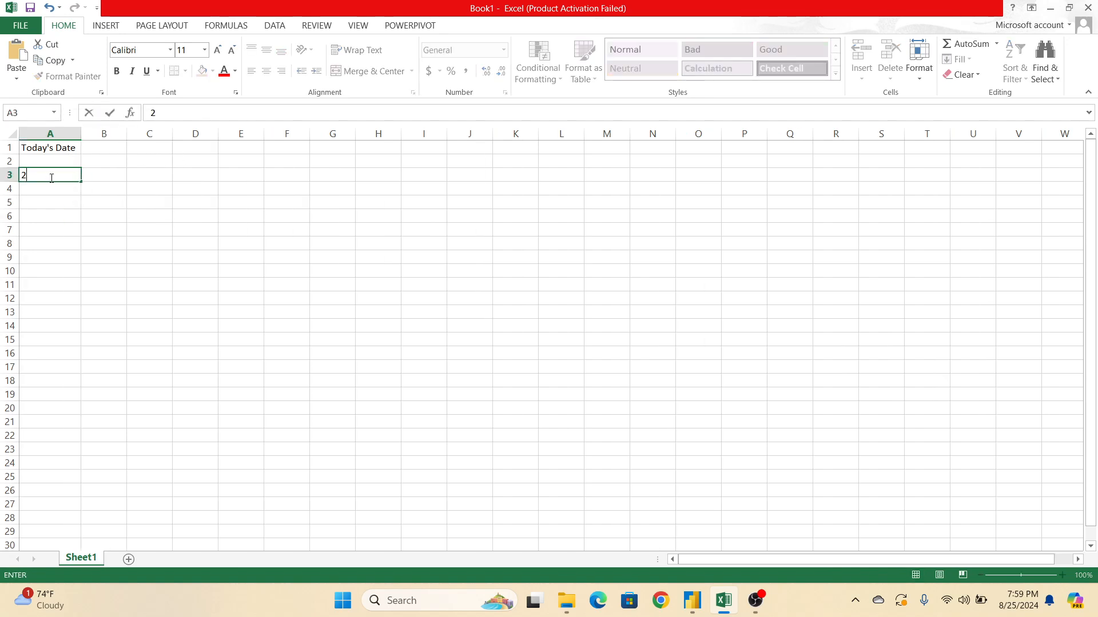
pyautogui.write('25th Aug')
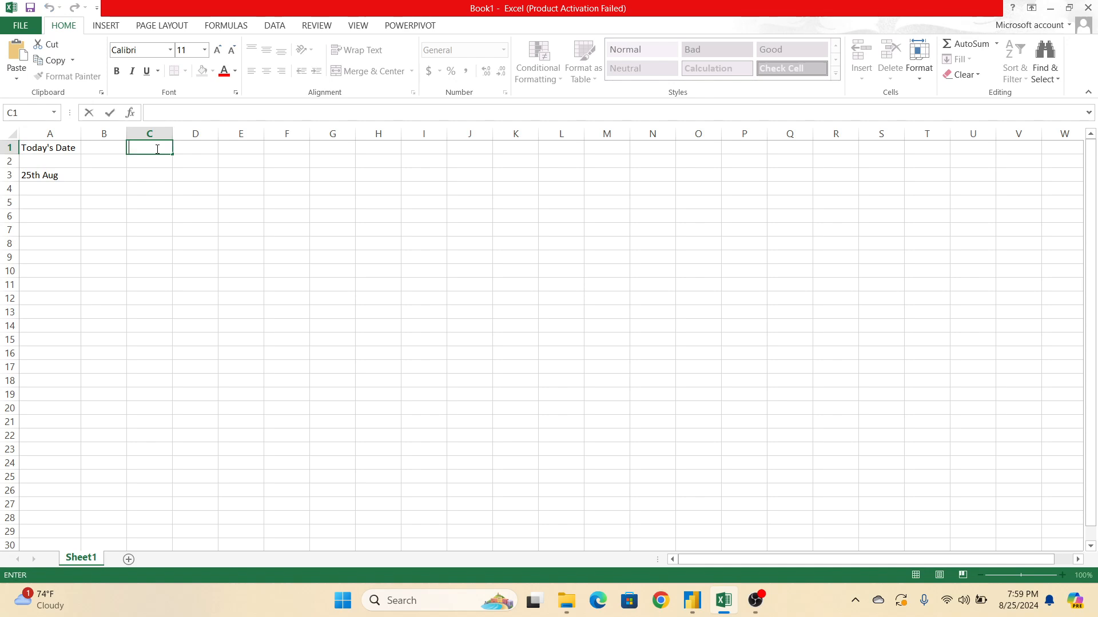
pyautogui.write('MTD')
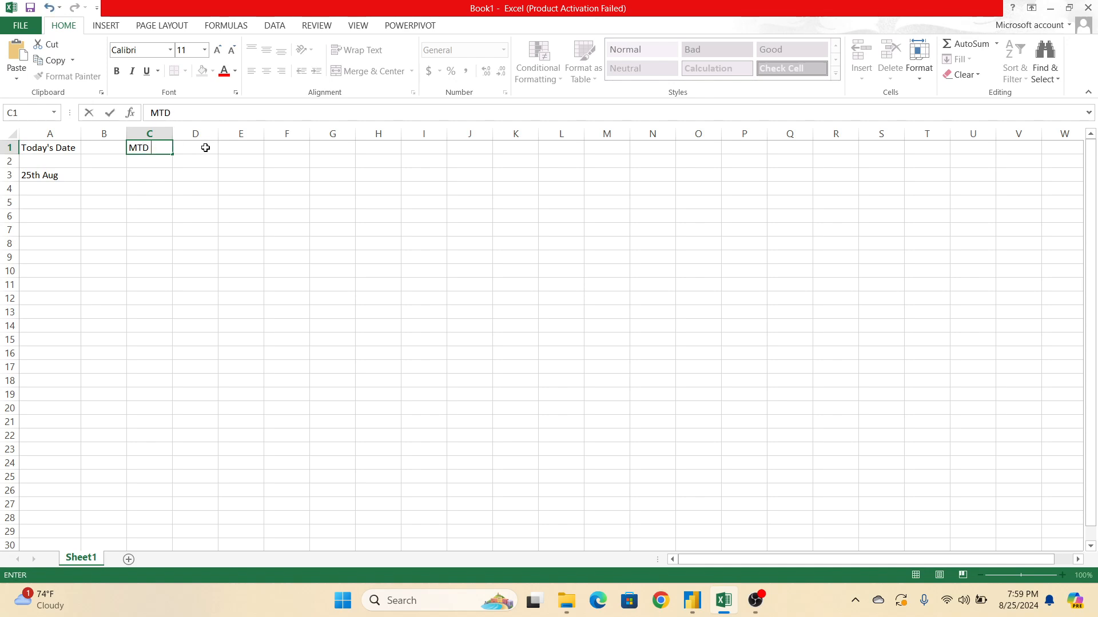
pyautogui.write('QTD')
pyautogui.click(241, 148)
pyautogui.write('YTD')
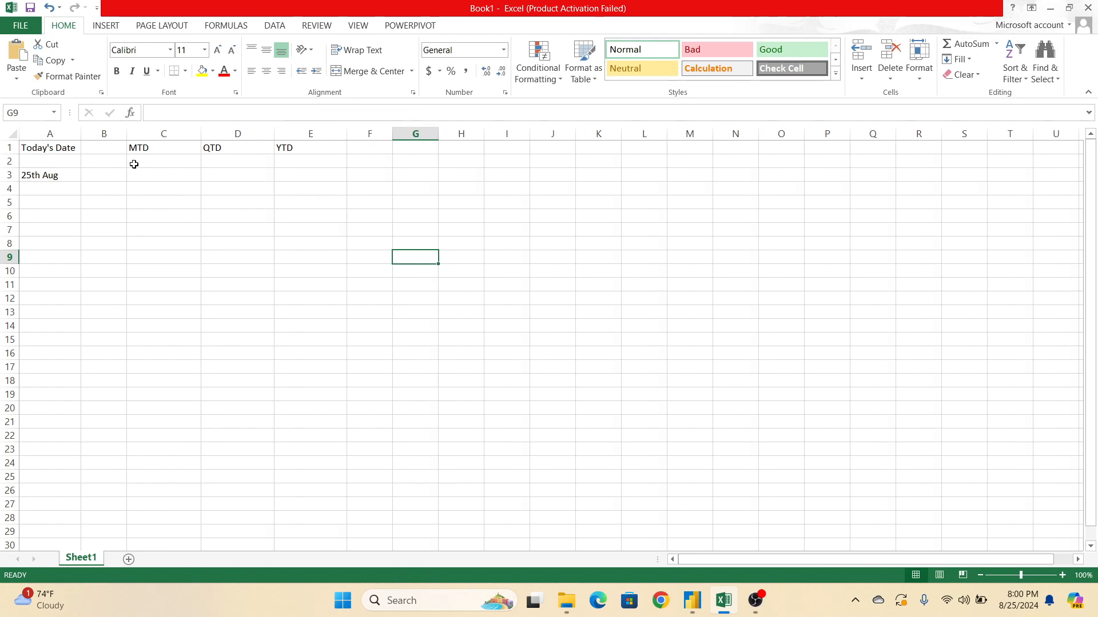
# Enter the date ranges: 1st Aug to 25th aug (MTD), 1st July to 25th aug (QTD), 1st Jan to 25th aug (YTD).
pyautogui.click(163, 174)
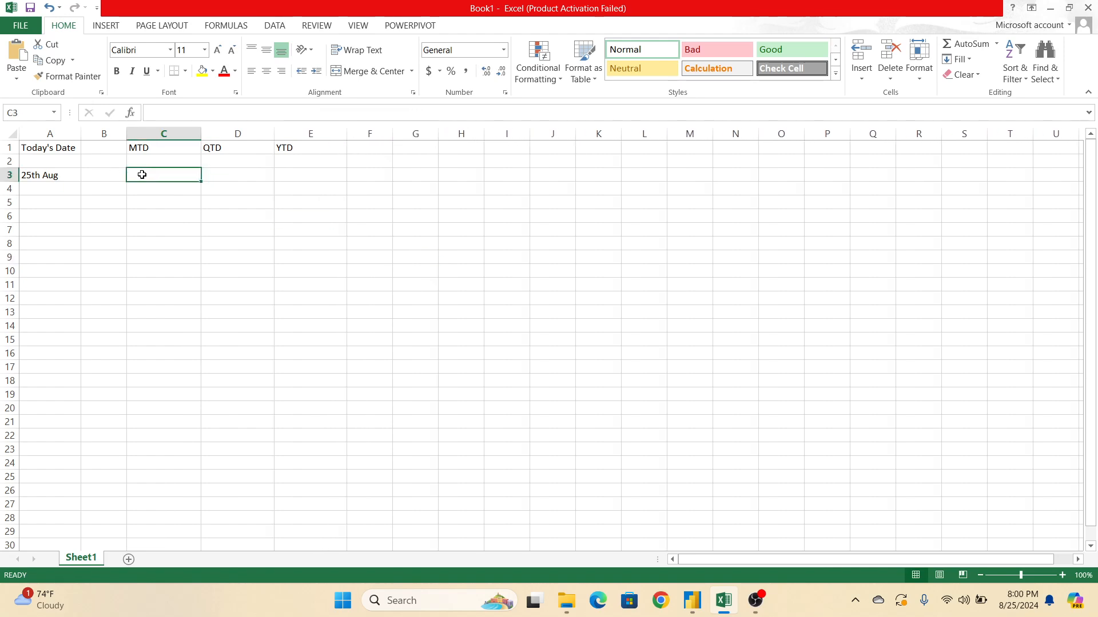
pyautogui.write('(1st A')
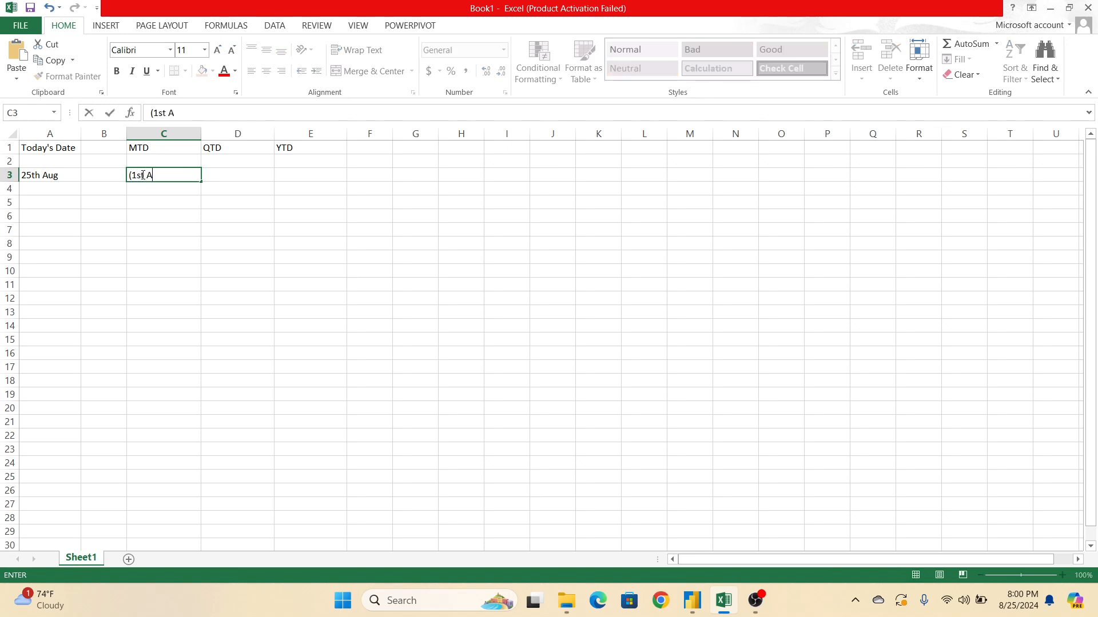
pyautogui.write('ug to 2')
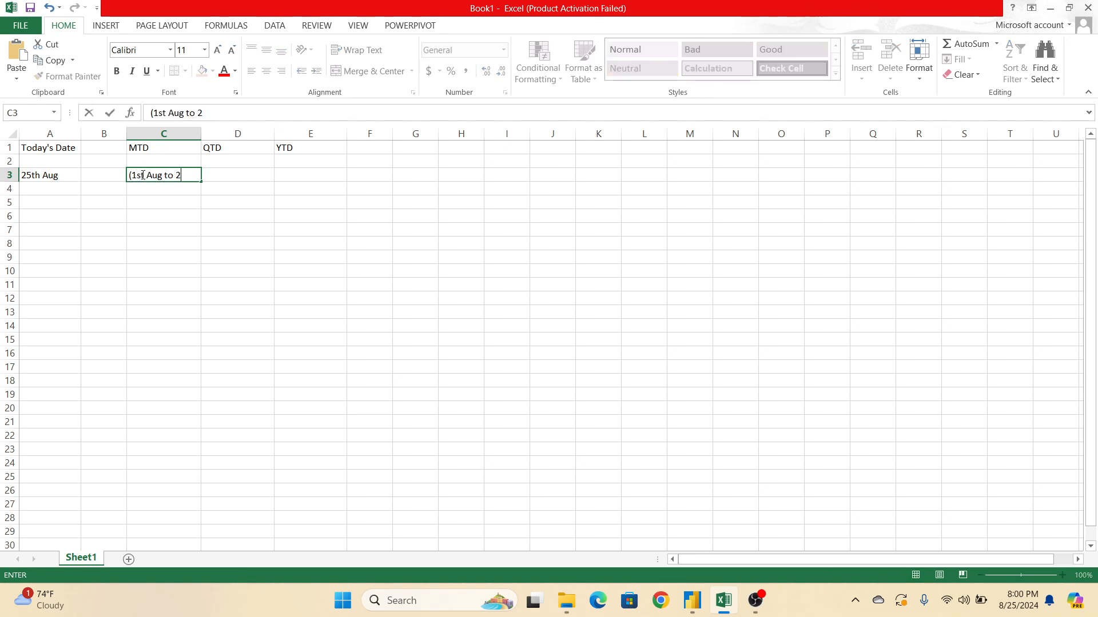
pyautogui.write('5th aug(')
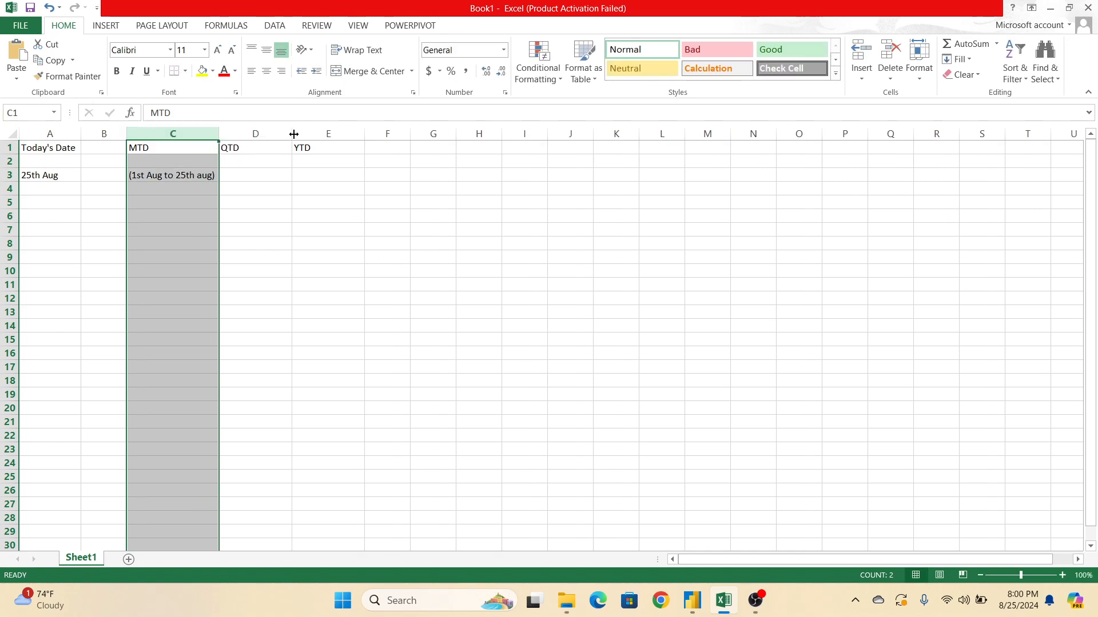
pyautogui.click(271, 175)
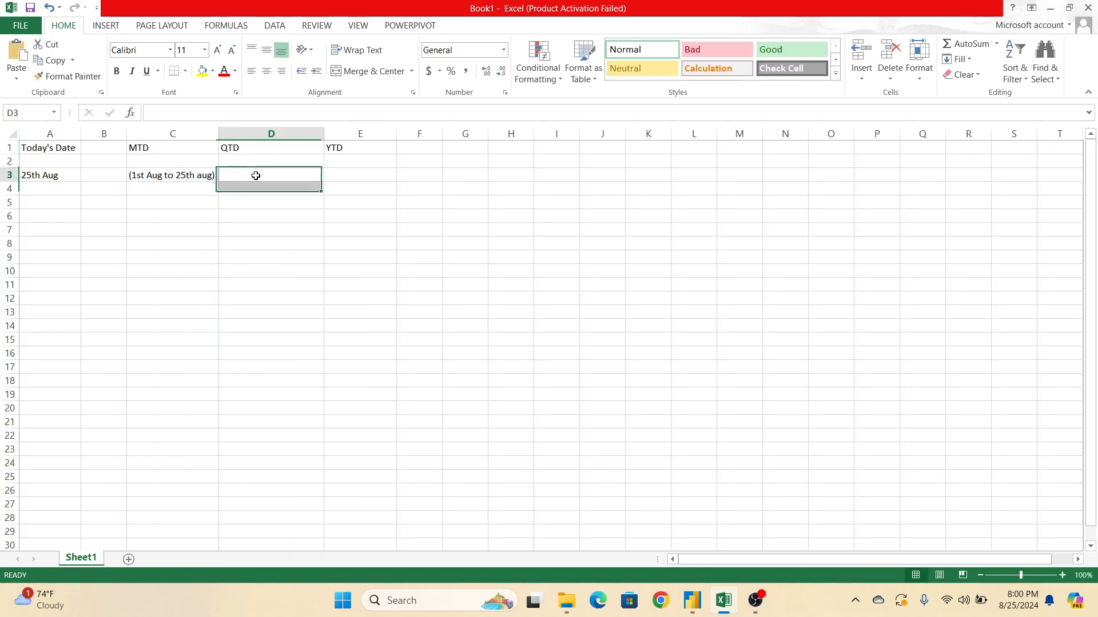
pyautogui.write('(1st July')
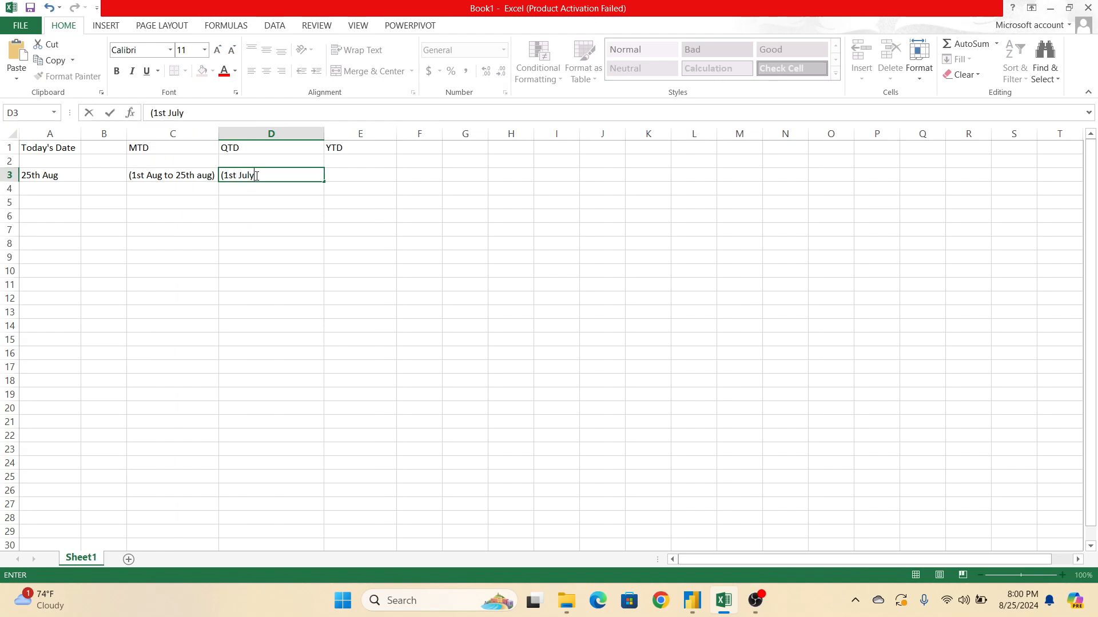
pyautogui.write('to 25th')
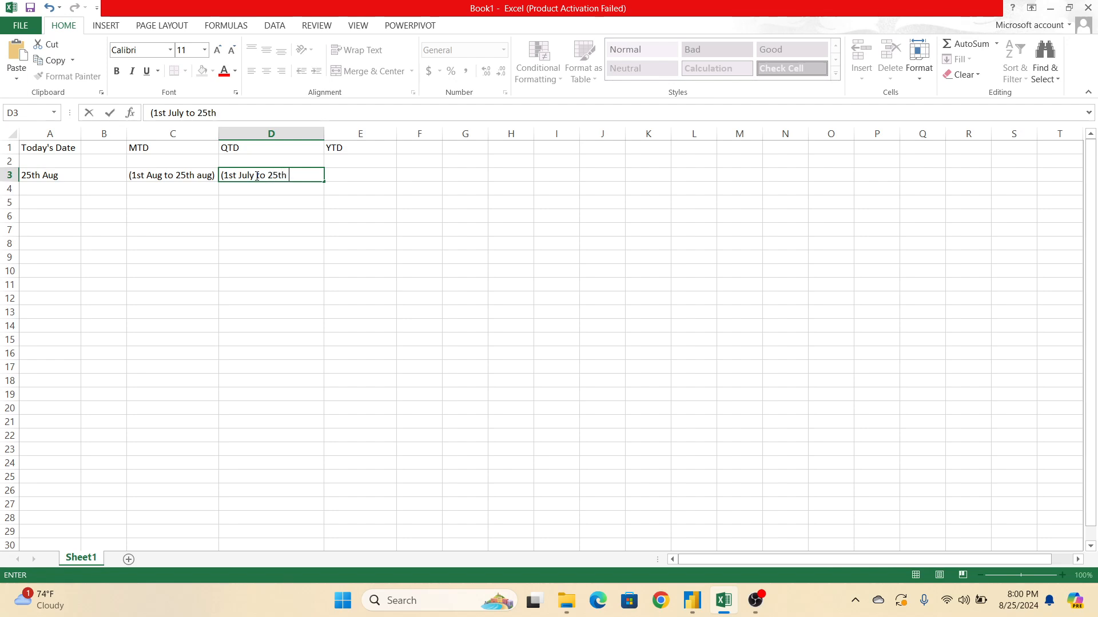
pyautogui.write('aug)')
pyautogui.click(360, 175)
pyautogui.write('(')
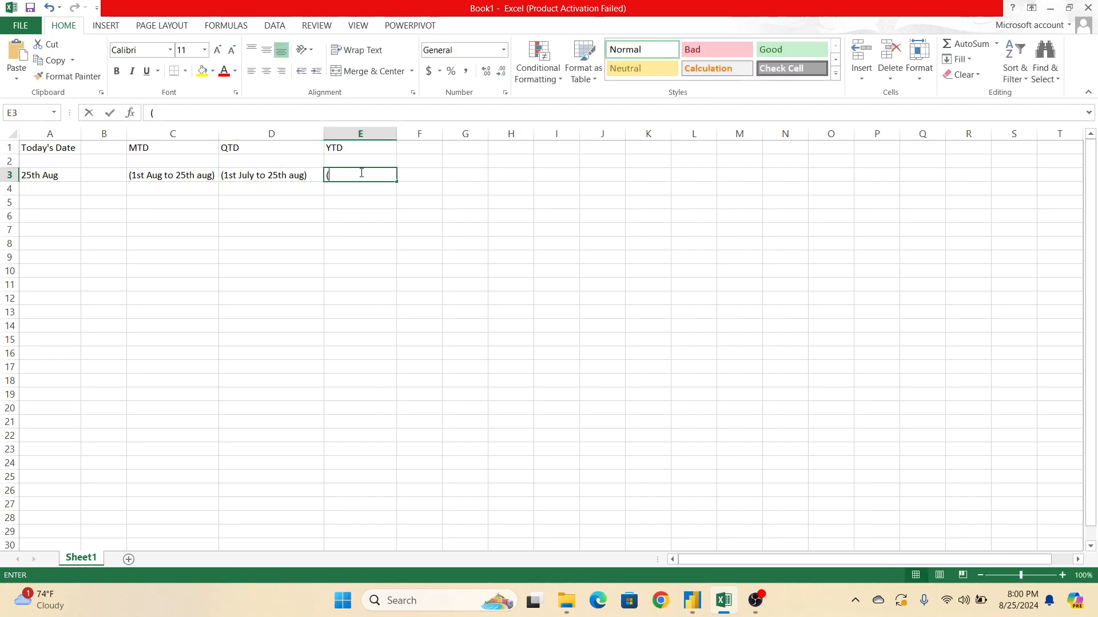
pyautogui.write('1st Ajn')
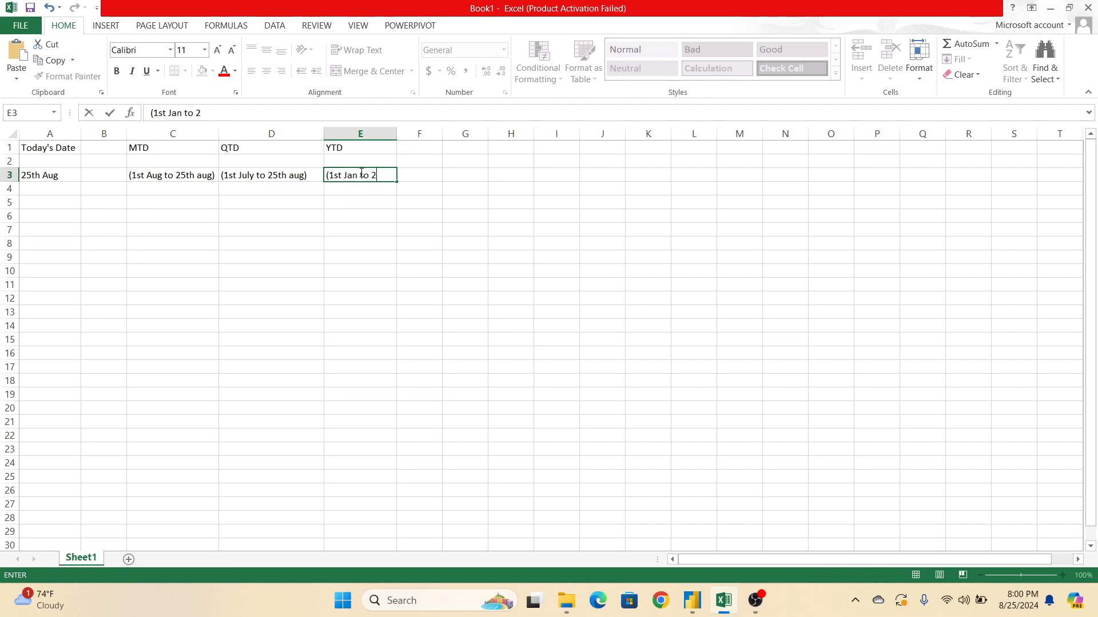
pyautogui.write('5th aug)')
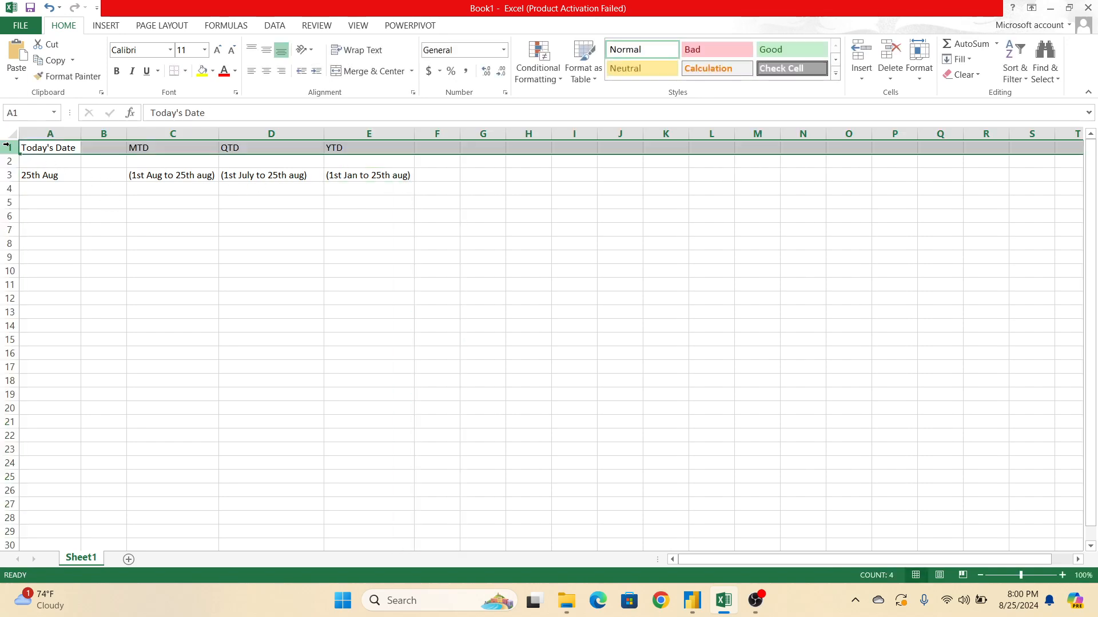
# Fill the header row yellow and bold the headings, reviewing the 25th Aug, MTD and YTD cells.
pyautogui.click(116, 70)
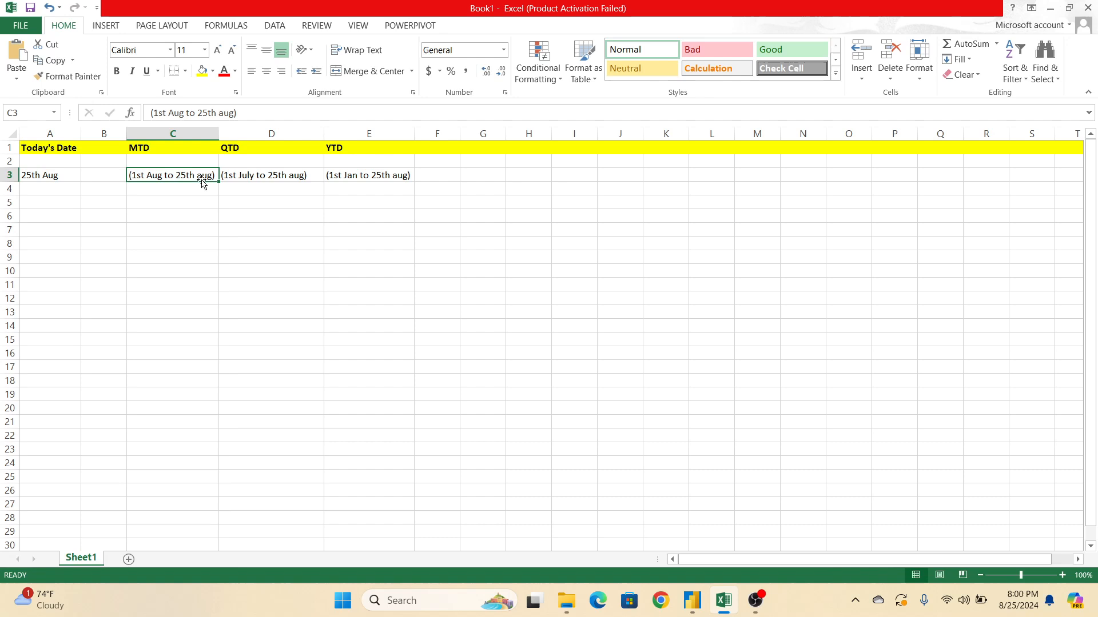
pyautogui.moveTo(181, 174)
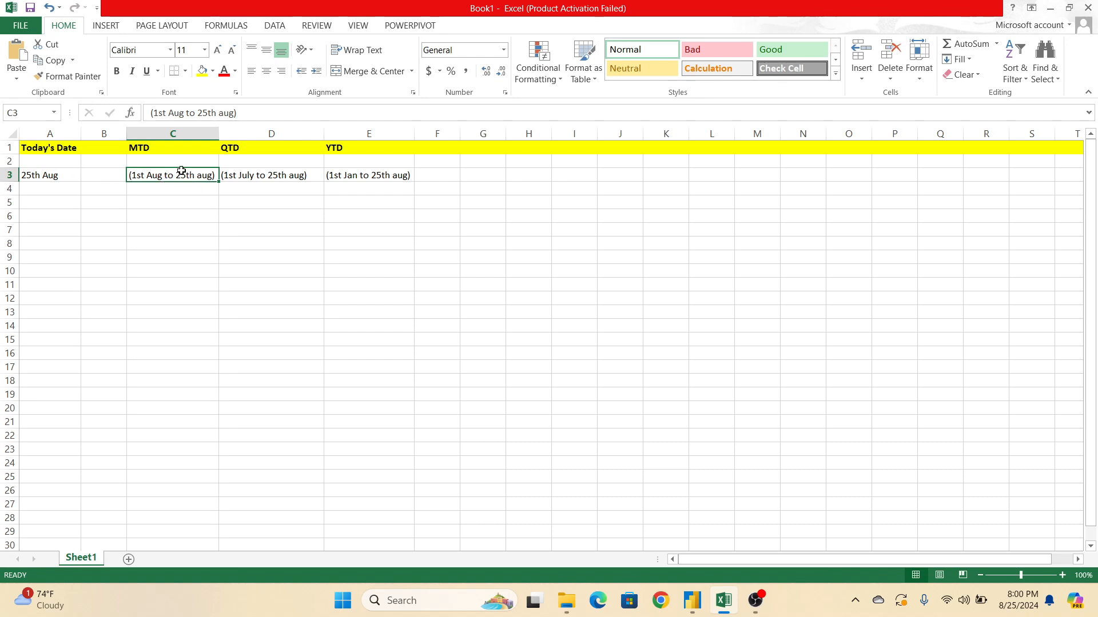
pyautogui.moveTo(63, 174)
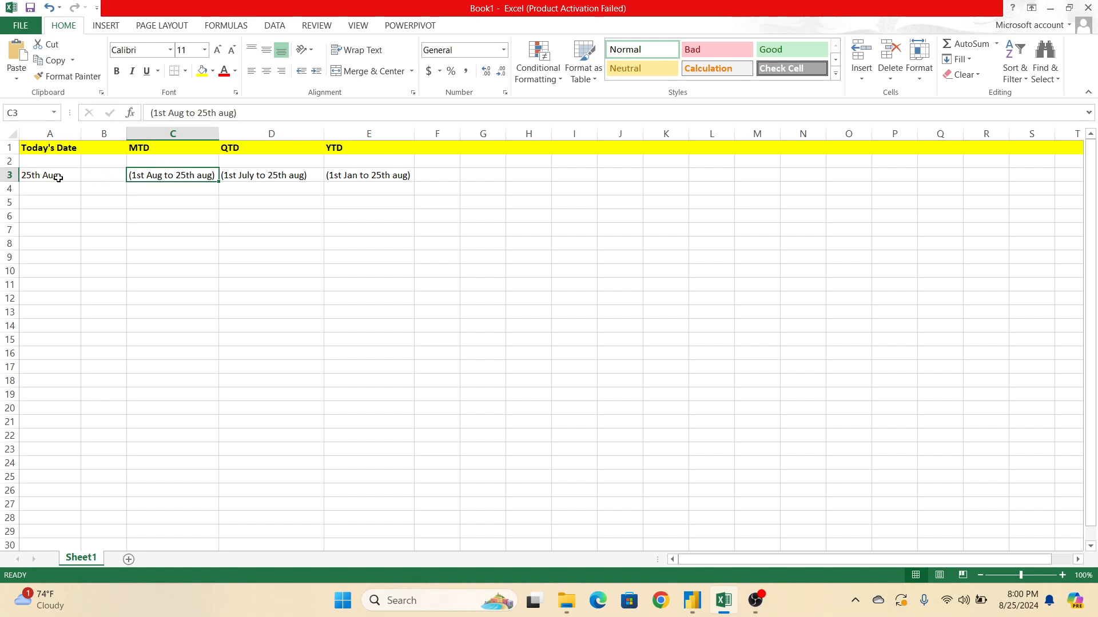
pyautogui.click(49, 175)
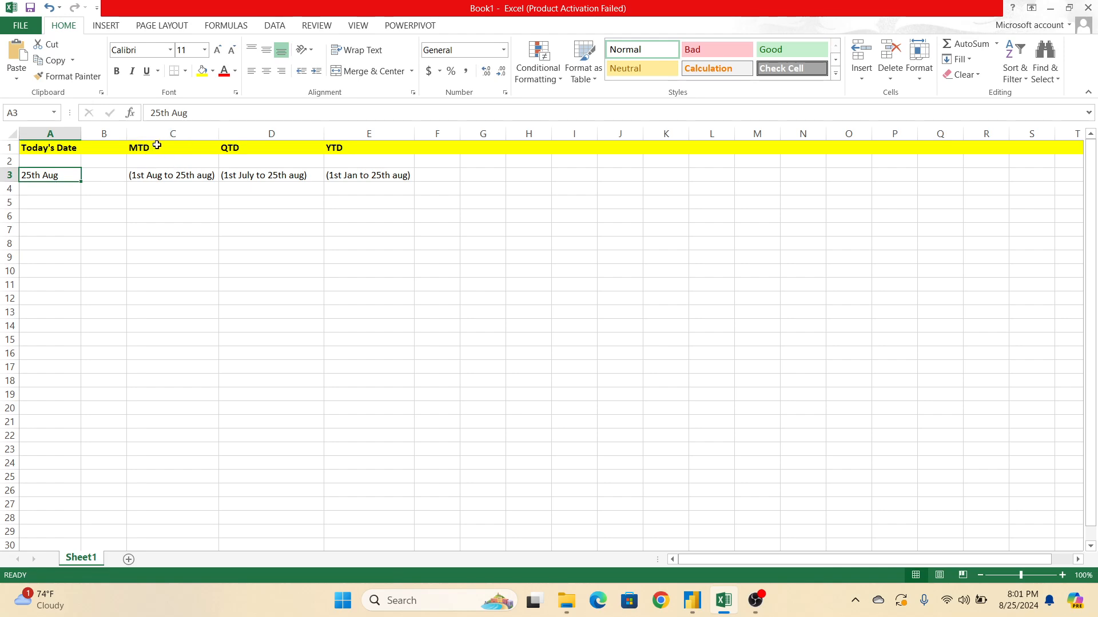
pyautogui.click(173, 148)
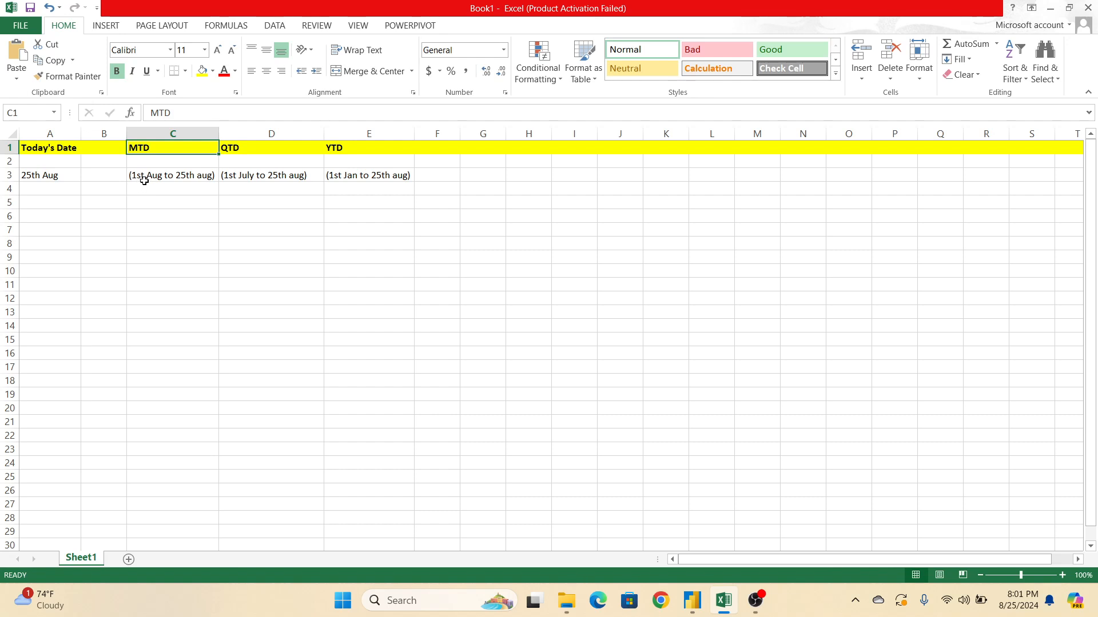
pyautogui.click(368, 147)
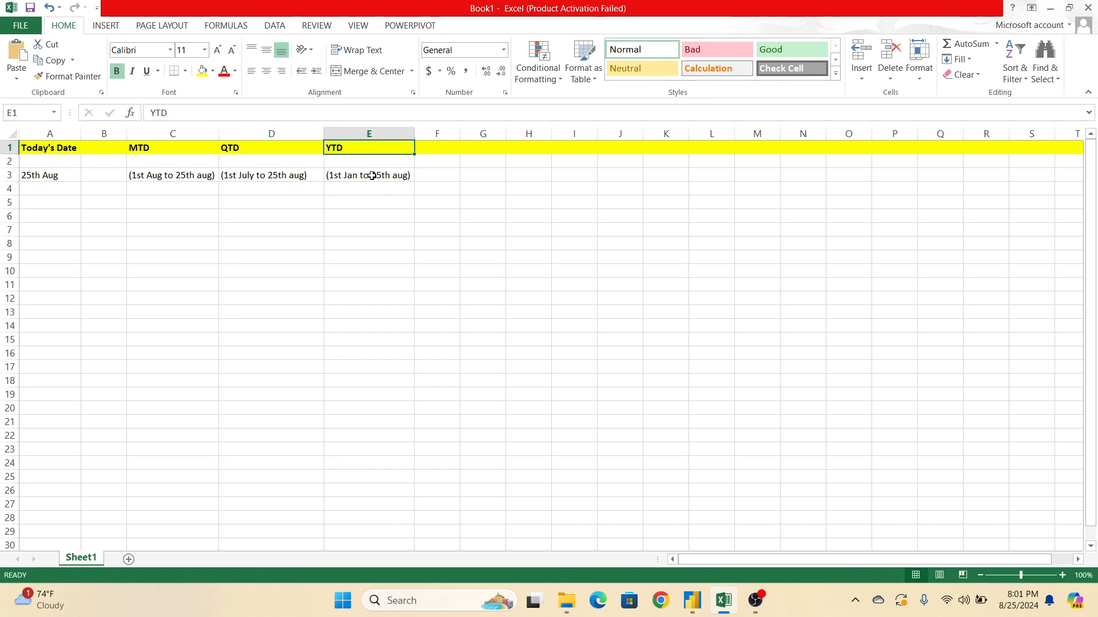
pyautogui.moveTo(375, 187)
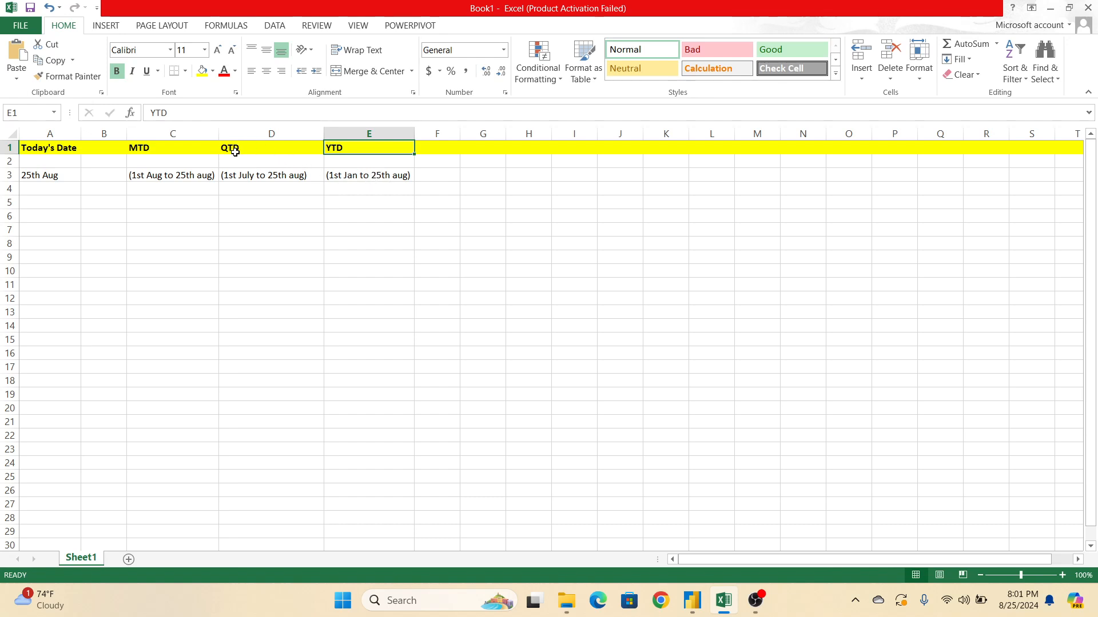
pyautogui.click(271, 202)
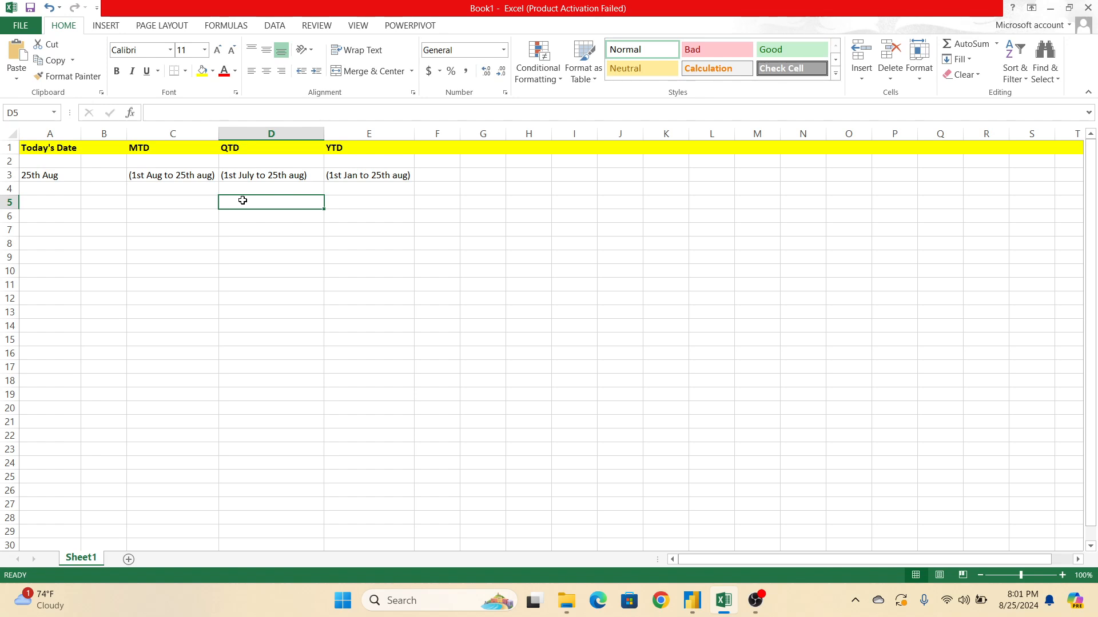
# Enter 4 Quarters - 1 Year, 3 Months - 1 Quarter, and the Jan to March, April to June, July to Sep ranges in column D.
pyautogui.write('4 Qu')
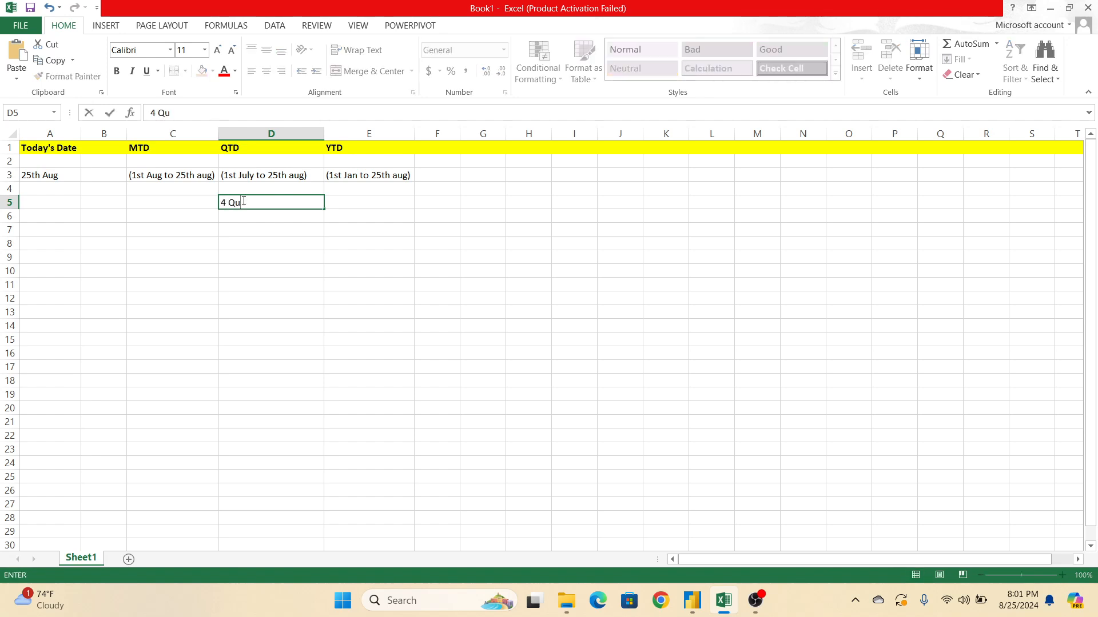
pyautogui.write('arters')
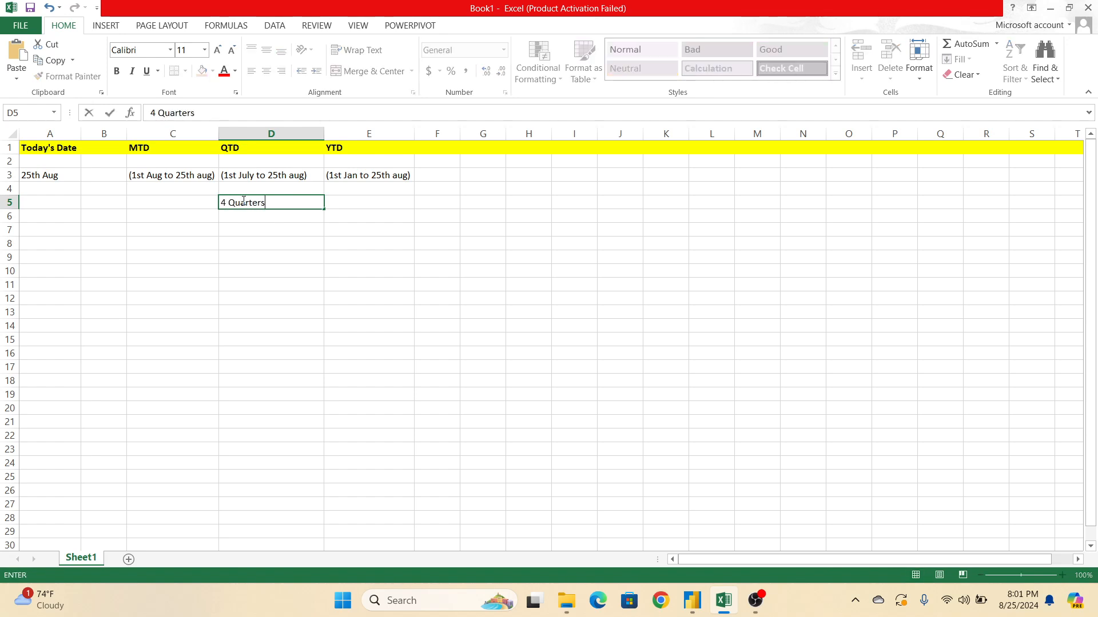
pyautogui.write('n')
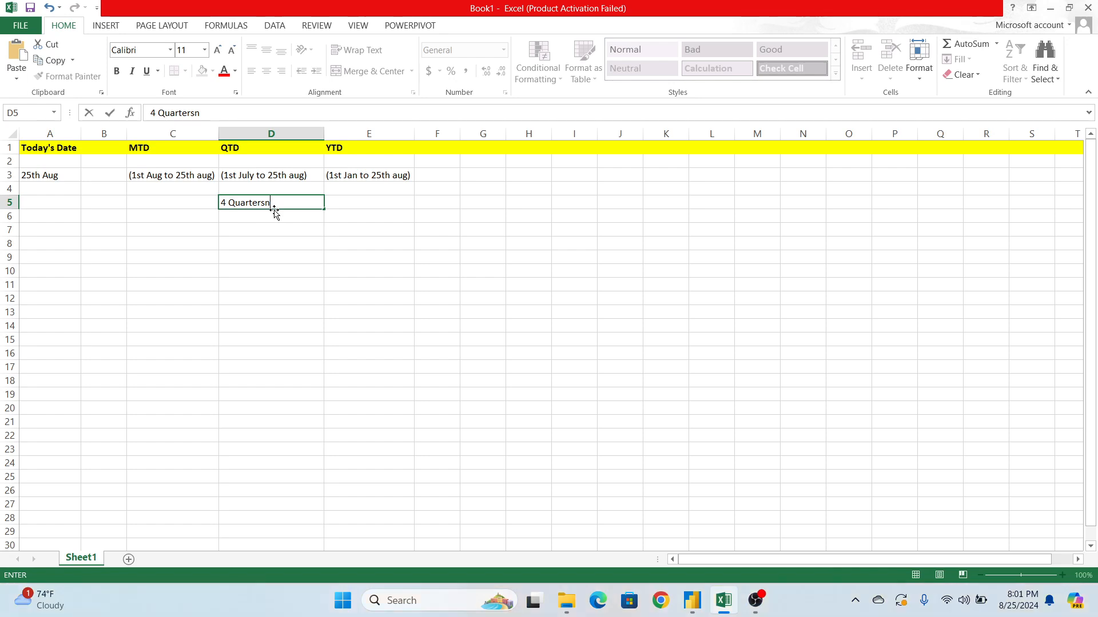
pyautogui.write('- 1 Year')
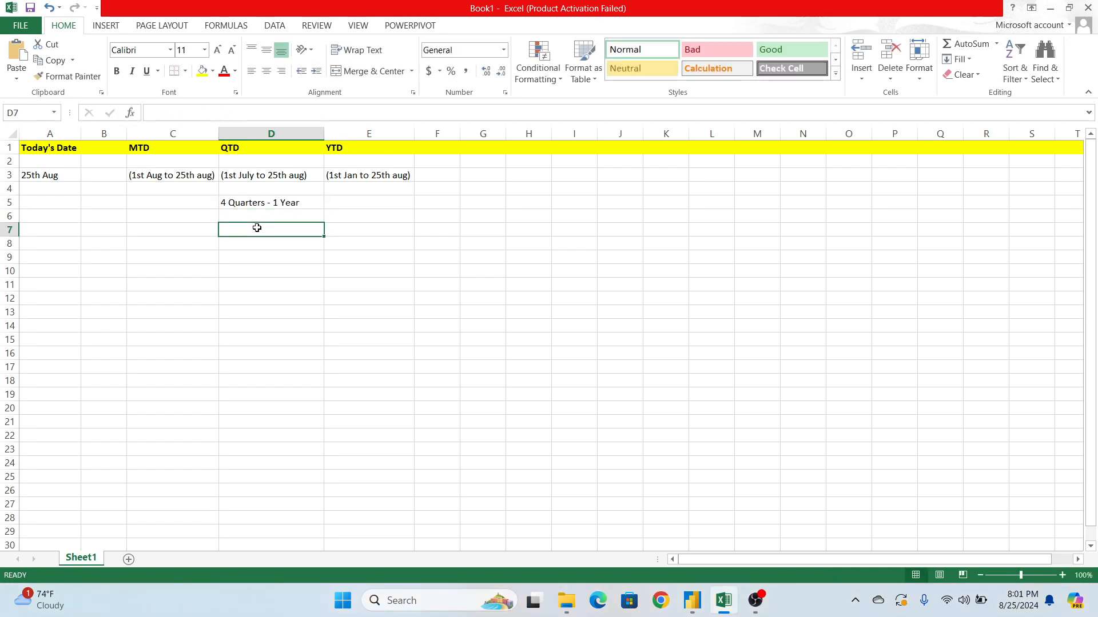
pyautogui.write('Jan to M')
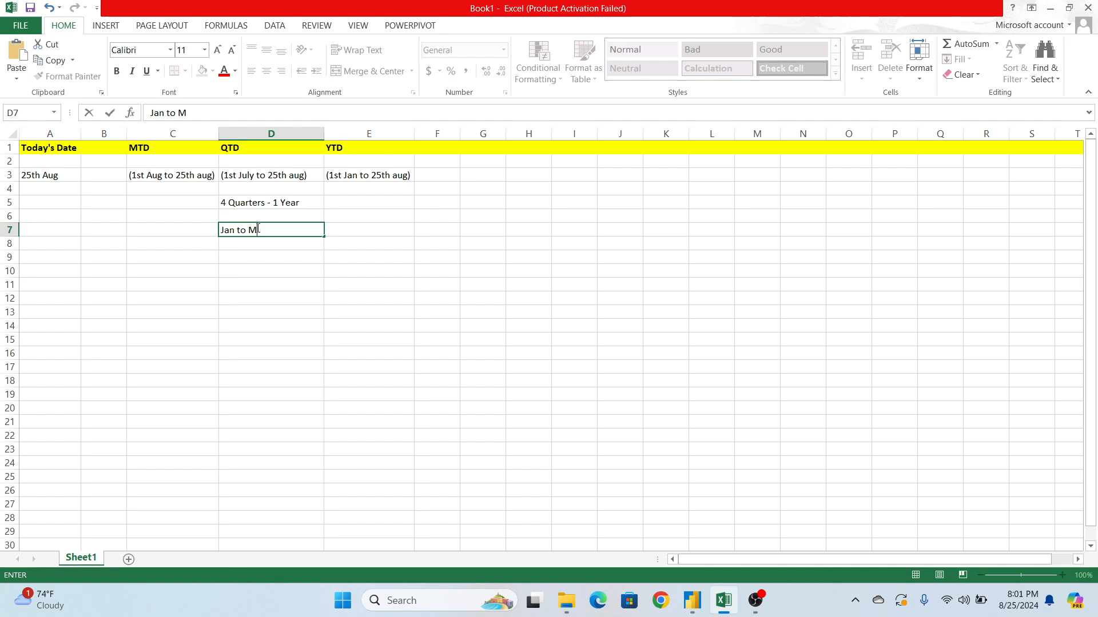
pyautogui.write('arch')
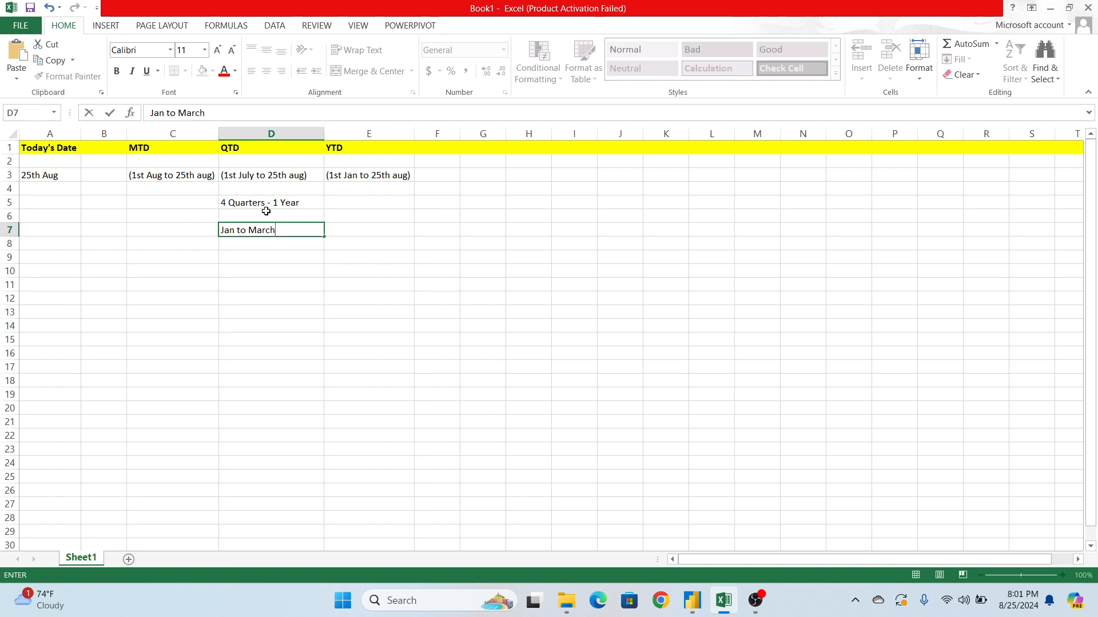
pyautogui.click(271, 203)
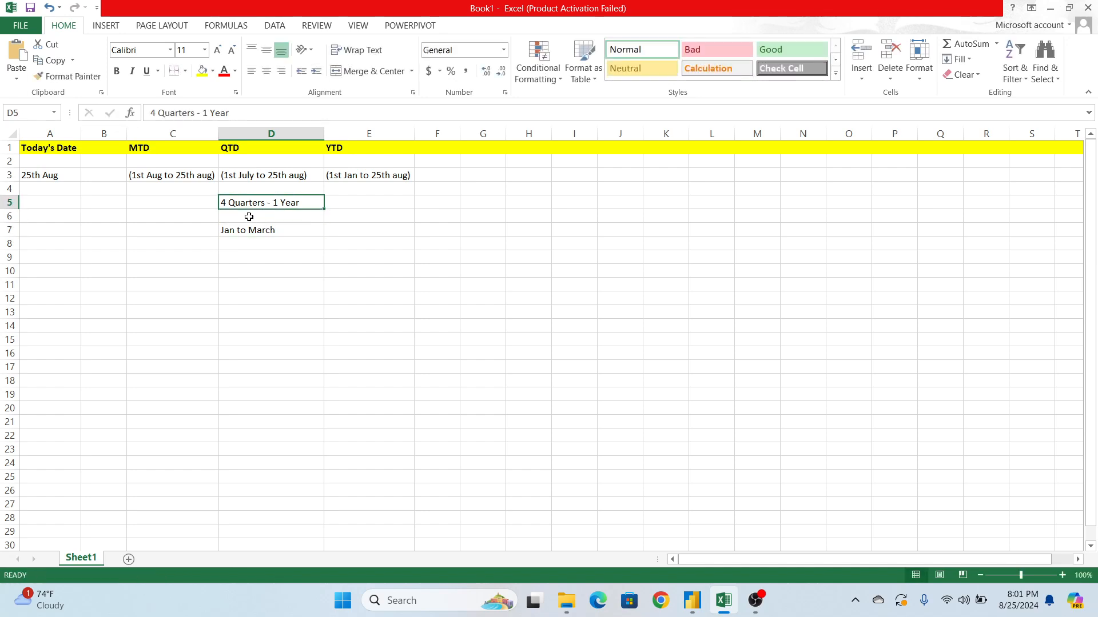
pyautogui.write('3 Months - 1')
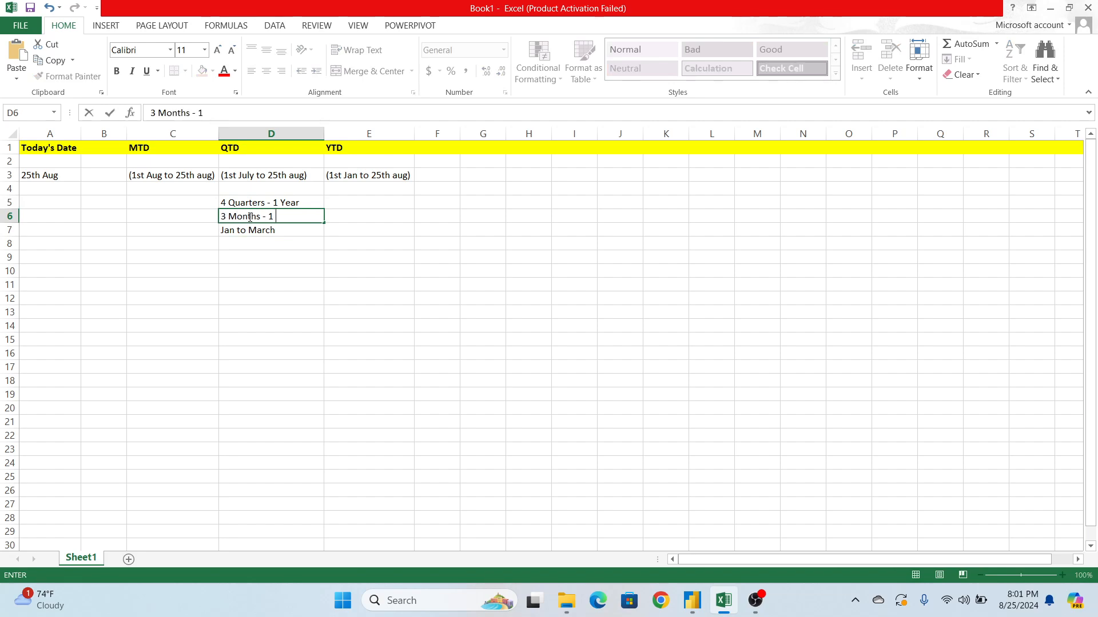
pyautogui.write('Quarter')
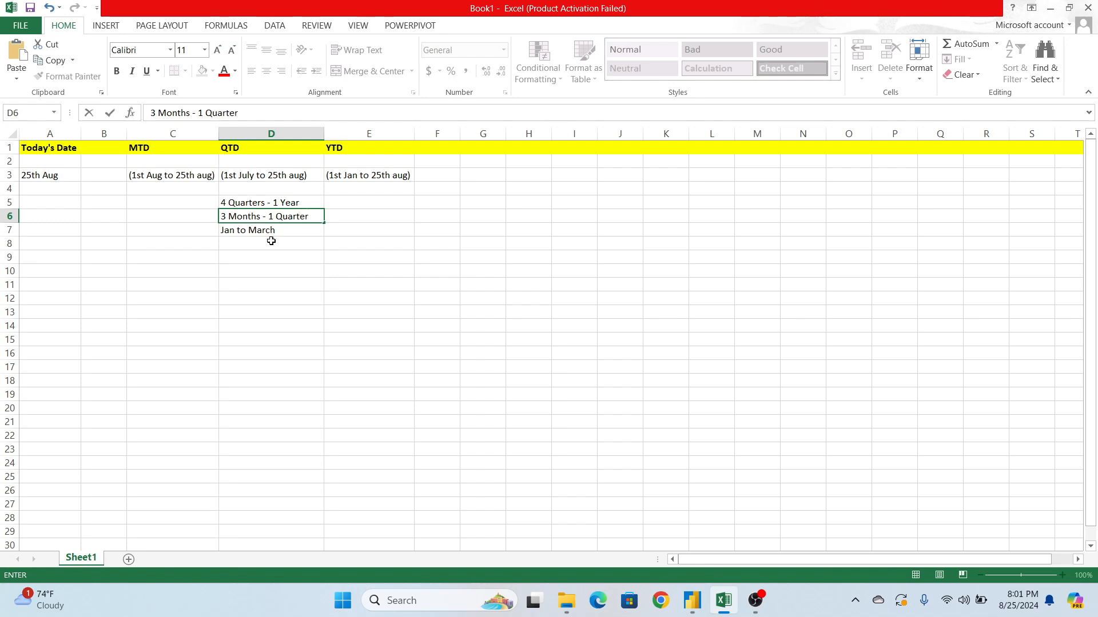
pyautogui.write('April to june')
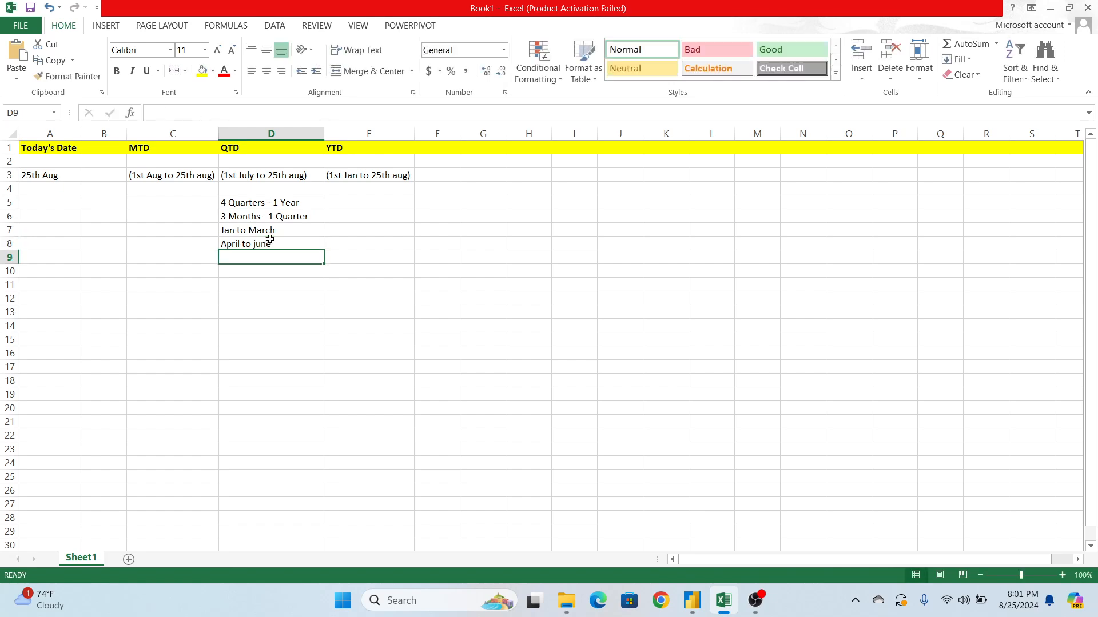
pyautogui.write('July to Sep')
pyautogui.click(271, 271)
pyautogui.write('Oct to Dec')
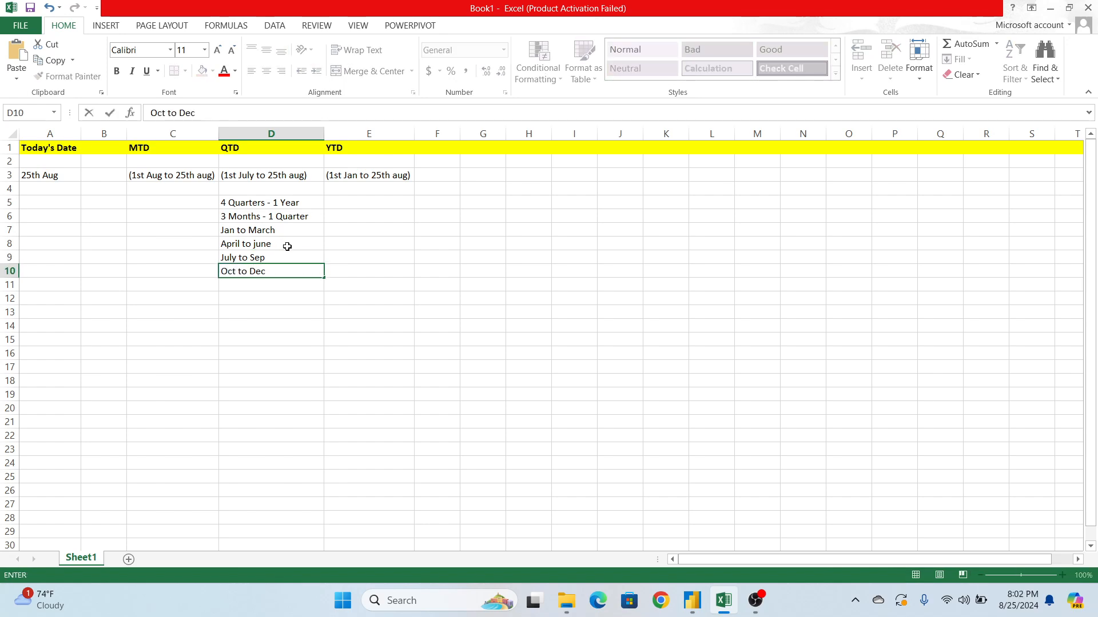
# Append the quarter labels - Q1, - Q2, - Q3, - Q4 to the month-range cells.
pyautogui.click(271, 243)
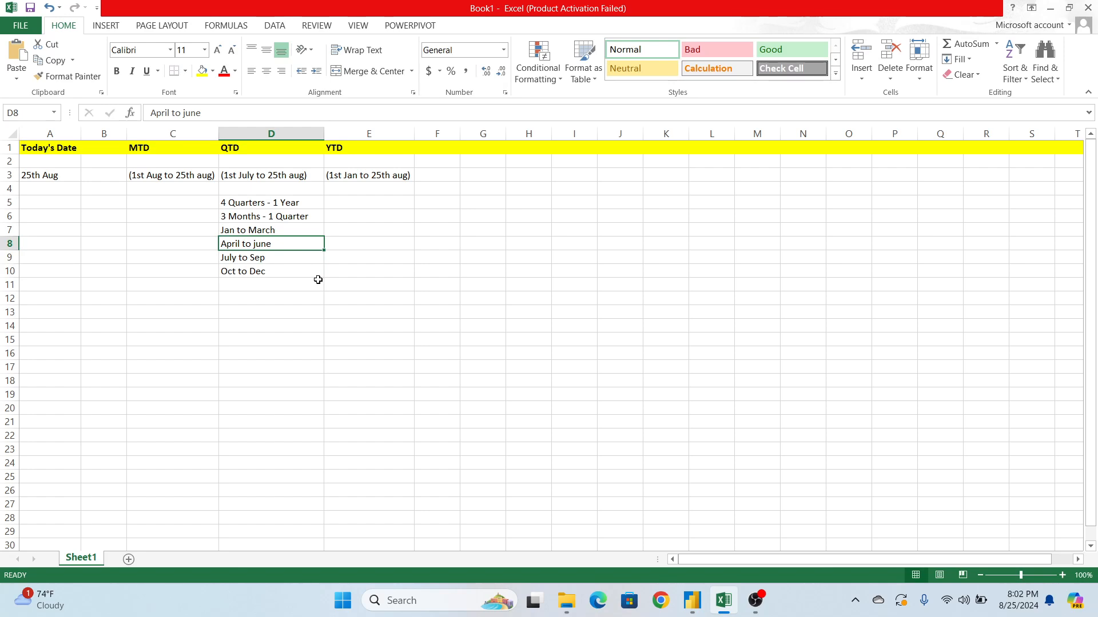
pyautogui.click(49, 174)
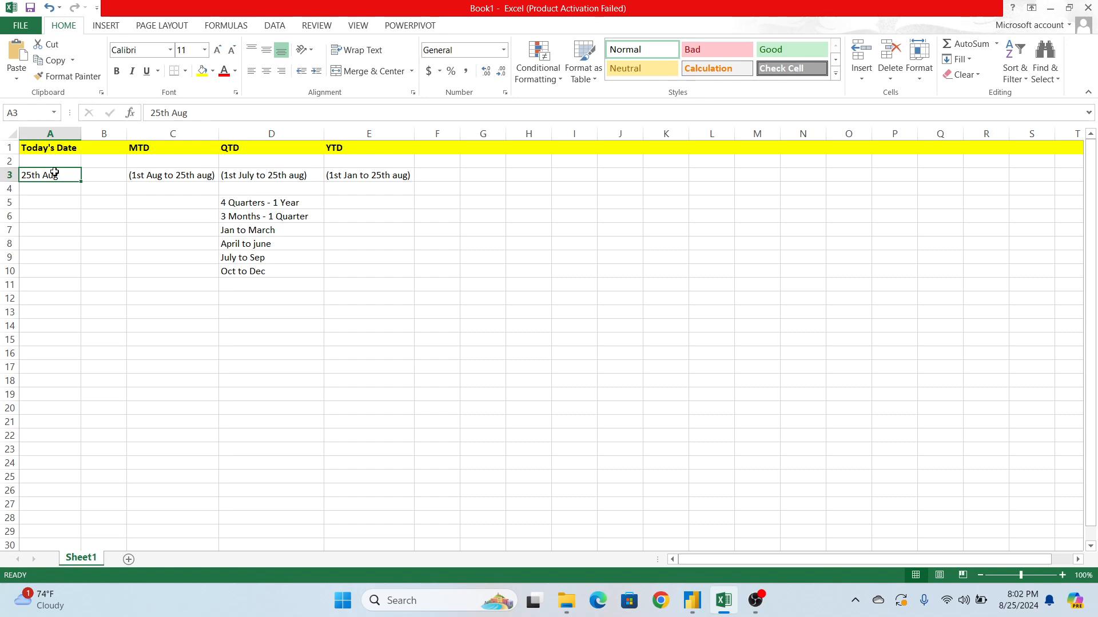
pyautogui.click(271, 257)
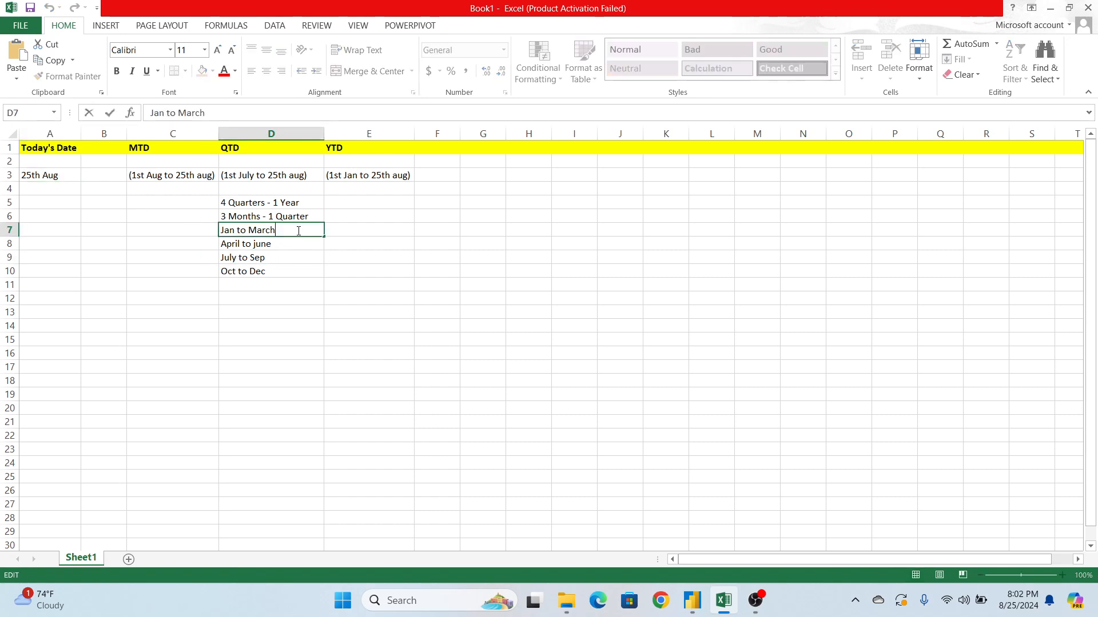
pyautogui.write('- q')
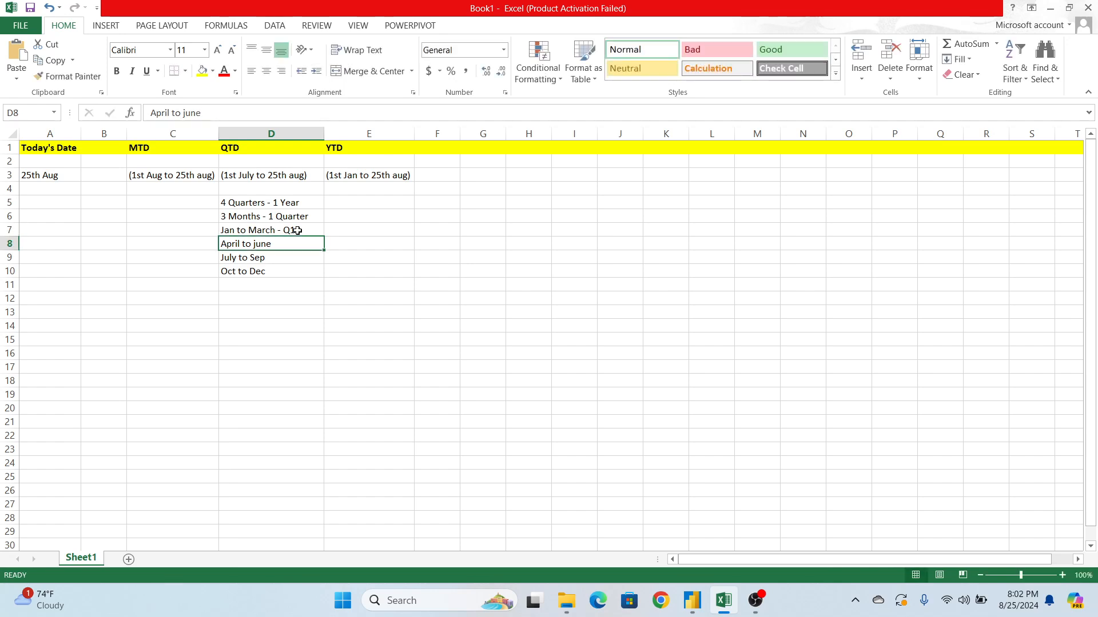
pyautogui.doubleClick(271, 243)
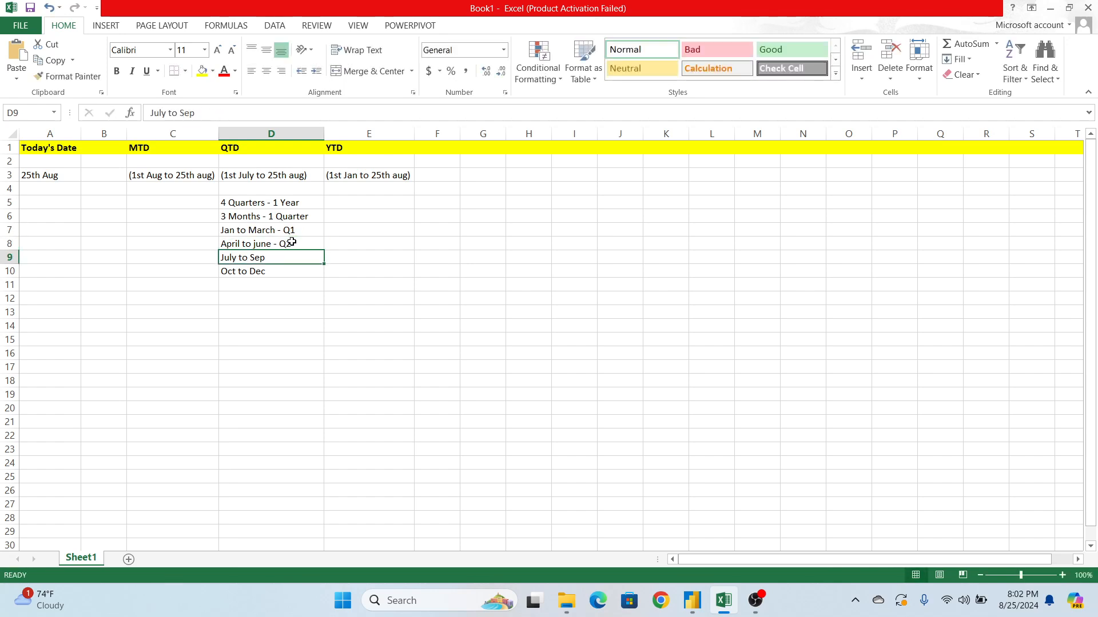
pyautogui.write('-')
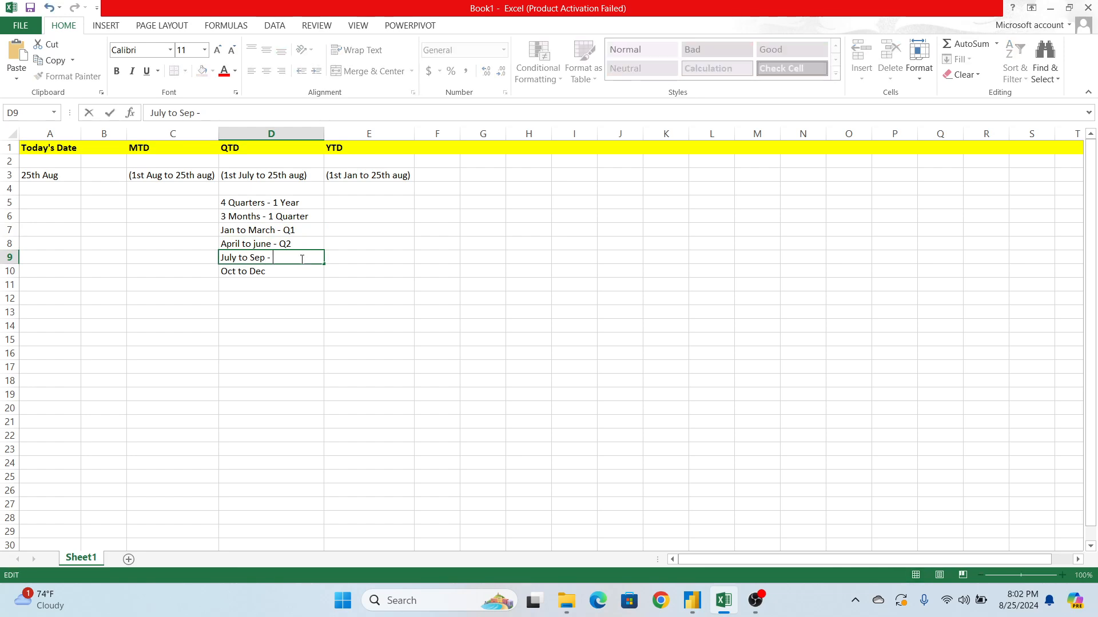
pyautogui.write('Q3')
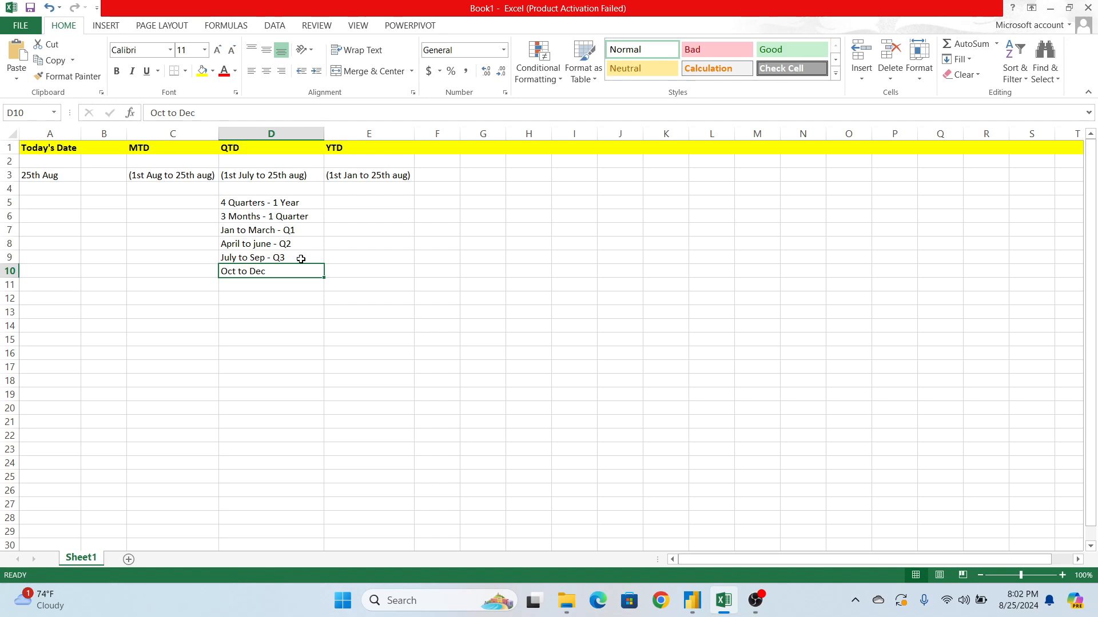
pyautogui.write('-')
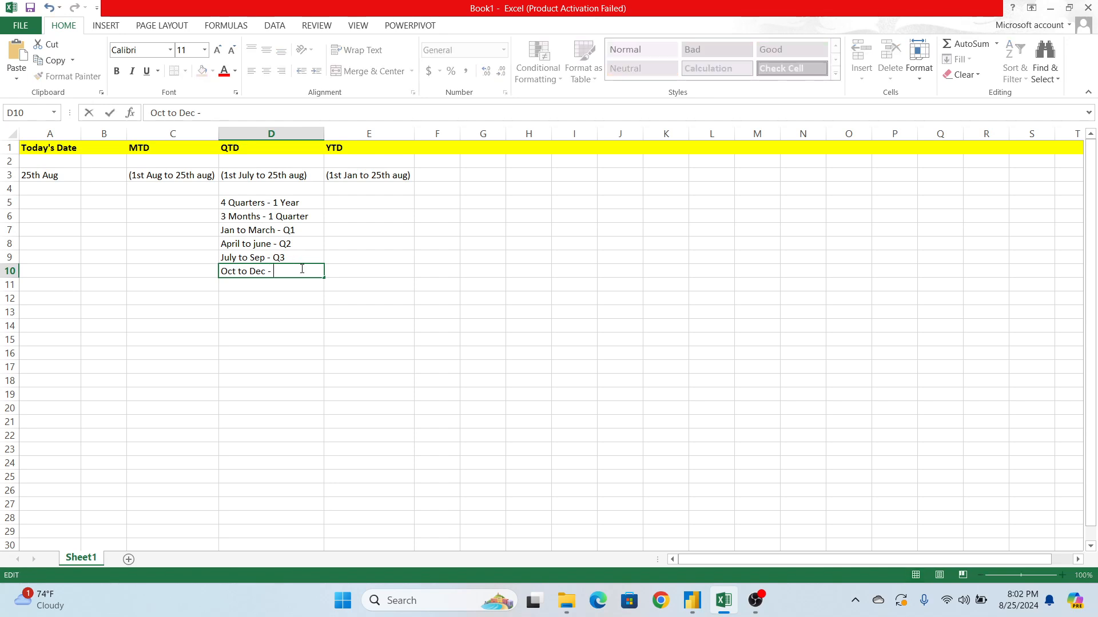
pyautogui.write('Q4')
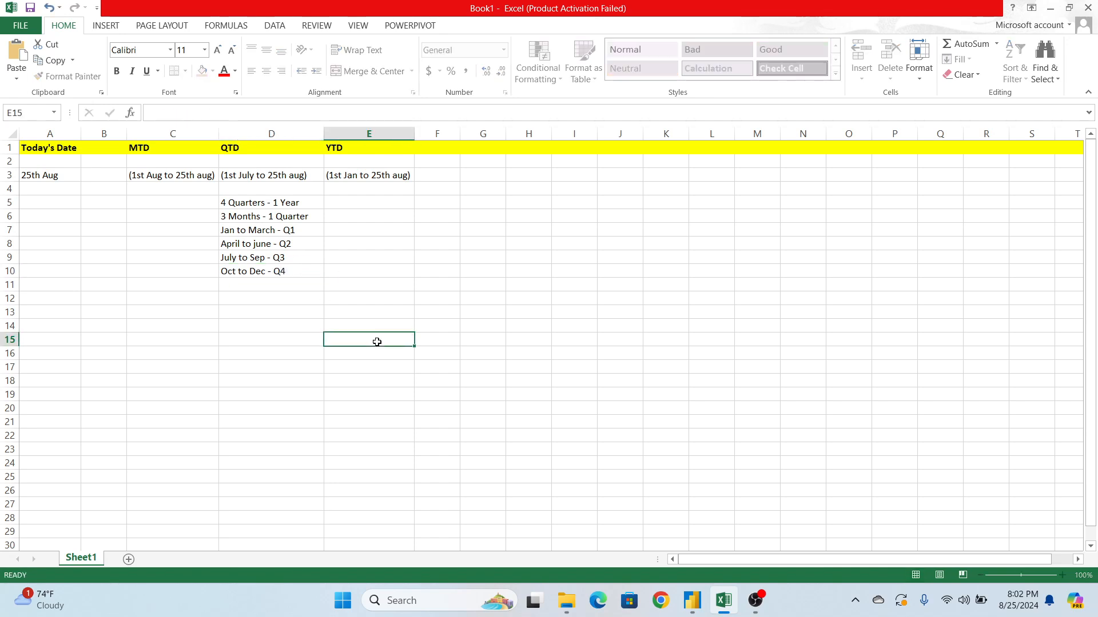
# Cross-check 25th Aug against the current quarter July to Sep - Q3 and its QTD range.
pyautogui.click(49, 175)
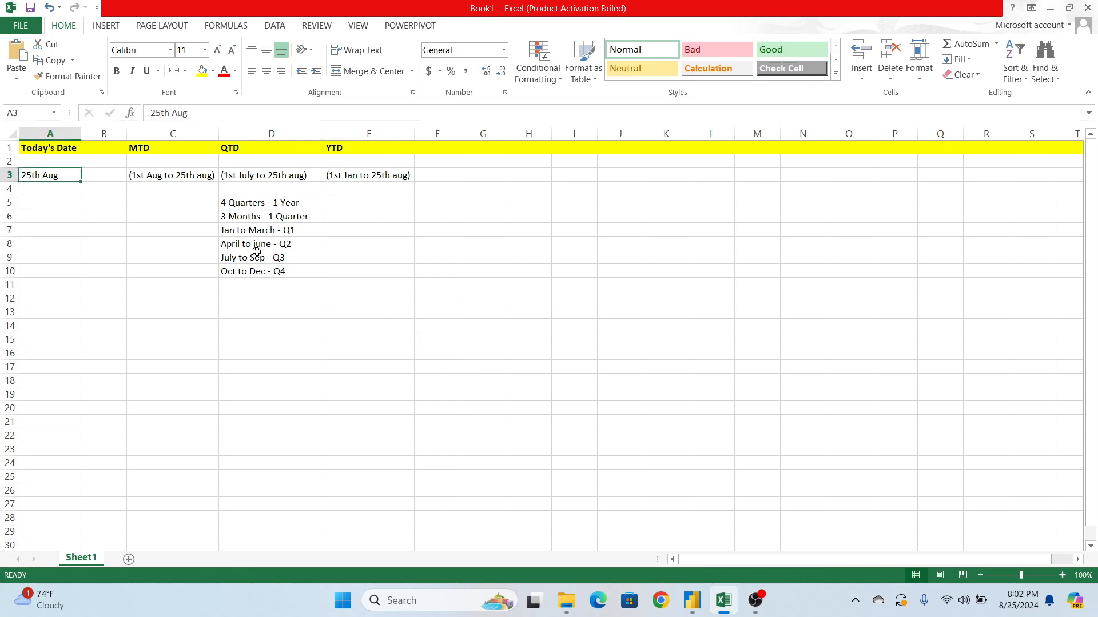
pyautogui.click(271, 257)
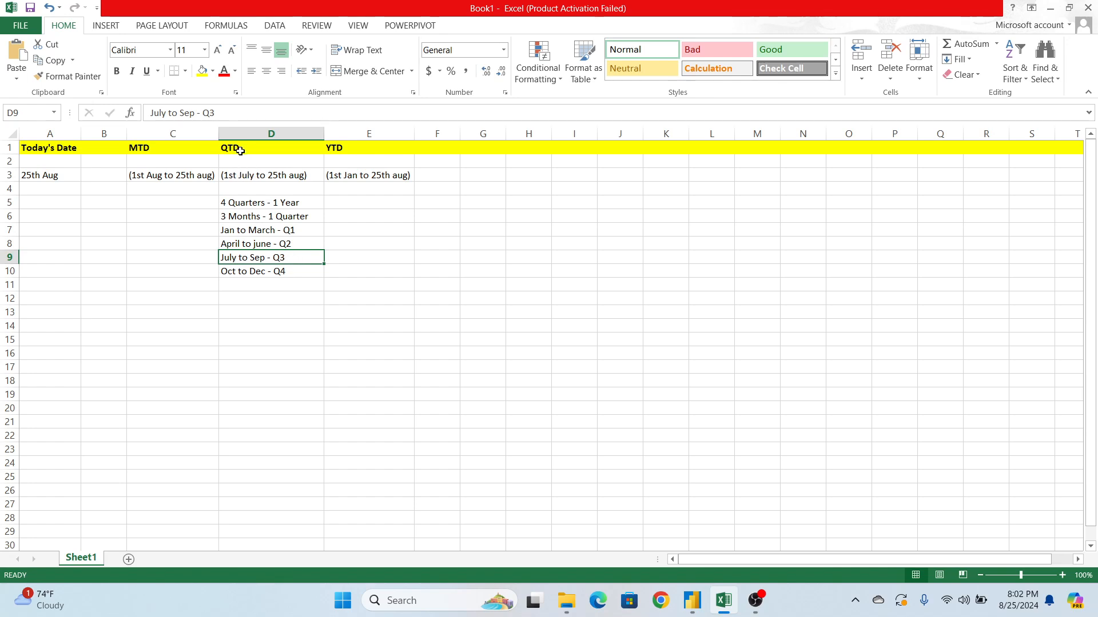
pyautogui.click(271, 175)
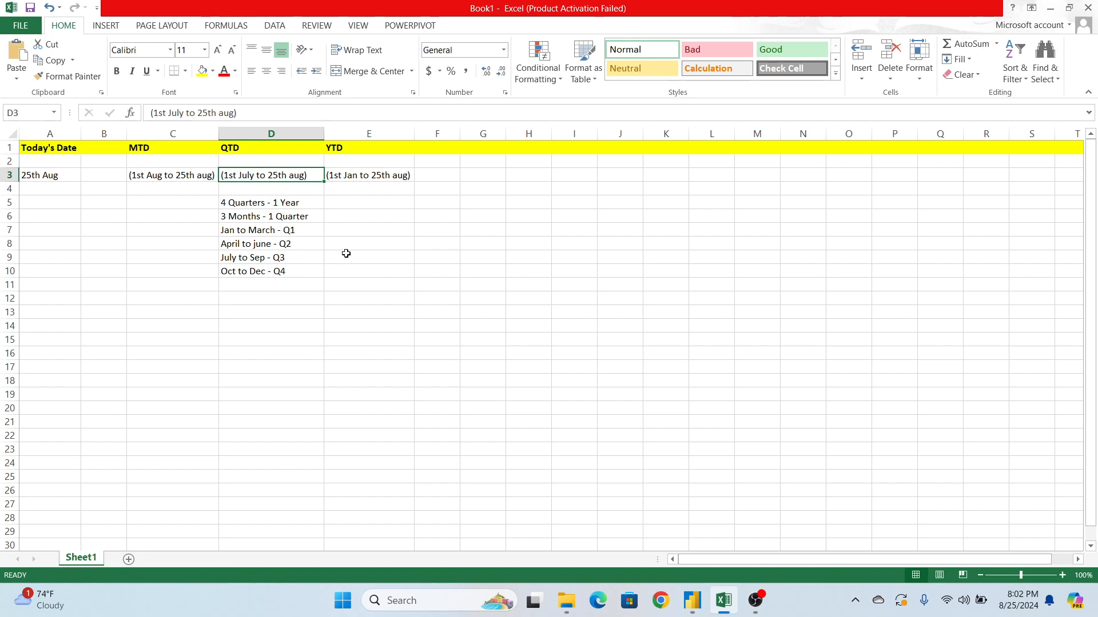
pyautogui.moveTo(229, 210)
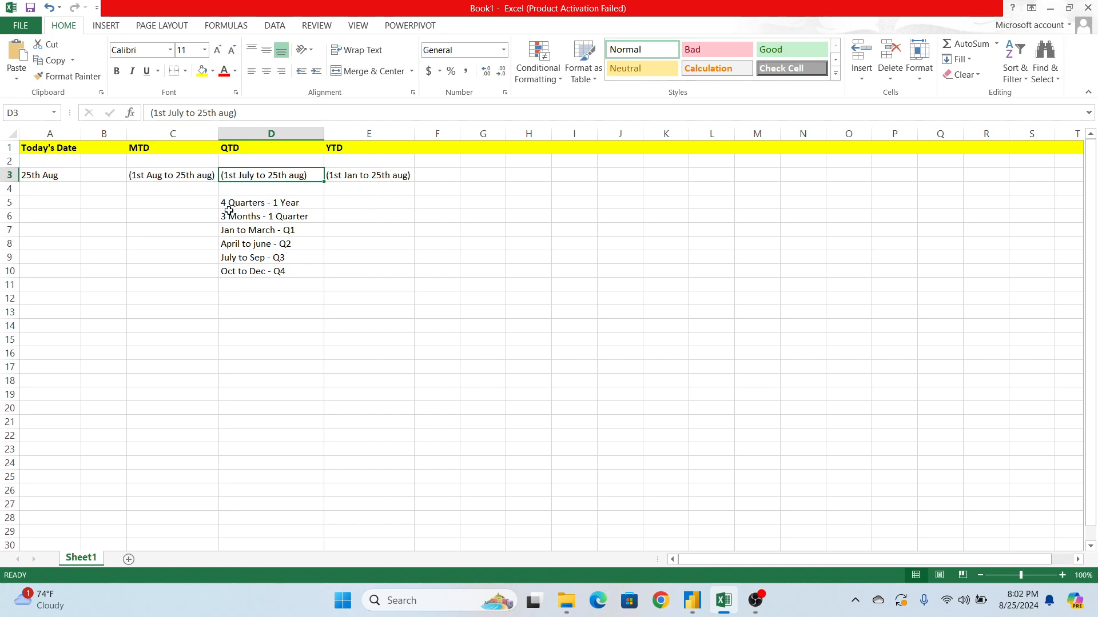
pyautogui.moveTo(312, 152)
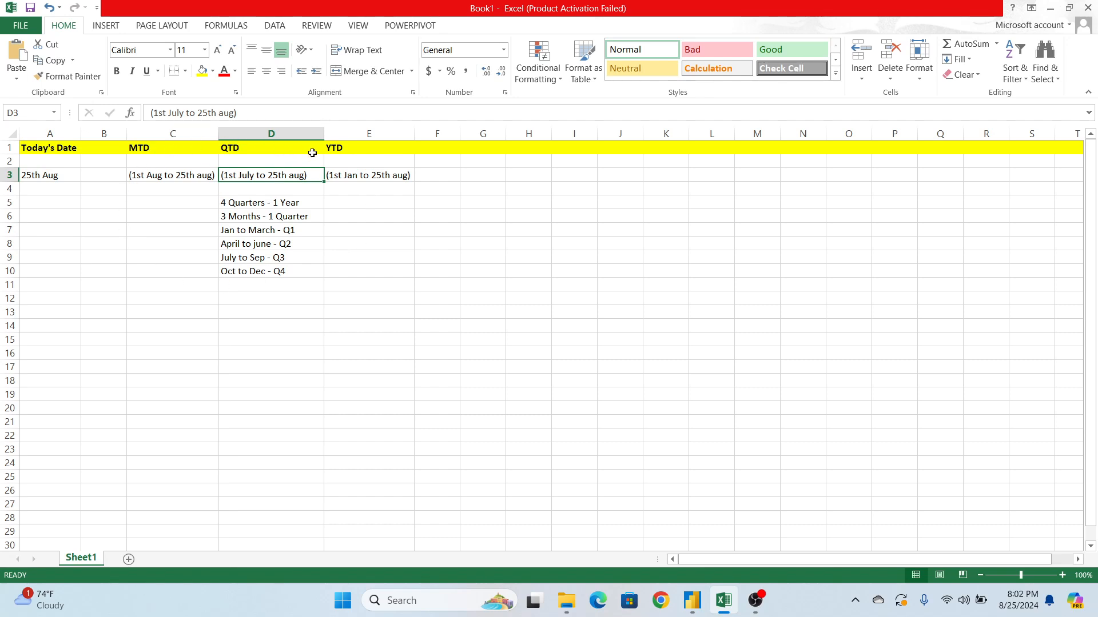
pyautogui.moveTo(370, 149)
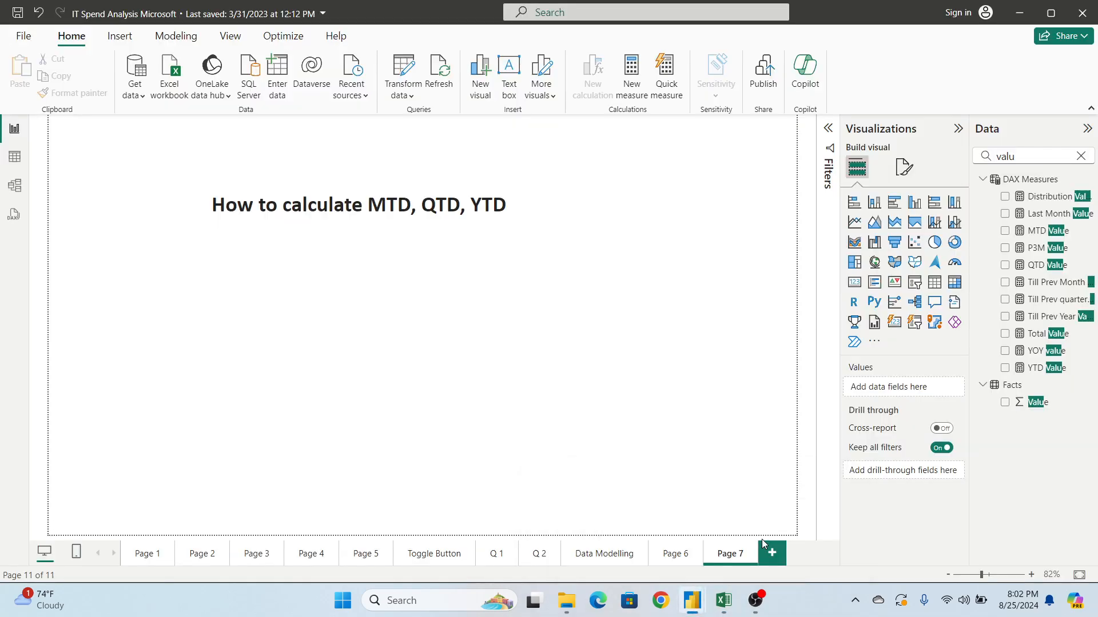
pyautogui.moveTo(49, 189)
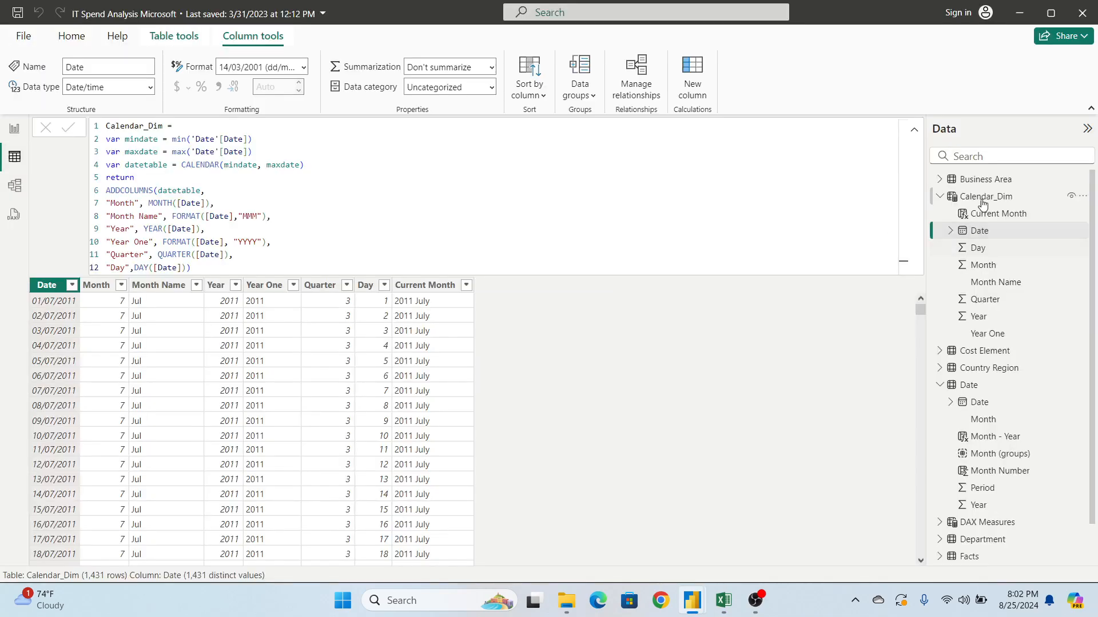
# Collapse the Calendar_Dim and Date tables, glance at the Facts data's Value column, and return to Report view.
pyautogui.click(941, 196)
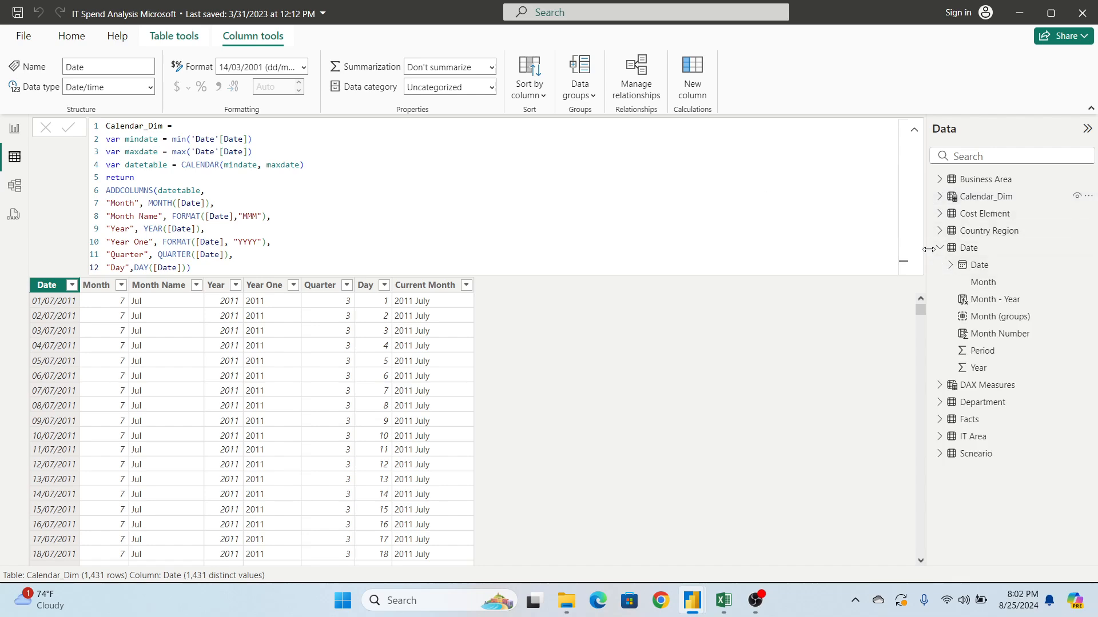
pyautogui.click(952, 247)
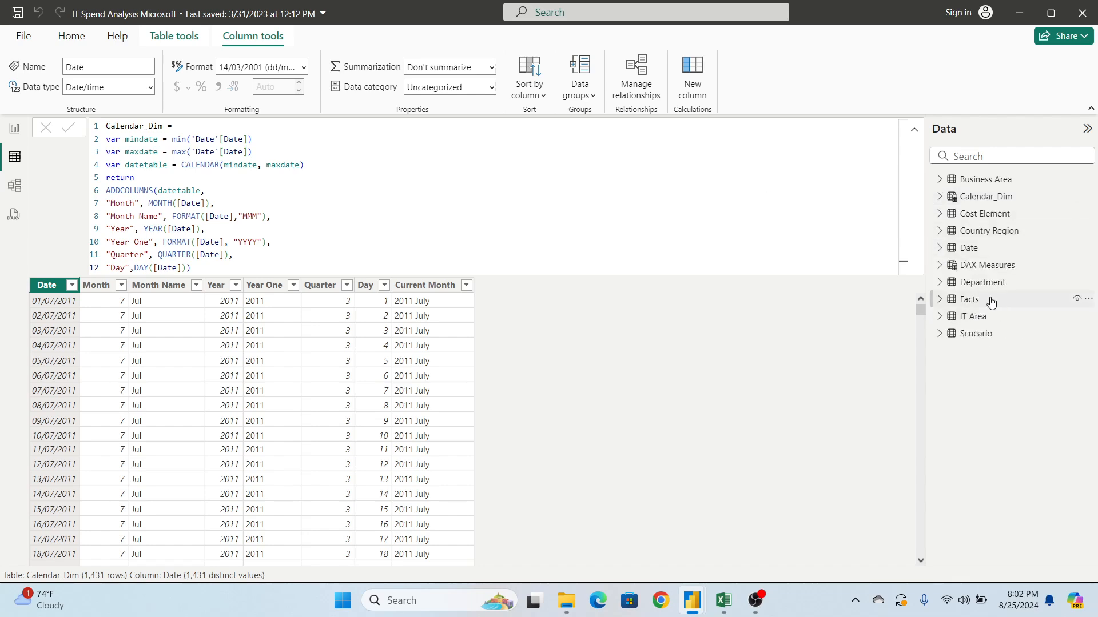
pyautogui.click(971, 298)
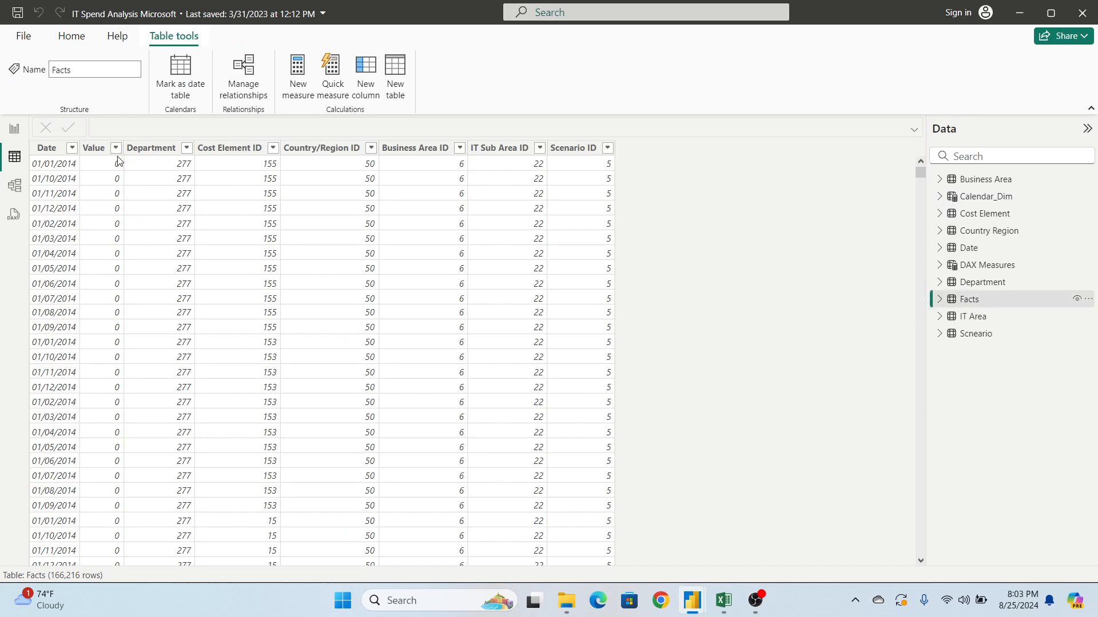
pyautogui.click(114, 147)
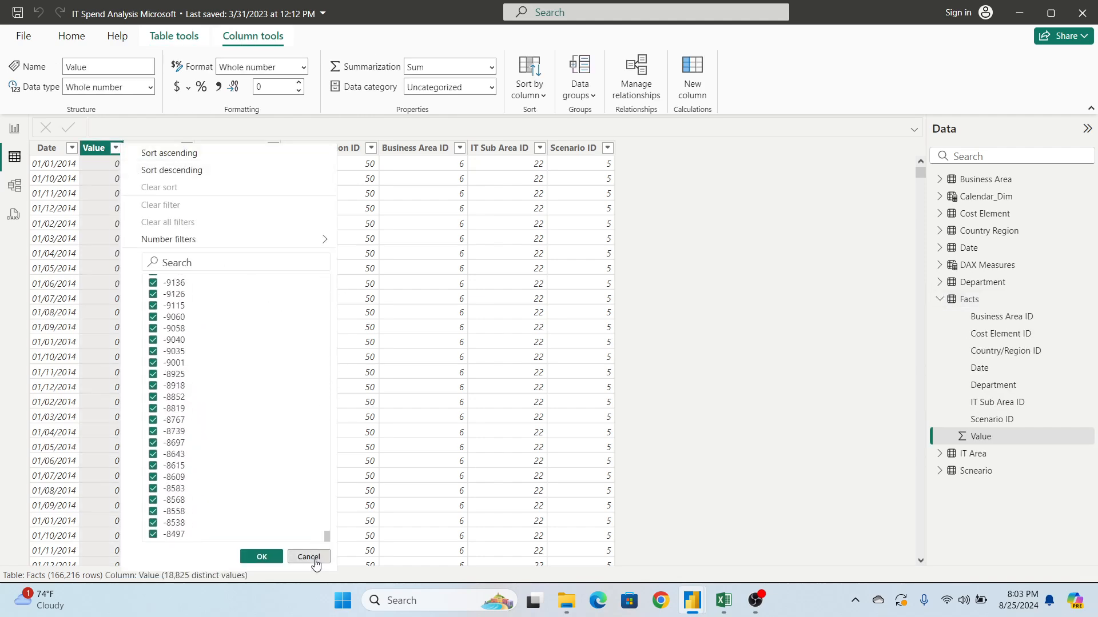
pyautogui.click(307, 557)
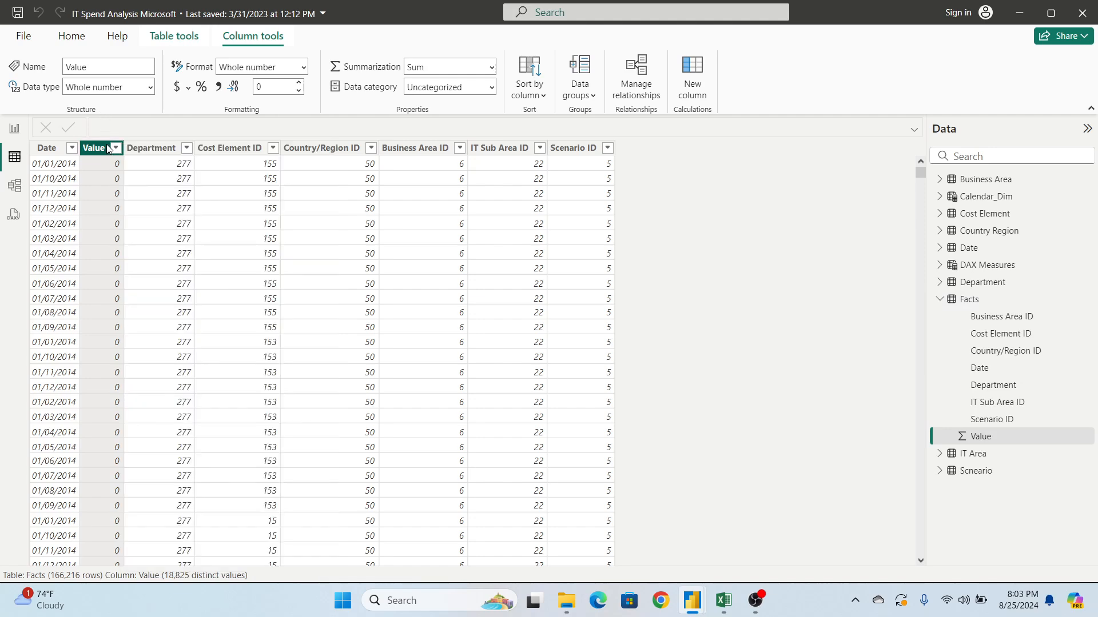
pyautogui.moveTo(12, 128)
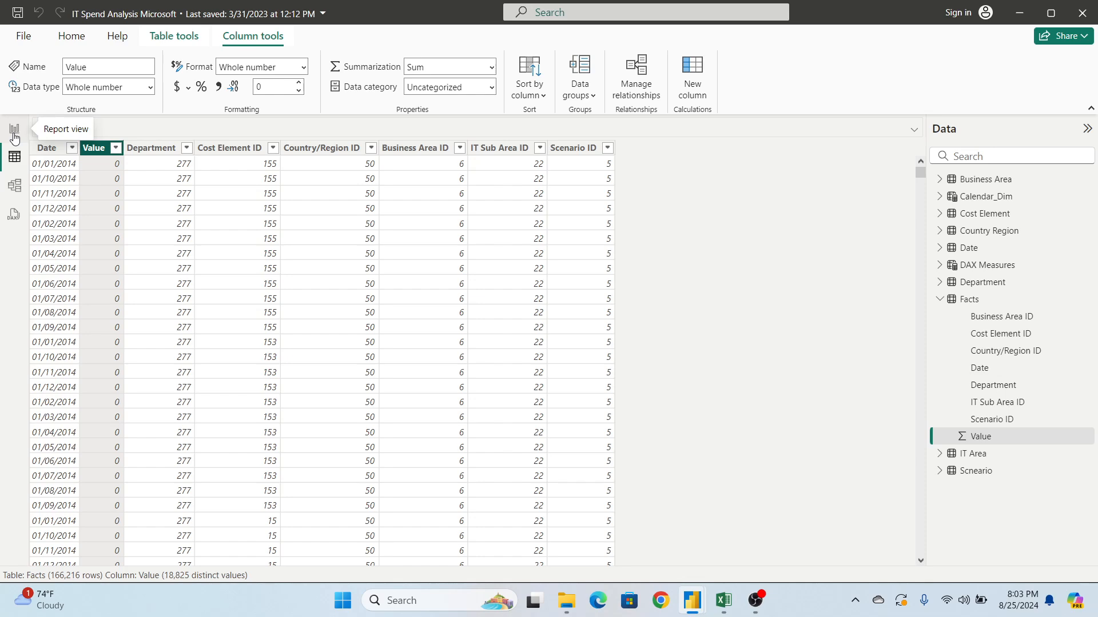
pyautogui.click(14, 129)
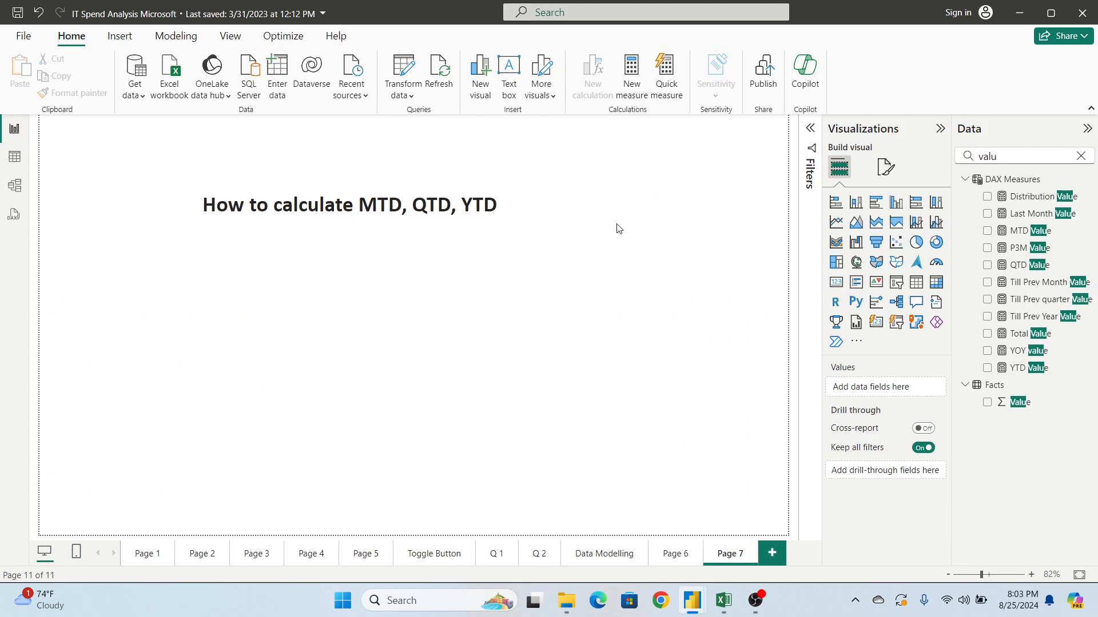
pyautogui.moveTo(949, 216)
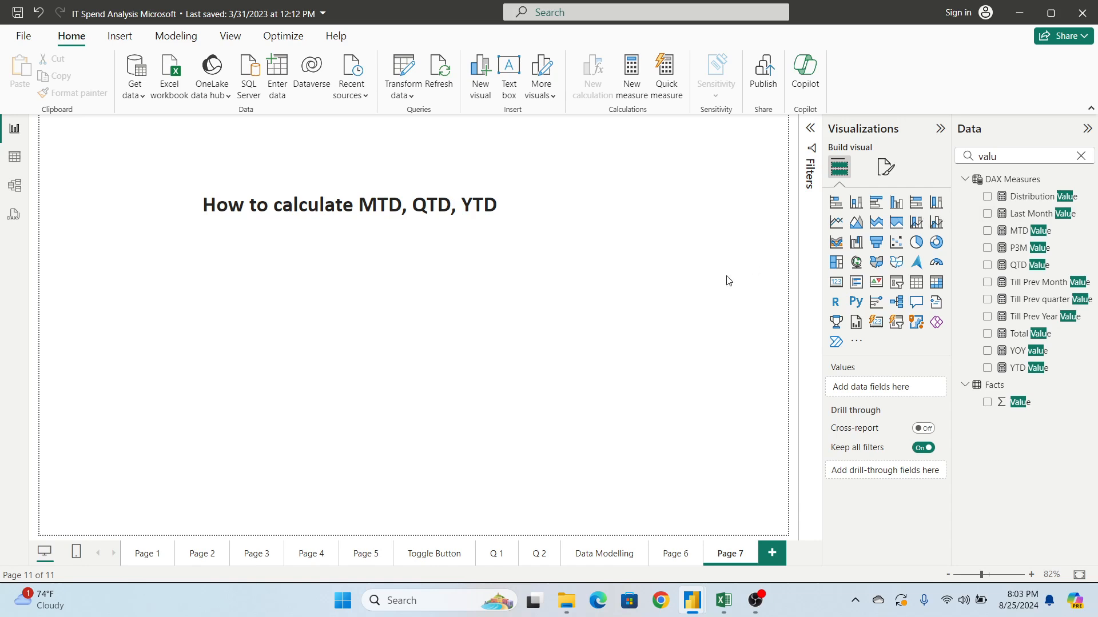
pyautogui.moveTo(1043, 230)
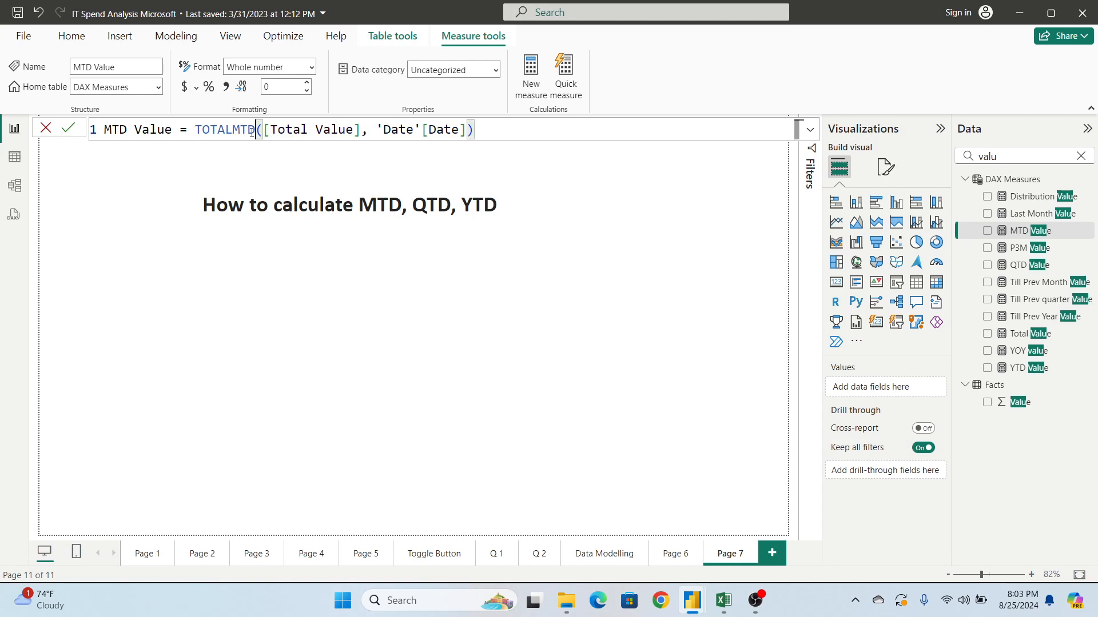
# Inspect MTD Value's TOTALMTD formula and the Total Value measure it uses, discarding an accidental edit.
pyautogui.doubleClick(224, 129)
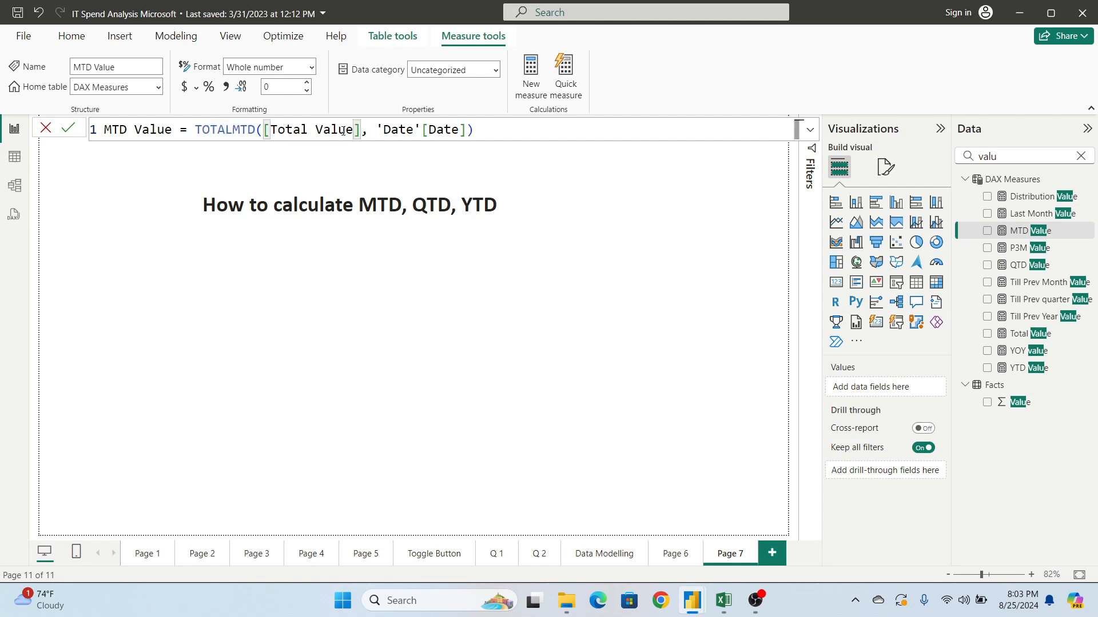
pyautogui.click(1022, 155)
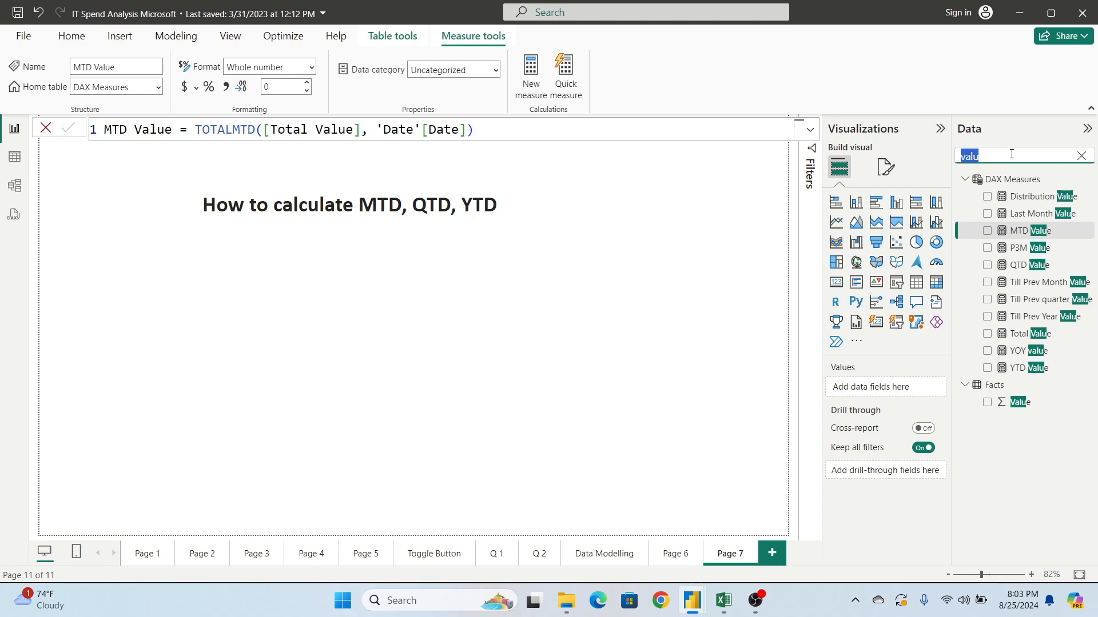
pyautogui.write('total v')
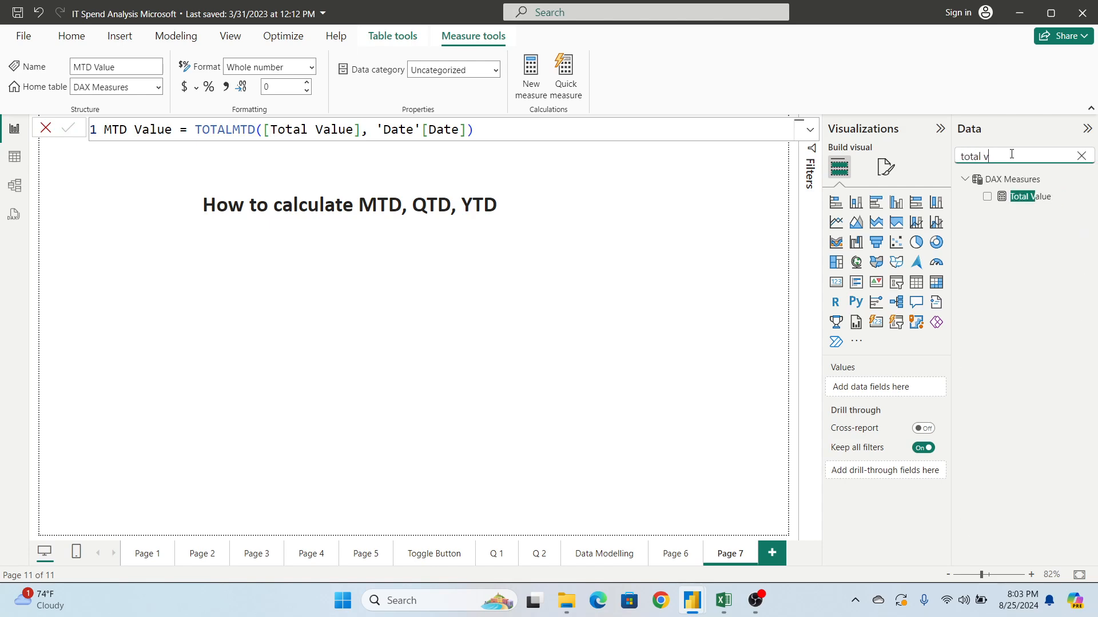
pyautogui.click(1029, 196)
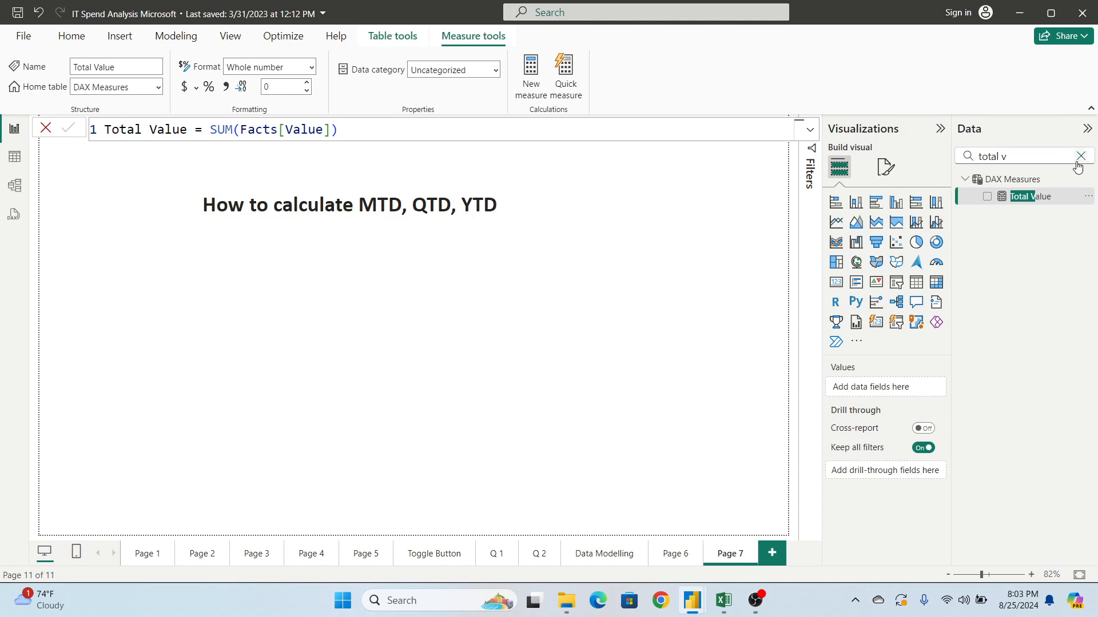
pyautogui.click(1080, 155)
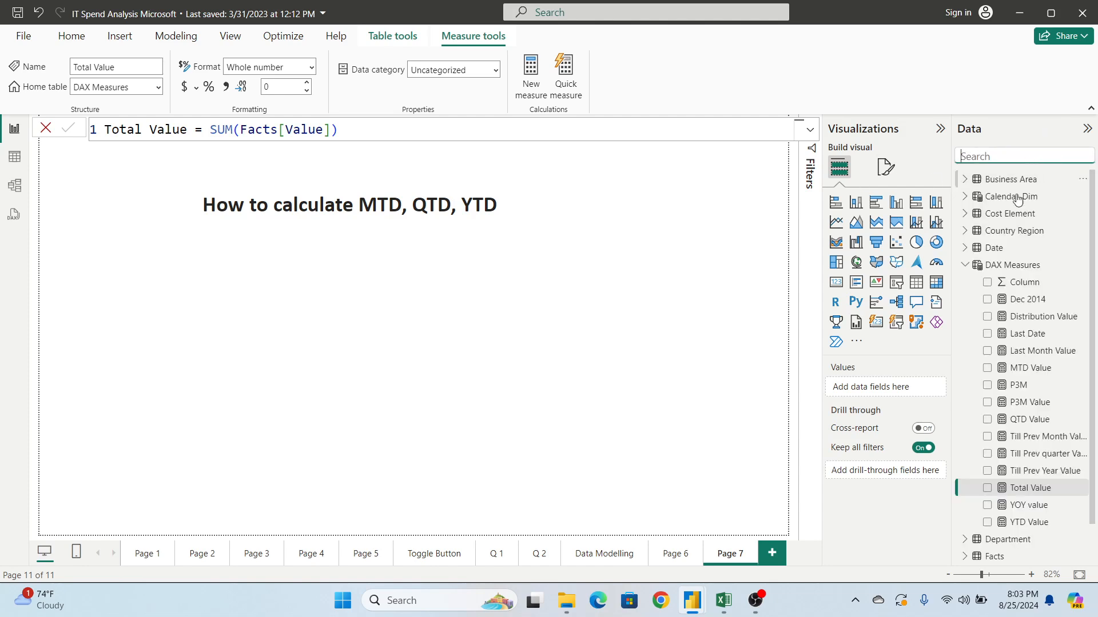
pyautogui.click(1030, 367)
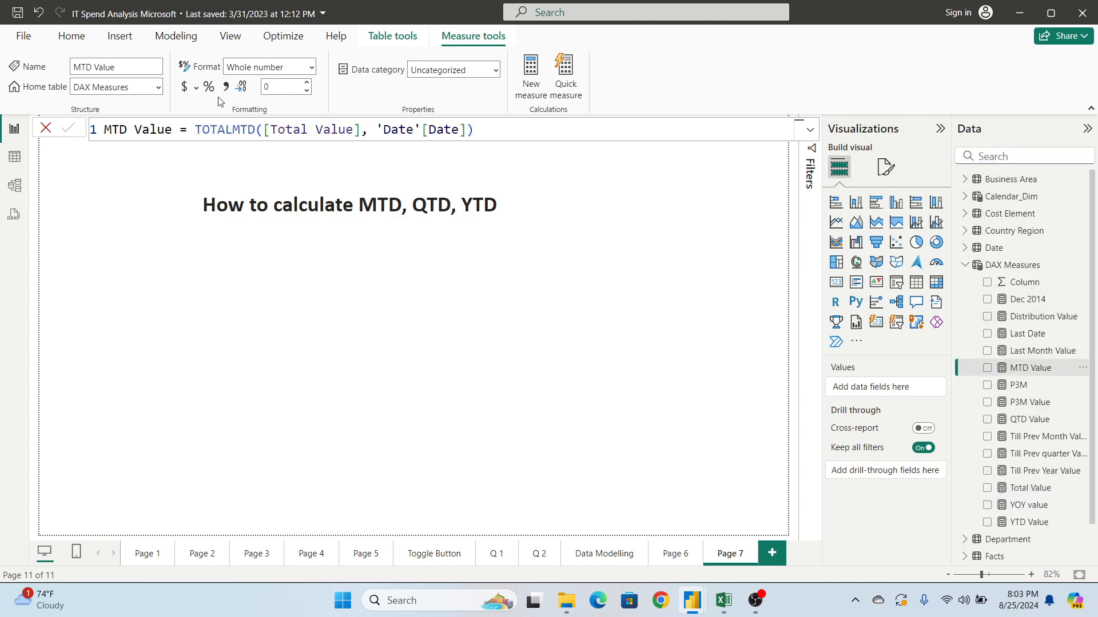
pyautogui.write('sum(va')
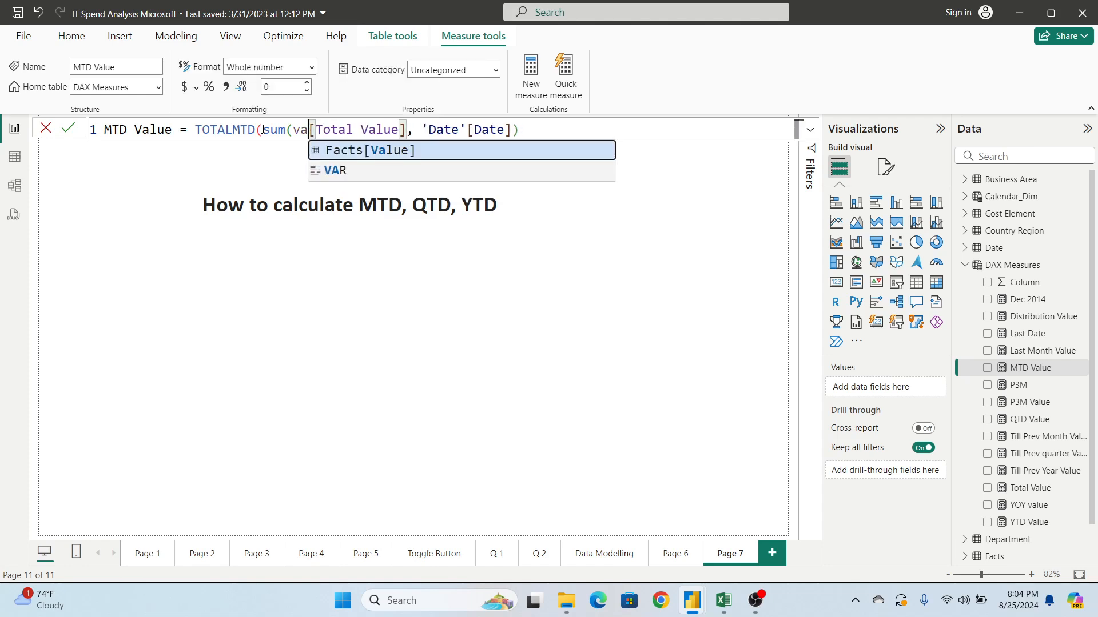
pyautogui.click(371, 149)
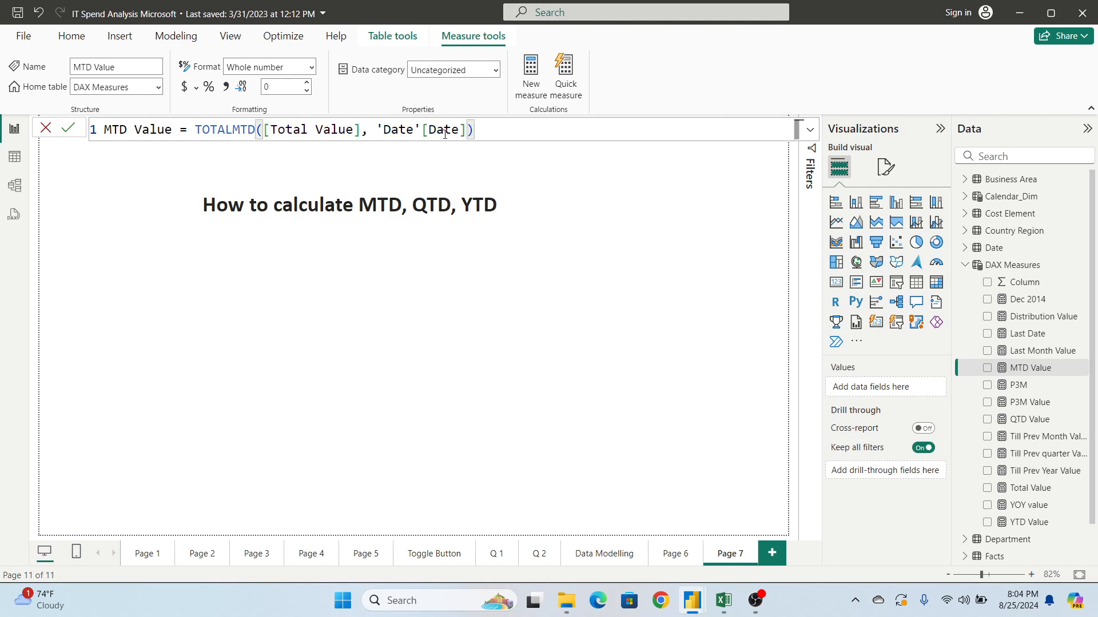
pyautogui.doubleClick(442, 130)
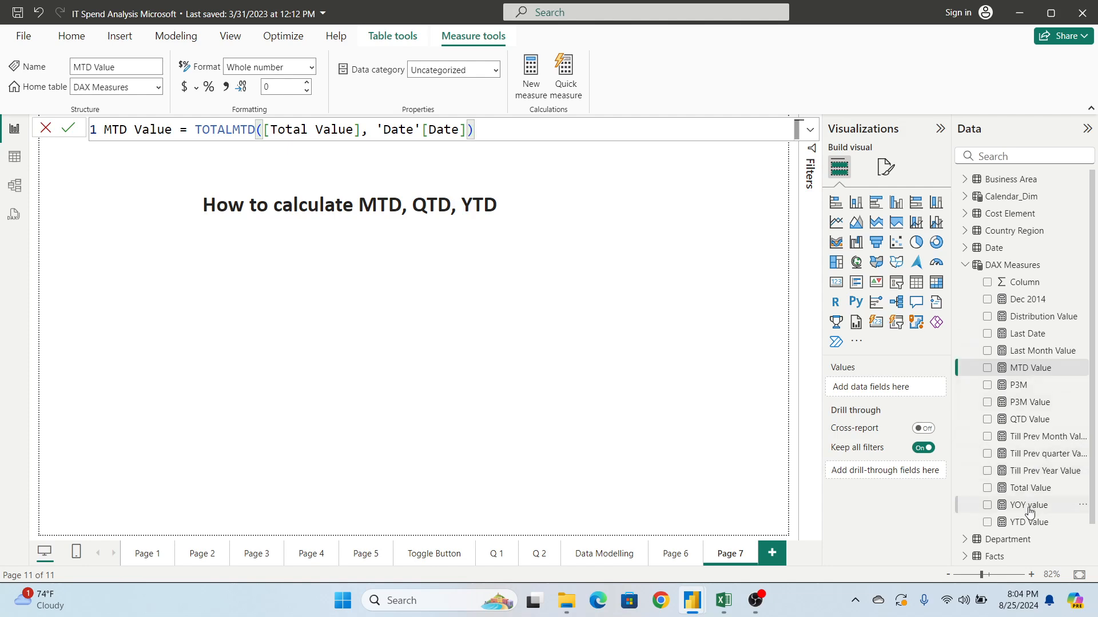
# Review the QTD Value (TOTALQTD) and YTD Value formulas, then switch to the Model view diagram.
pyautogui.click(1030, 418)
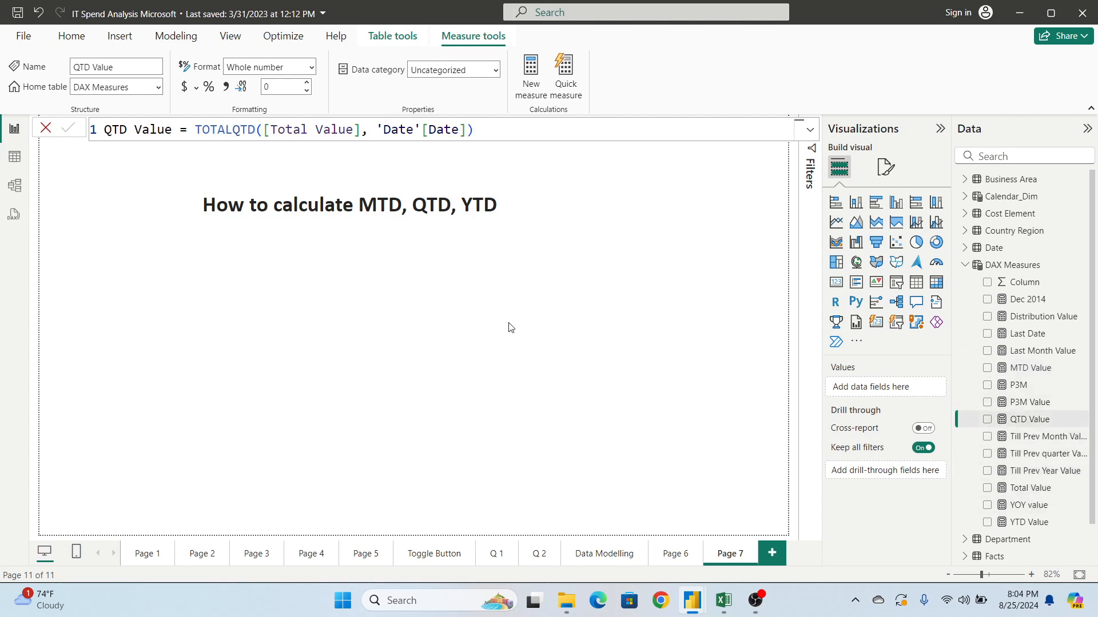
pyautogui.doubleClick(224, 129)
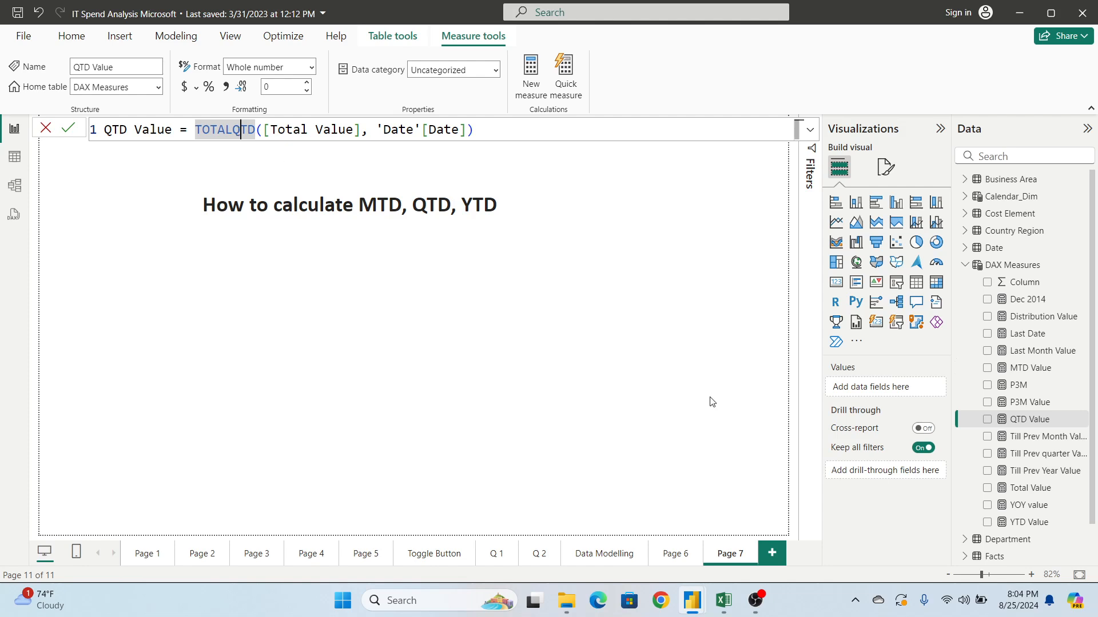
pyautogui.click(1030, 522)
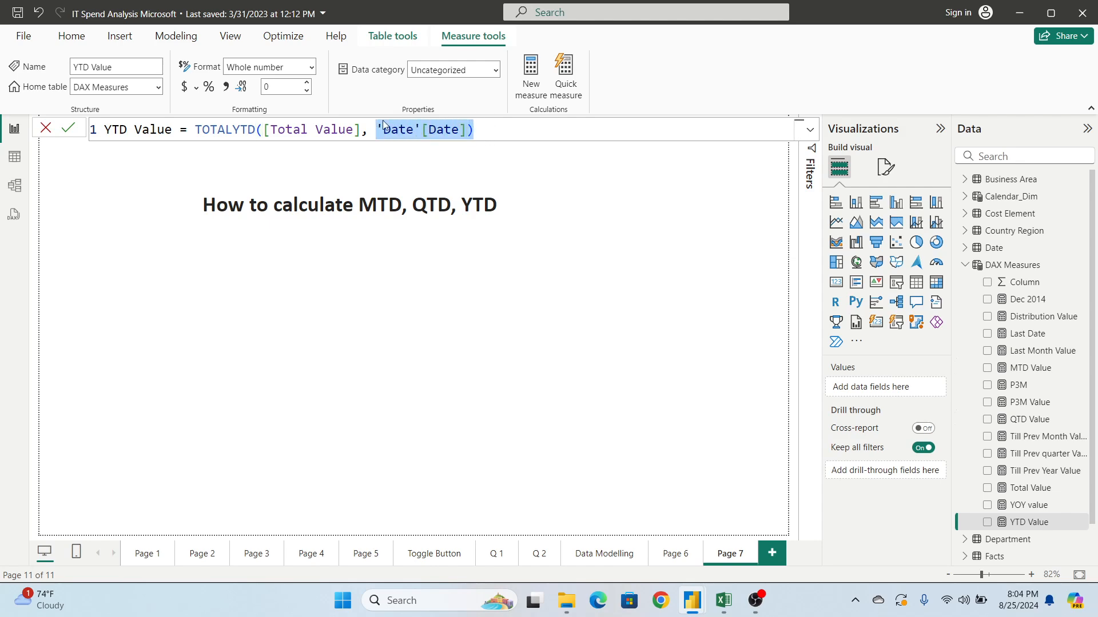
pyautogui.click(13, 185)
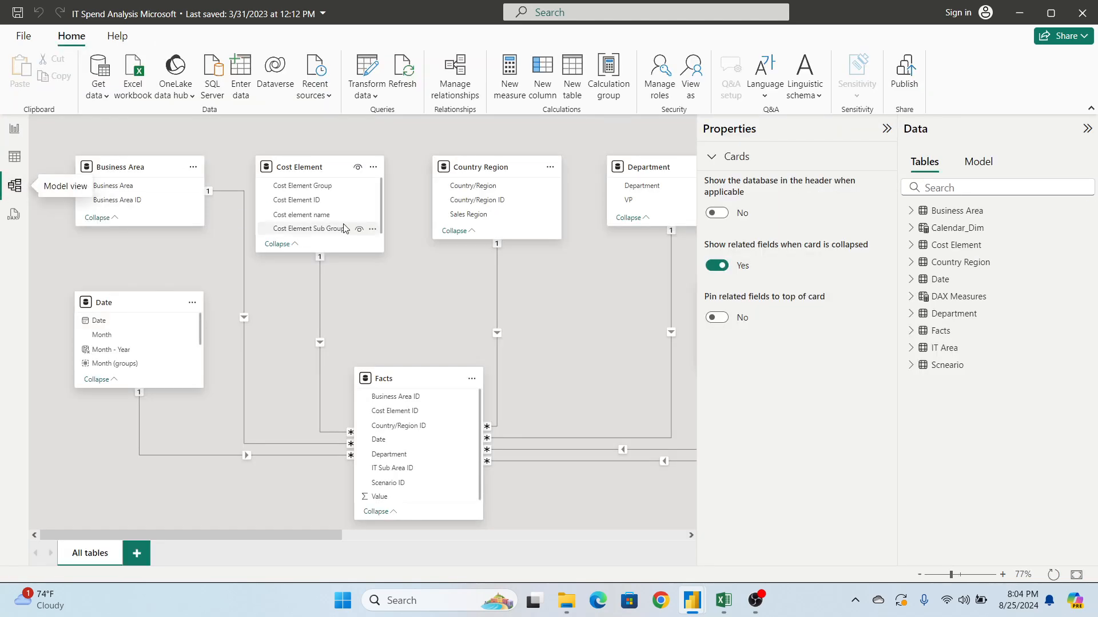
# Review the Facts table's relationships in Manage relationships and close it.
pyautogui.click(453, 76)
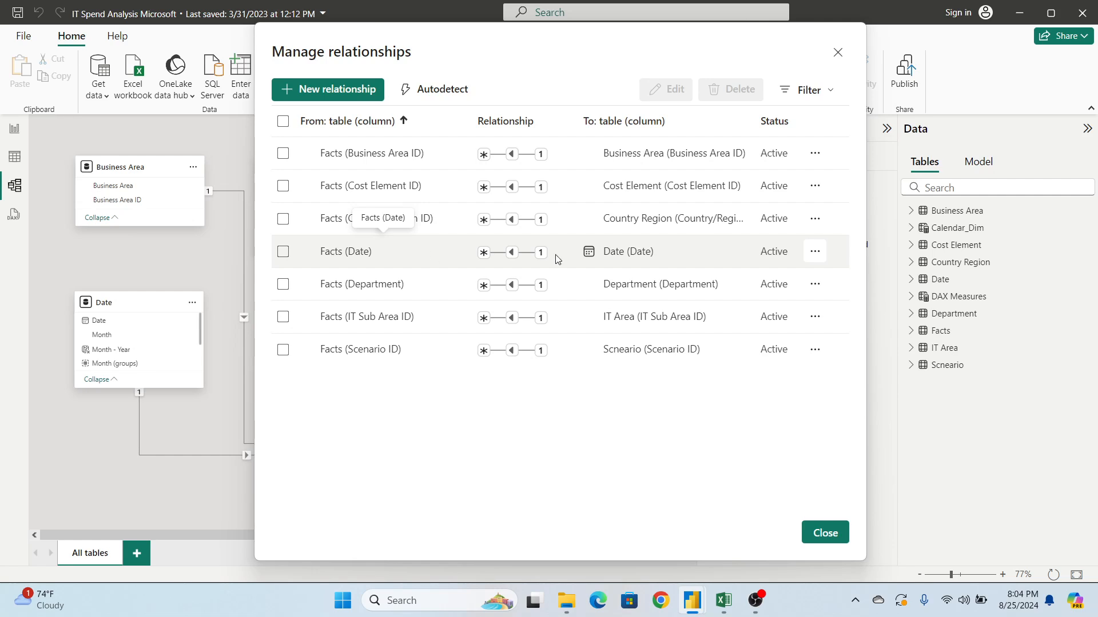
pyautogui.moveTo(538, 255)
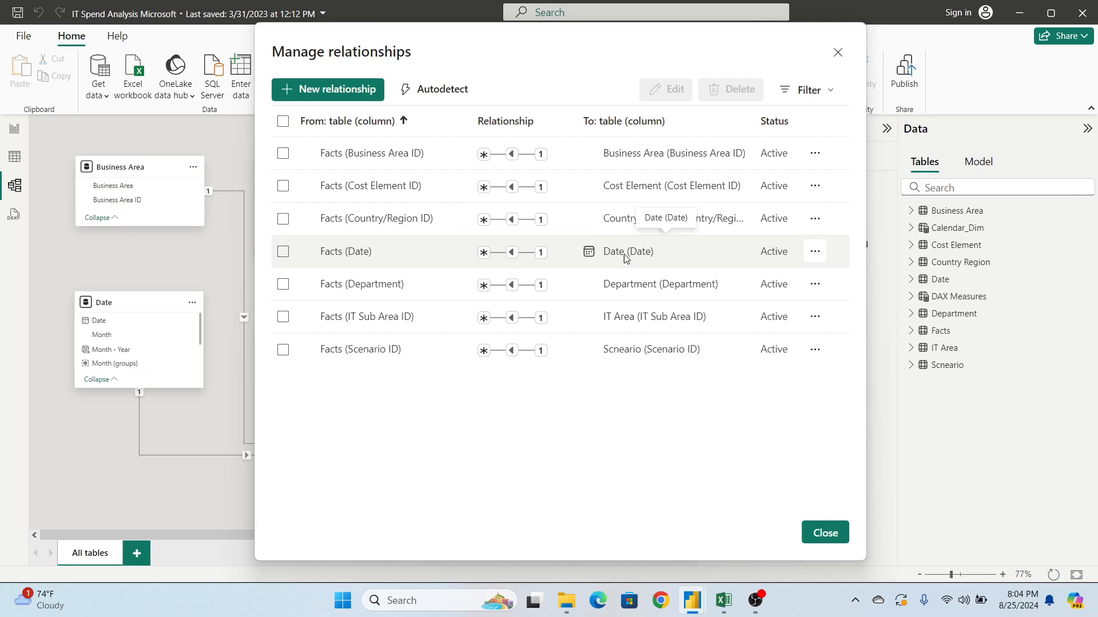
pyautogui.moveTo(540, 261)
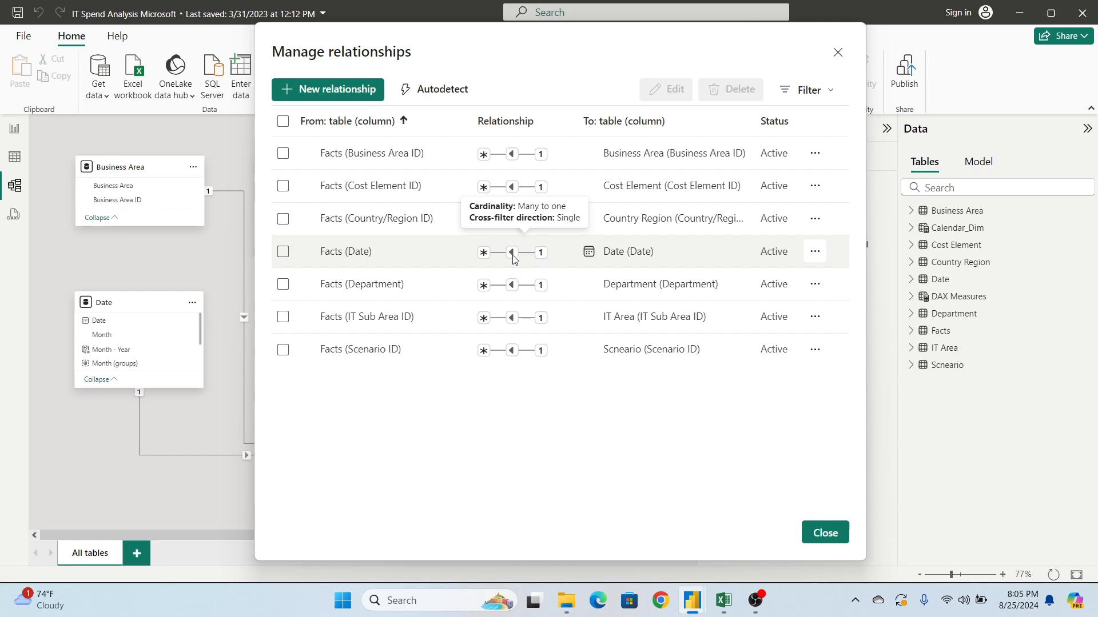
pyautogui.moveTo(487, 254)
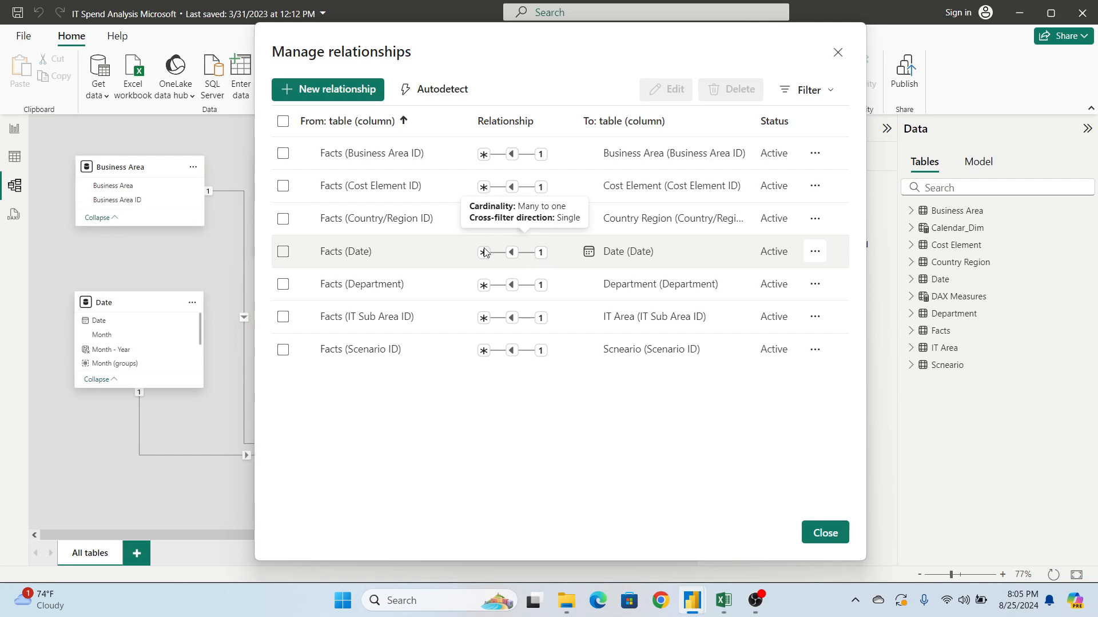
pyautogui.moveTo(834, 538)
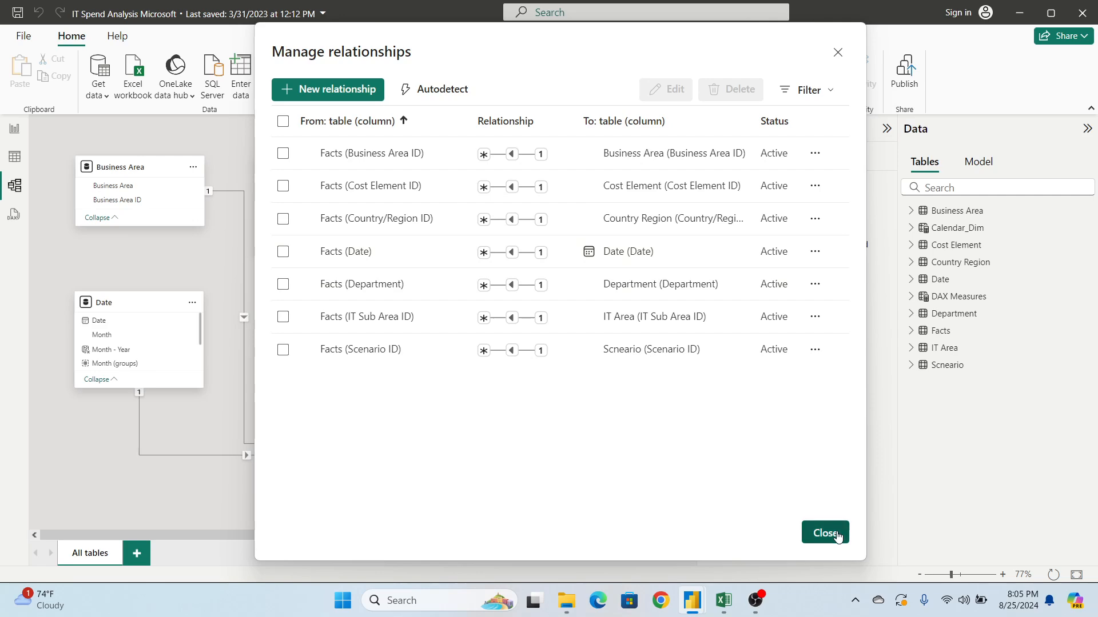
pyautogui.click(824, 533)
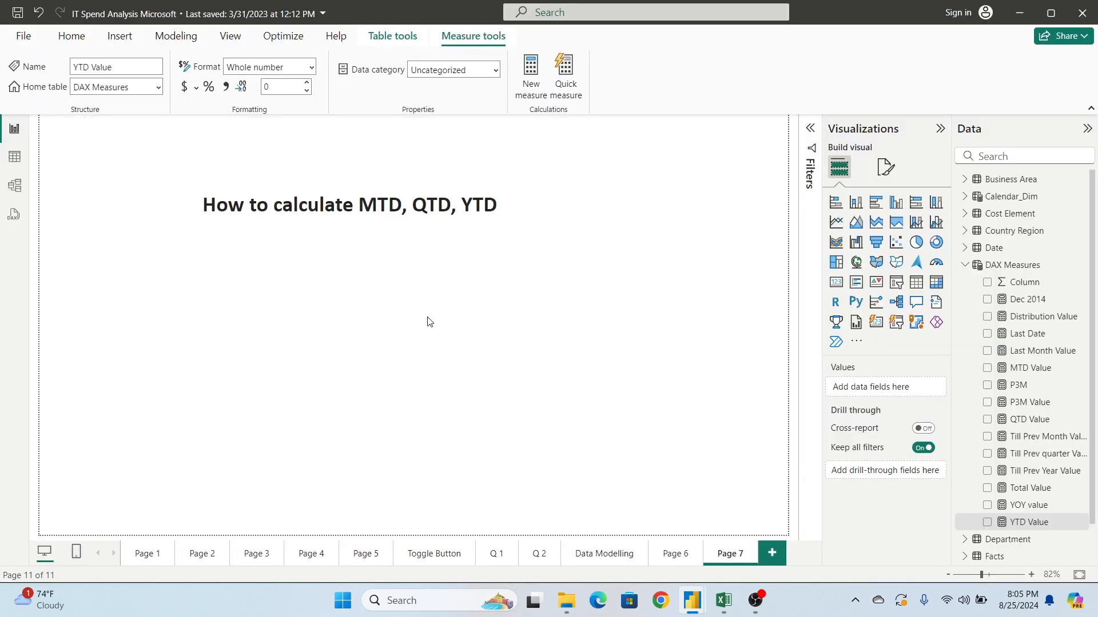
# Add a card visual showing MTD Value (377M) with callout value size 25.
pyautogui.click(71, 36)
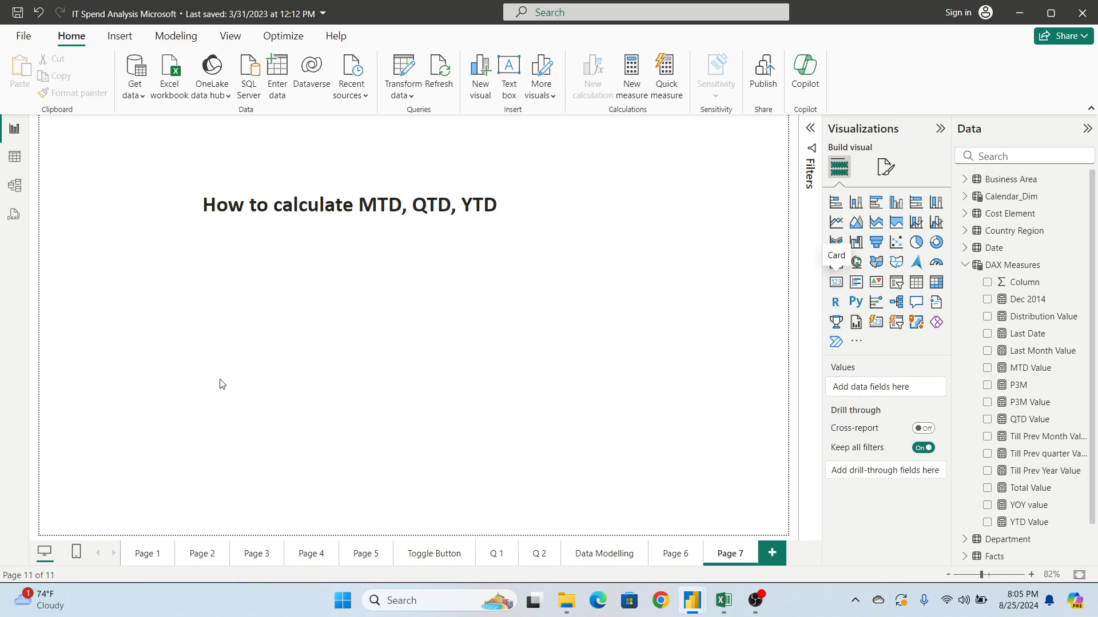
pyautogui.click(835, 241)
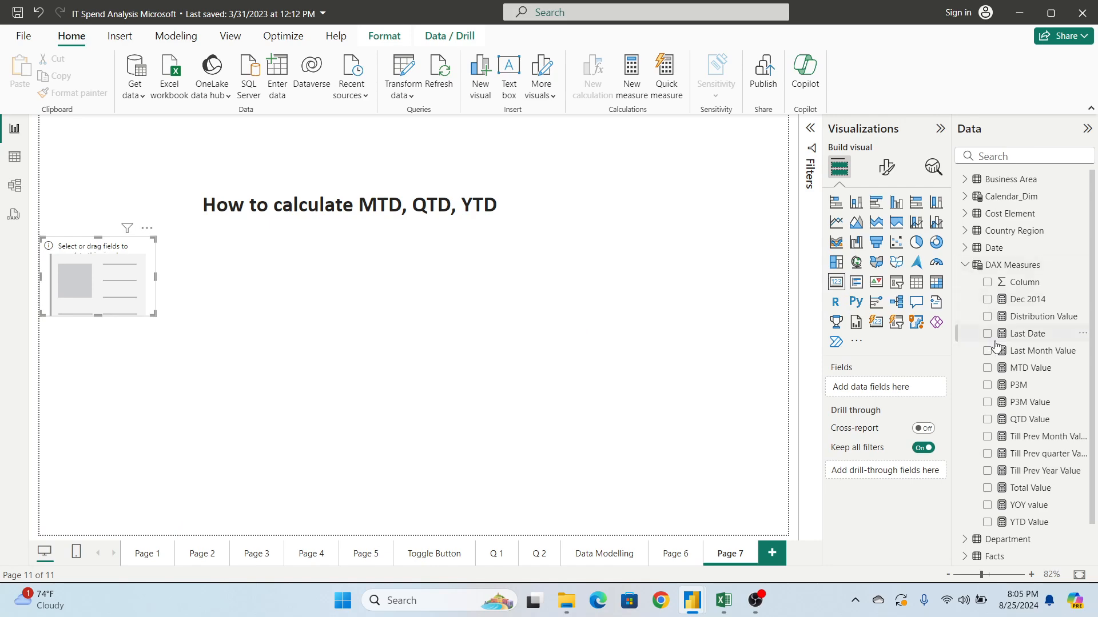
pyautogui.click(986, 367)
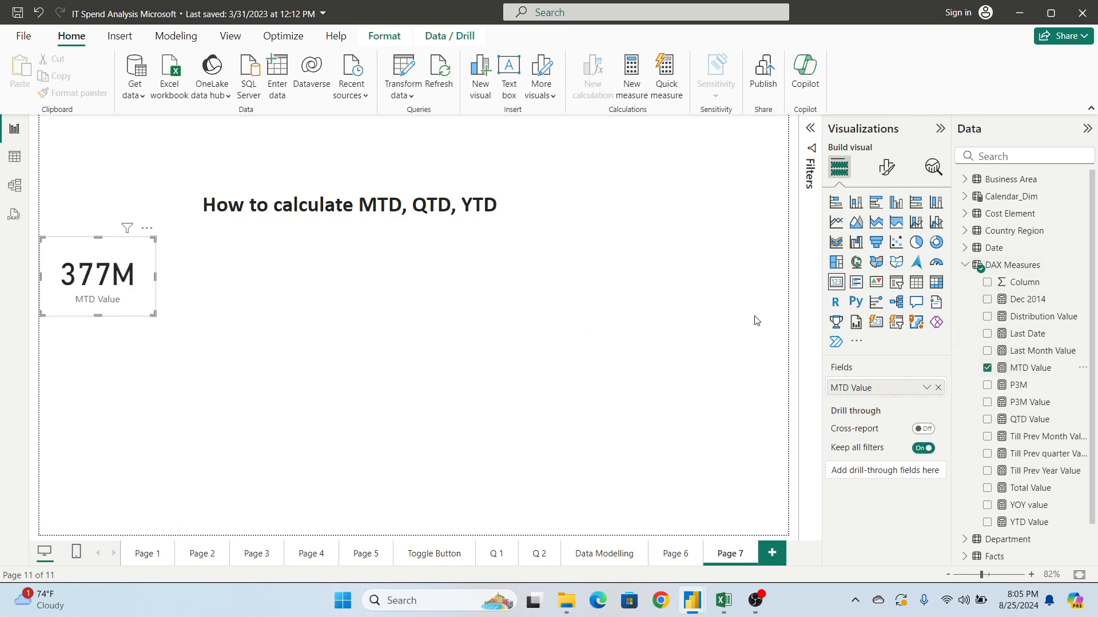
pyautogui.click(885, 167)
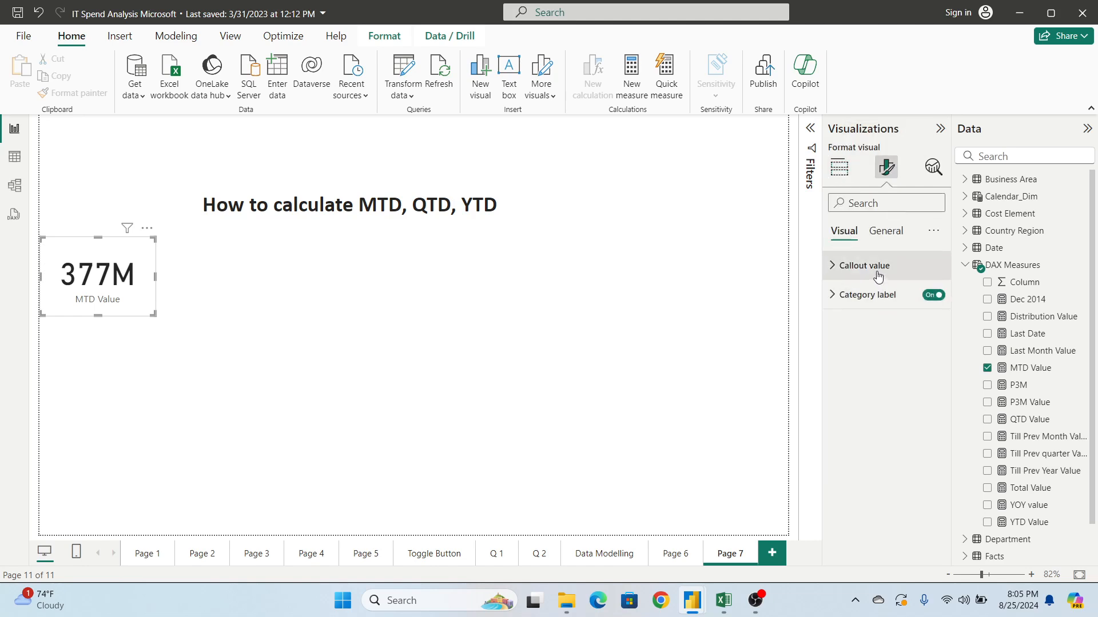
pyautogui.click(863, 265)
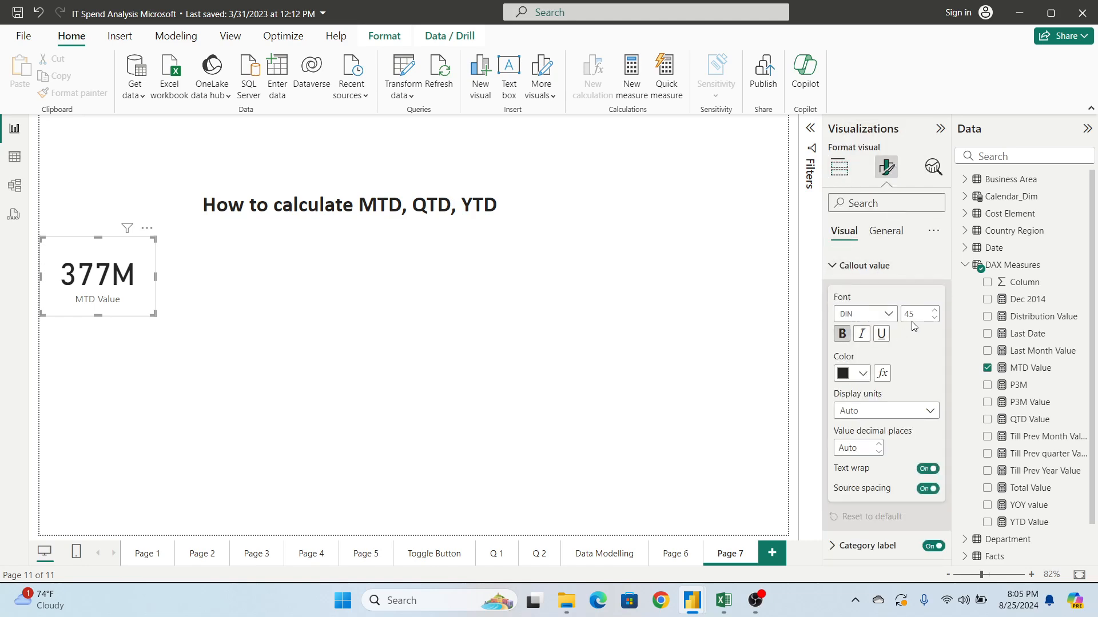
pyautogui.write('25')
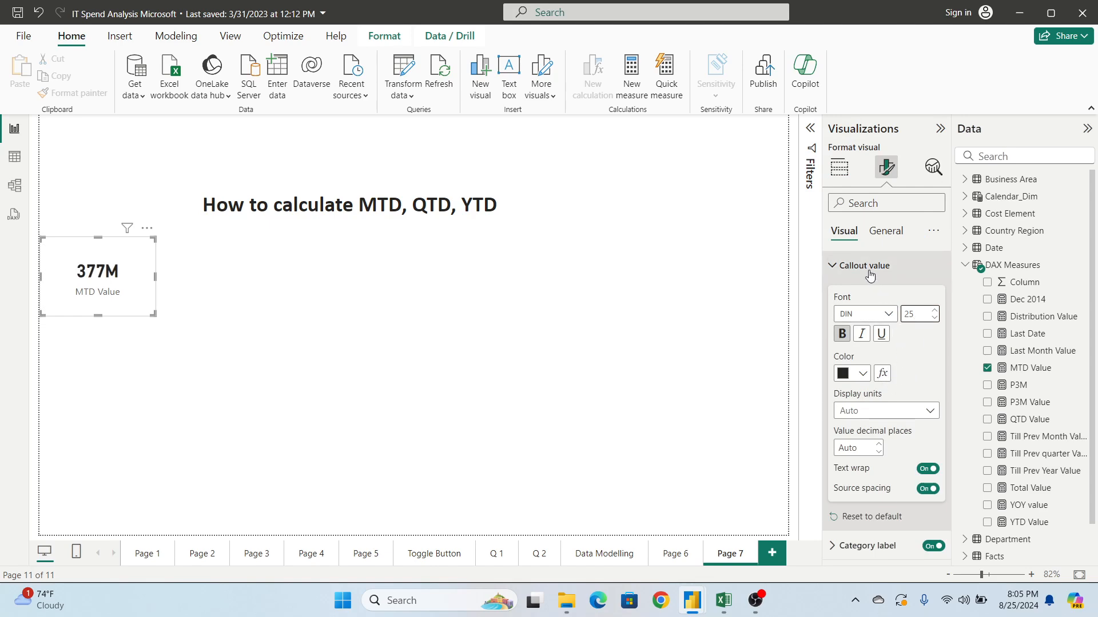
pyautogui.click(865, 266)
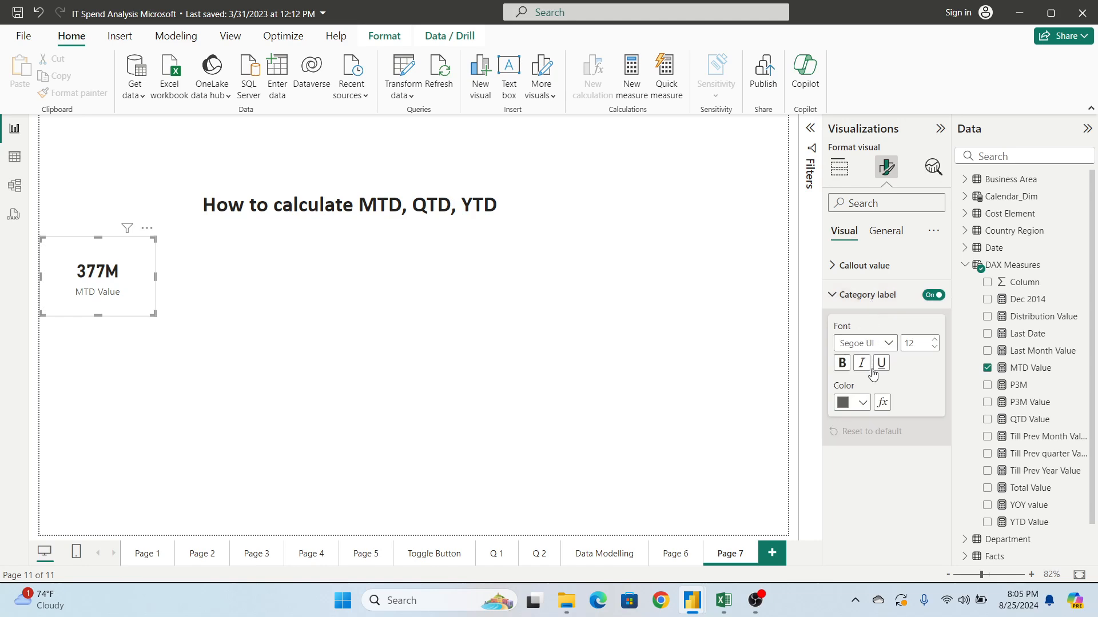
pyautogui.moveTo(880, 363)
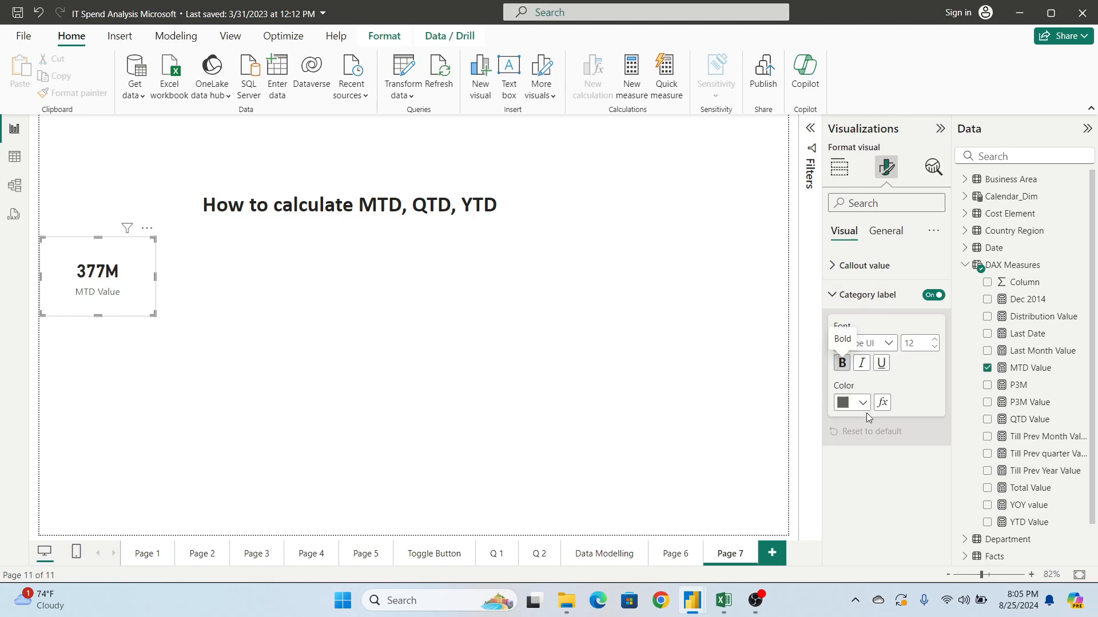
# Make the MTD Value label bold, turn on the card's visual border, and resize it smaller.
pyautogui.click(859, 402)
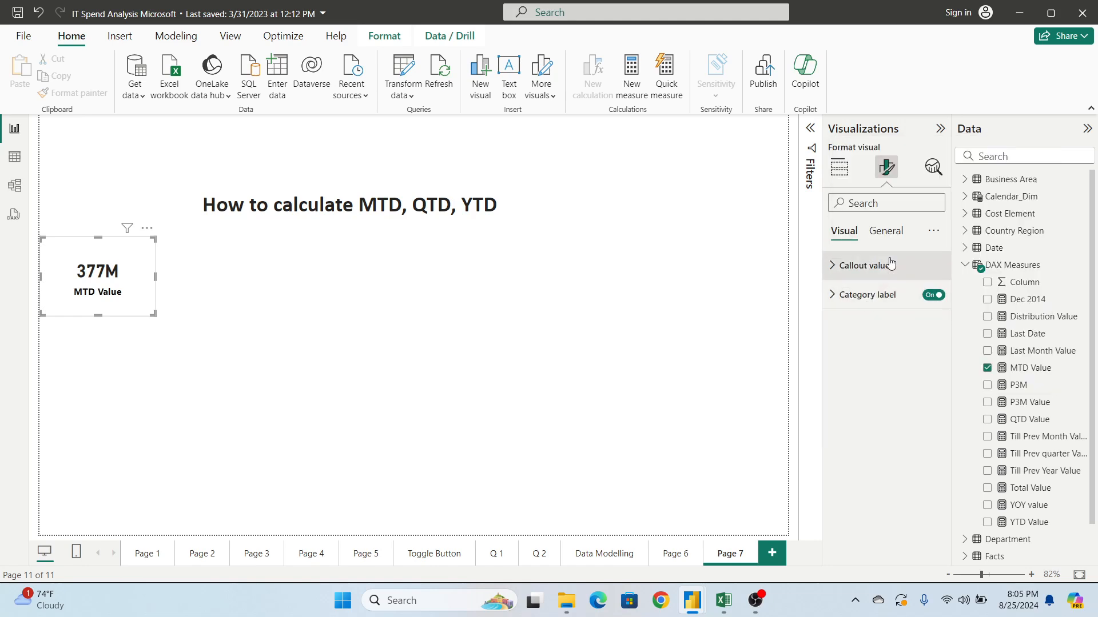
pyautogui.click(885, 231)
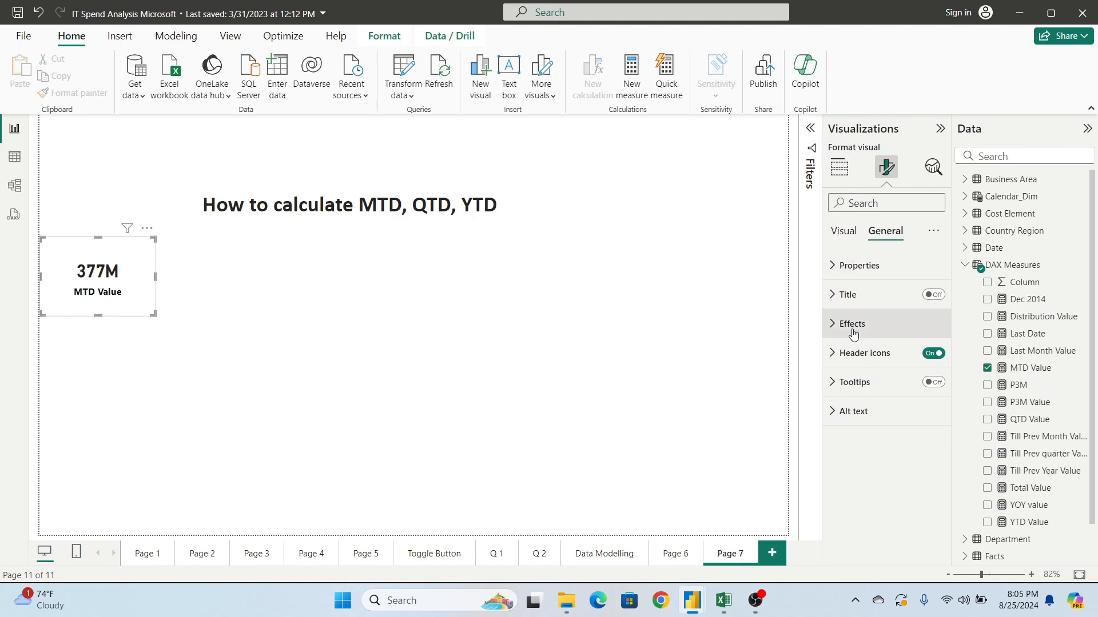
pyautogui.click(851, 324)
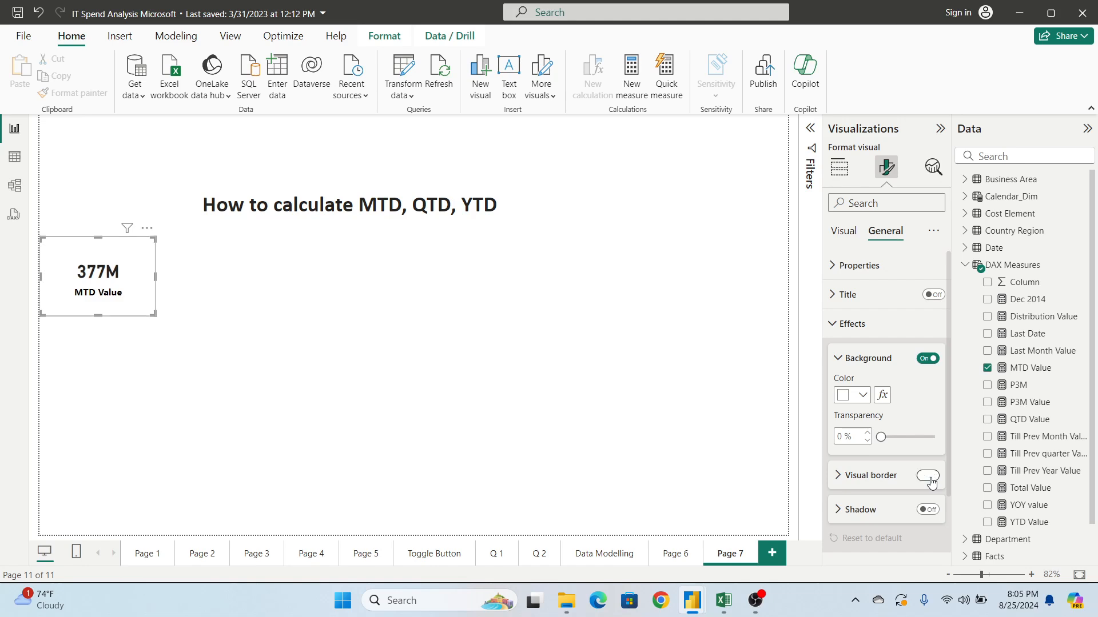
pyautogui.click(852, 323)
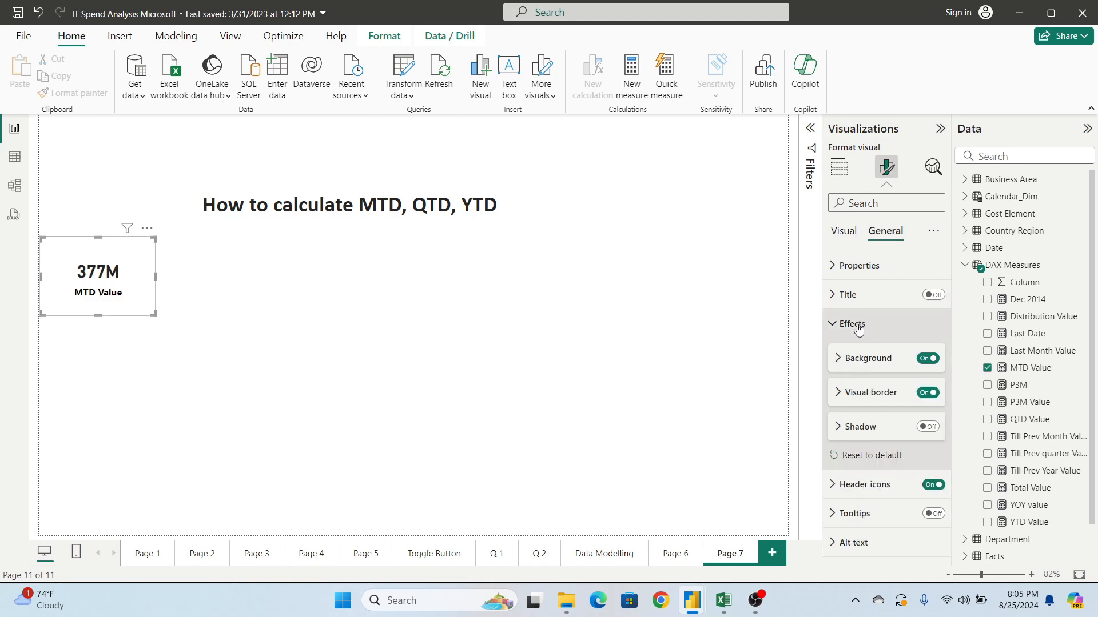
pyautogui.click(851, 324)
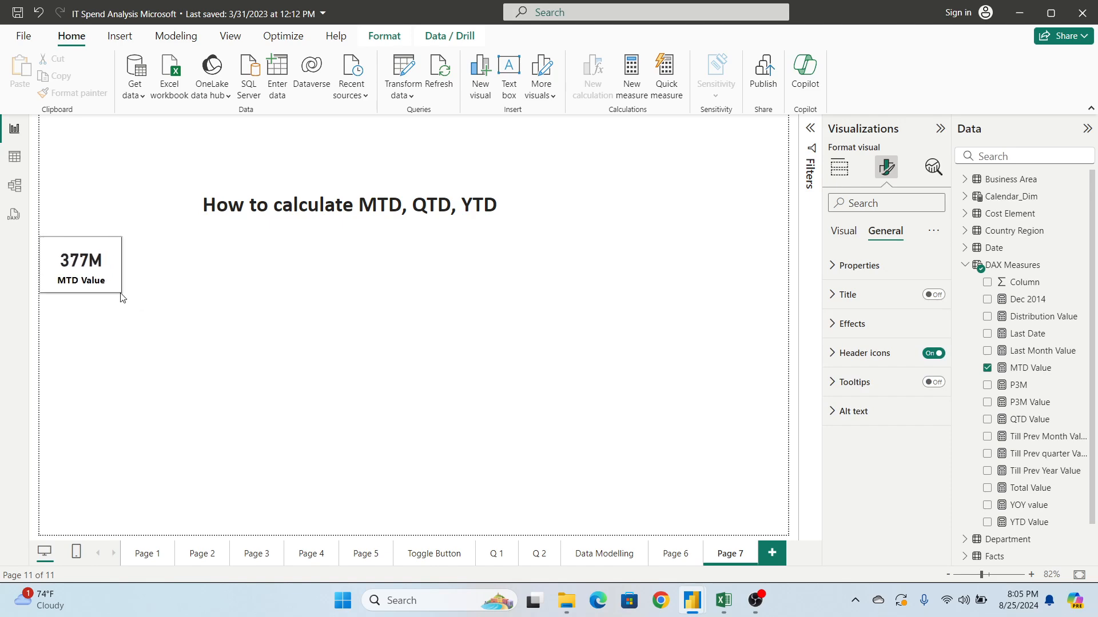
pyautogui.click(80, 264)
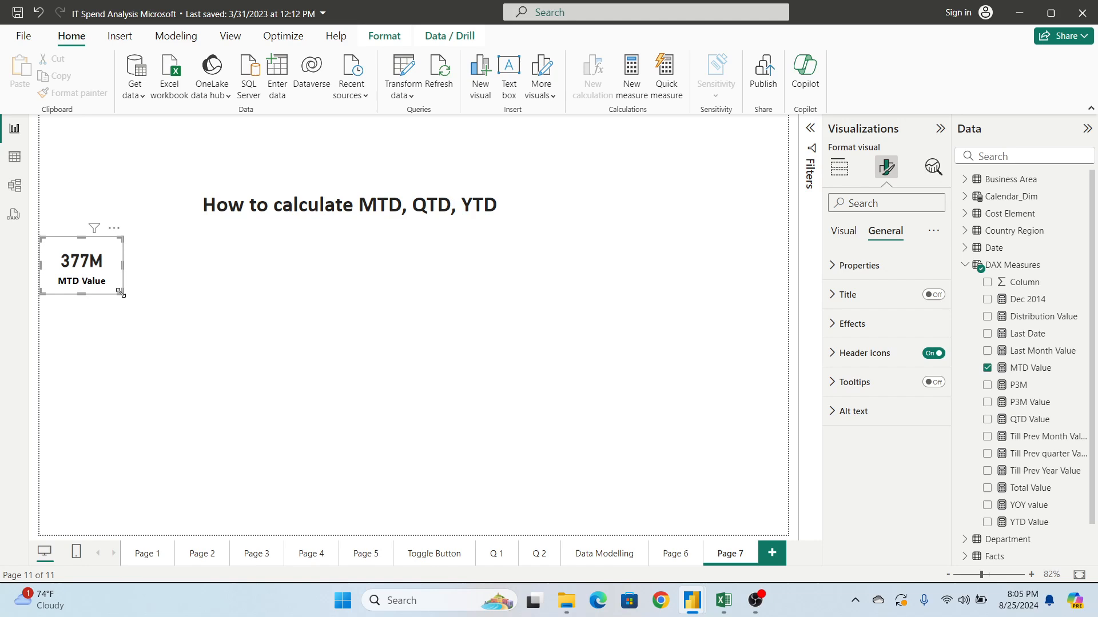
pyautogui.click(838, 168)
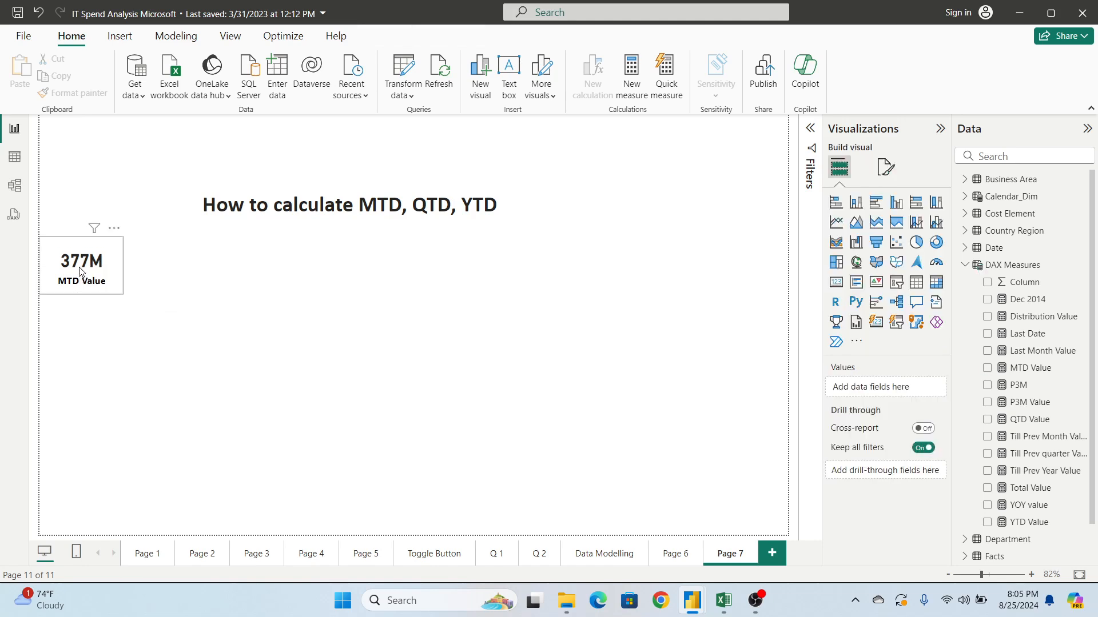
# Duplicate the card twice as QTD Value (1bn) and YTD Value (4bn) beside MTD Value.
pyautogui.click(81, 264)
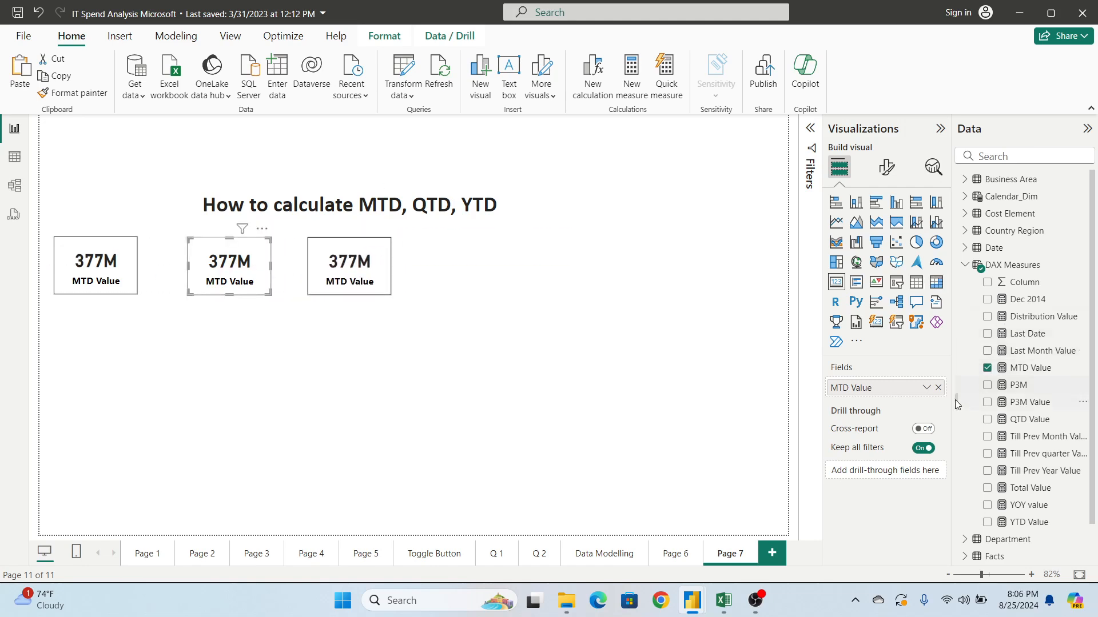
pyautogui.click(937, 388)
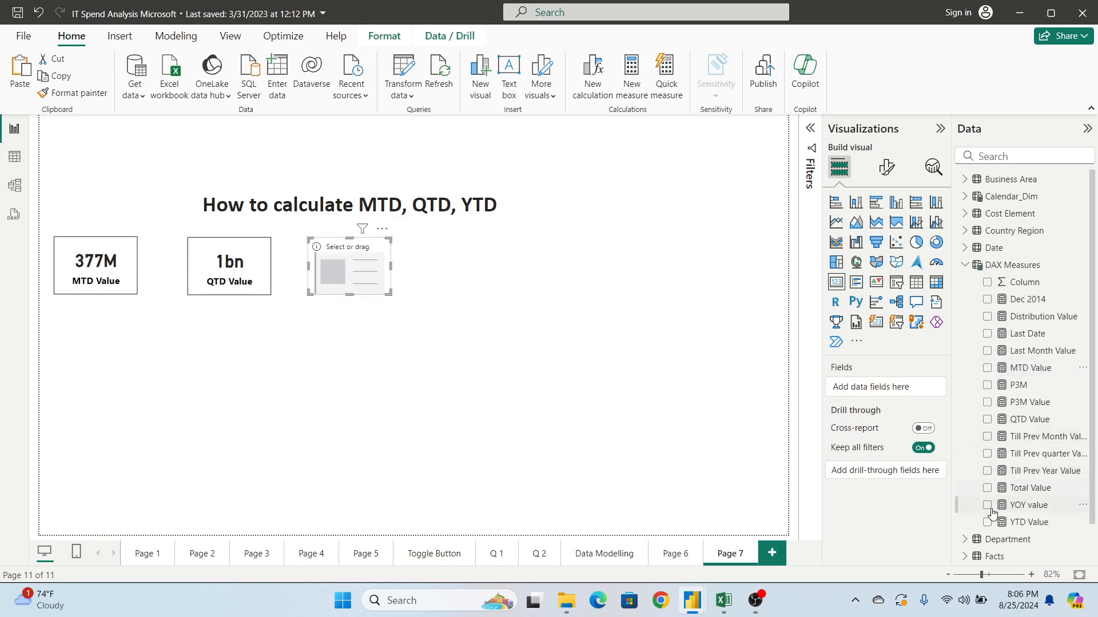
pyautogui.click(988, 523)
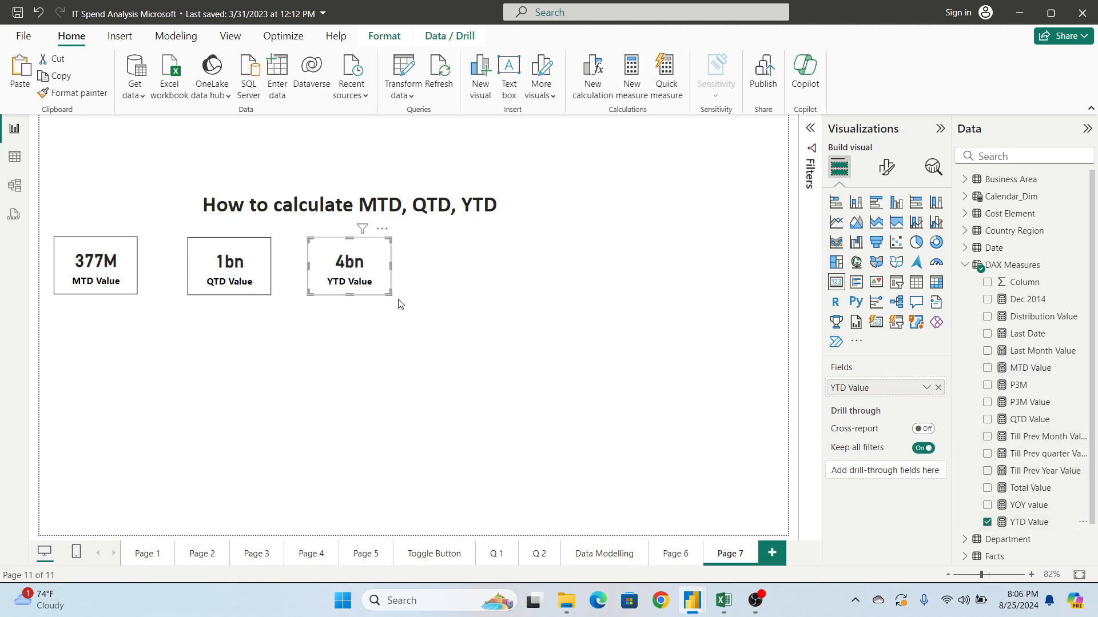
pyautogui.moveTo(447, 297)
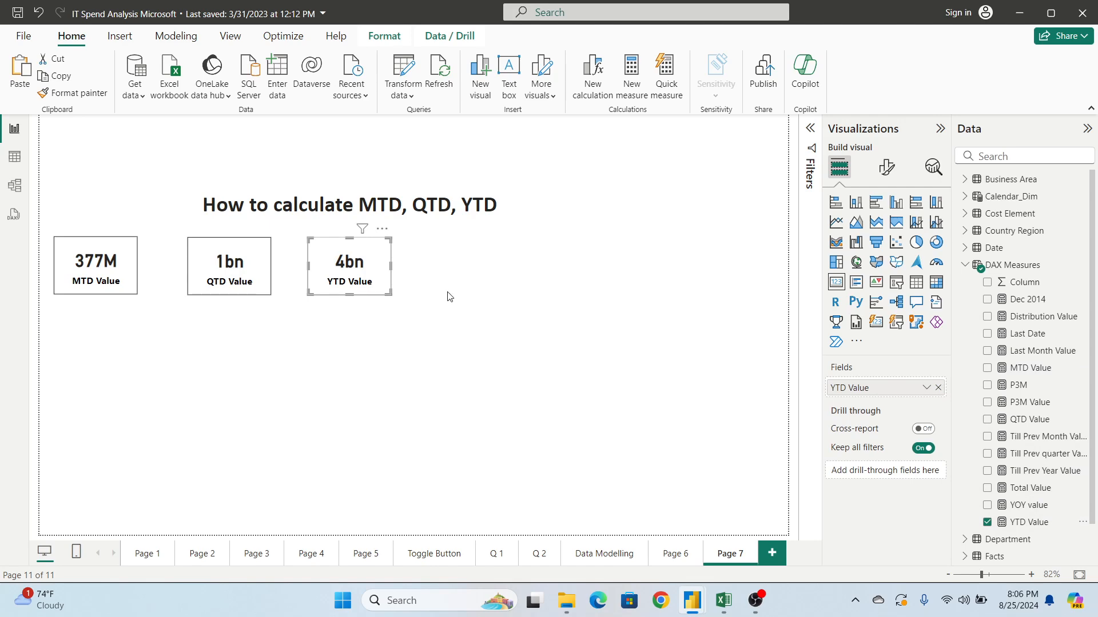
pyautogui.click(95, 264)
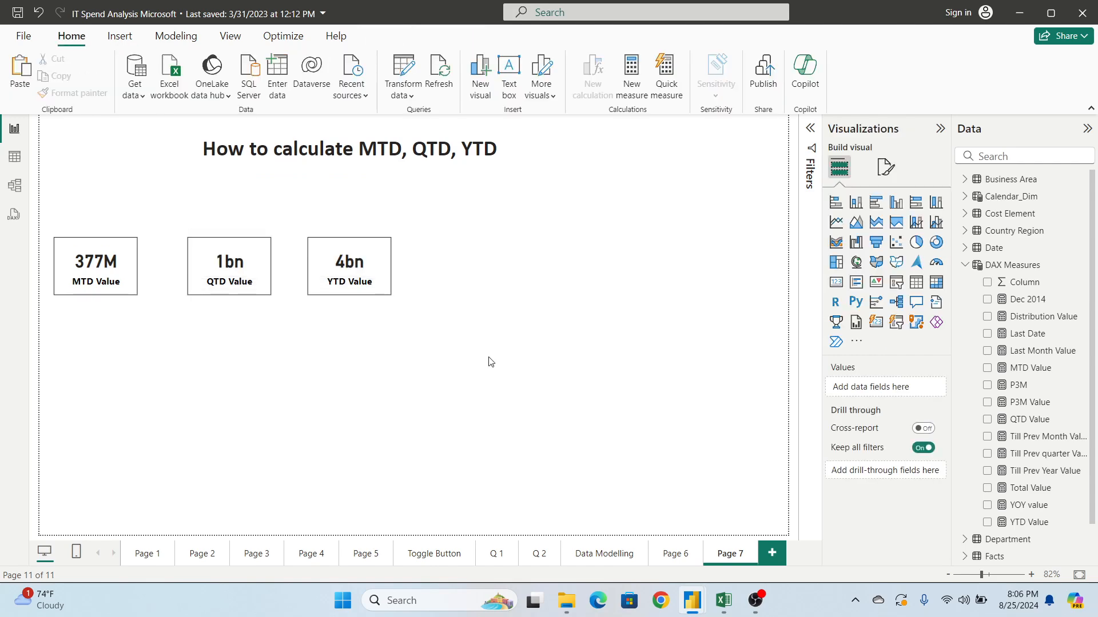
# Line up the QTD and YTD cards next to MTD and bring the Excel workbook to the front.
pyautogui.click(223, 265)
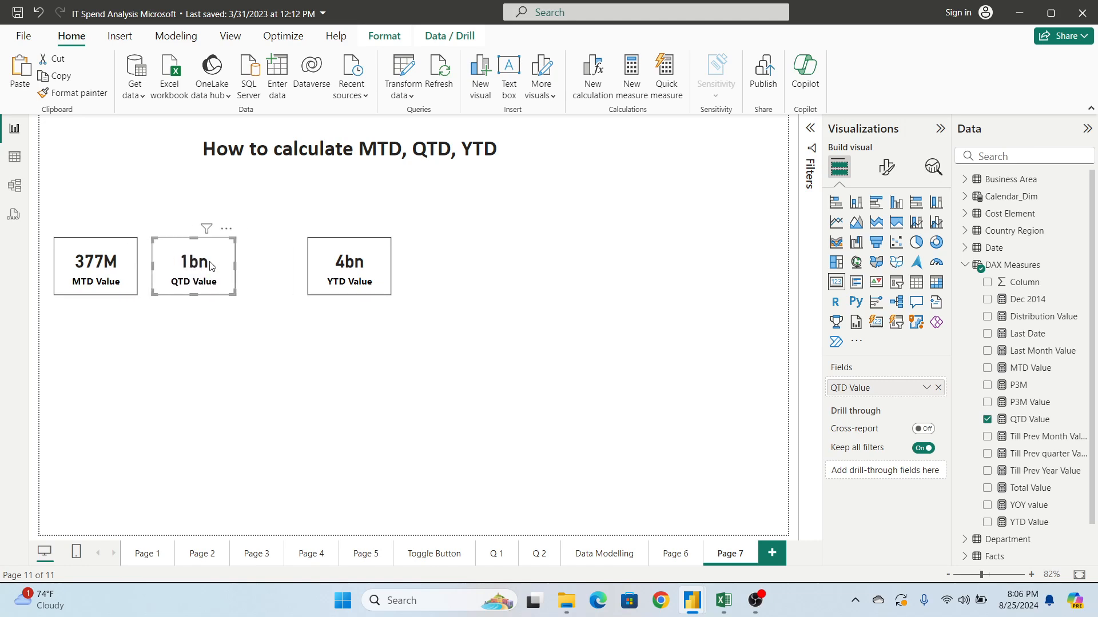
pyautogui.click(319, 266)
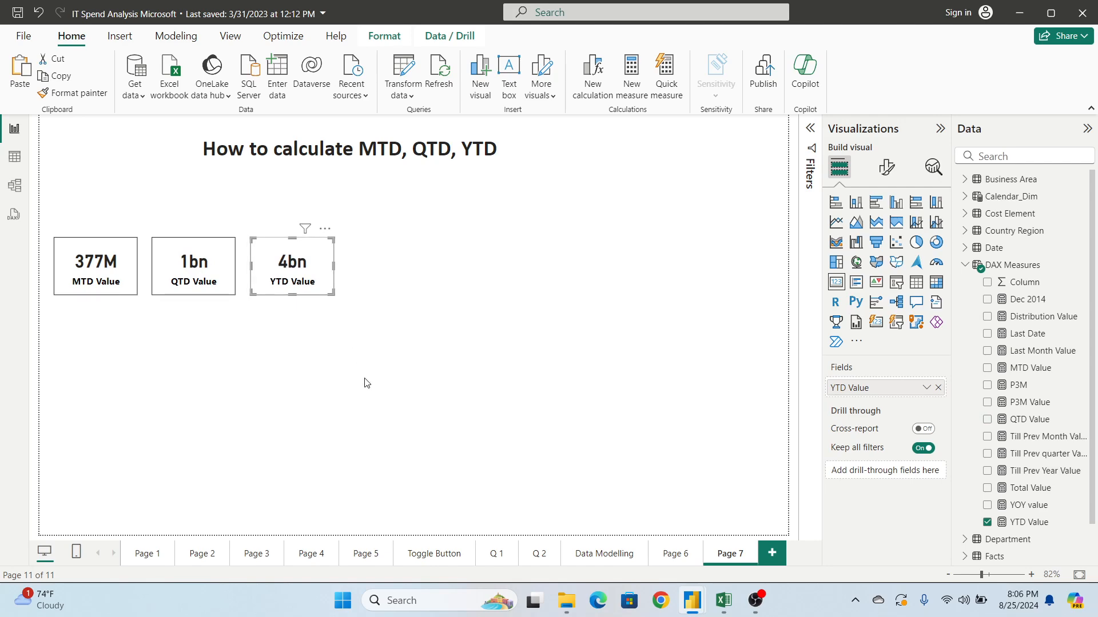
pyautogui.click(95, 266)
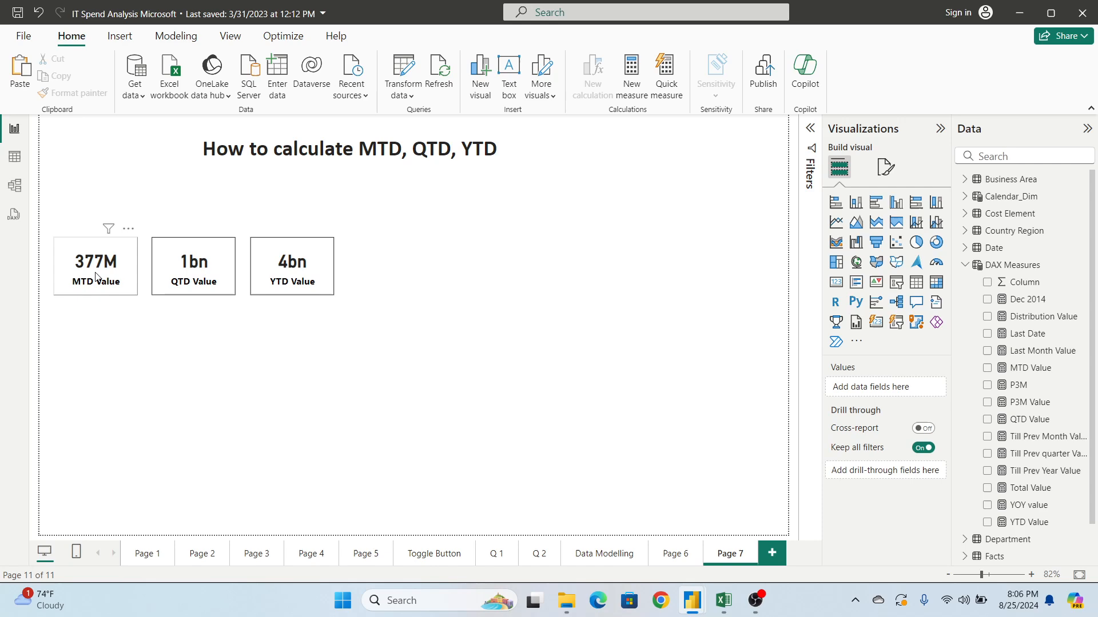
pyautogui.click(95, 265)
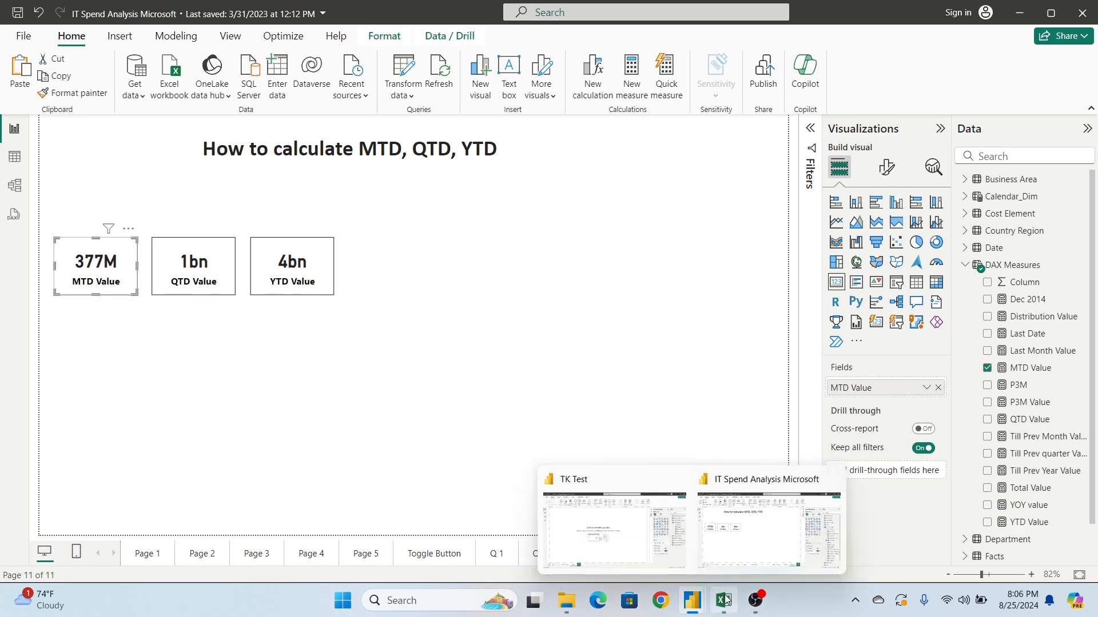
pyautogui.click(722, 600)
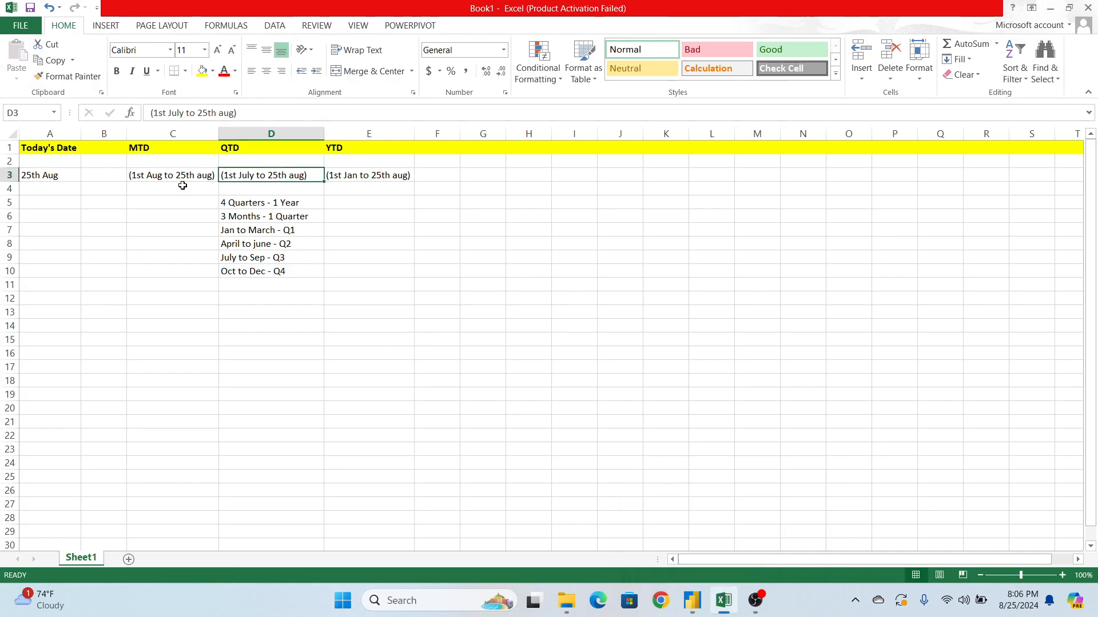
# Review the MTD, QTD and YTD date ranges in cells C3, D3 and E3.
pyautogui.click(173, 175)
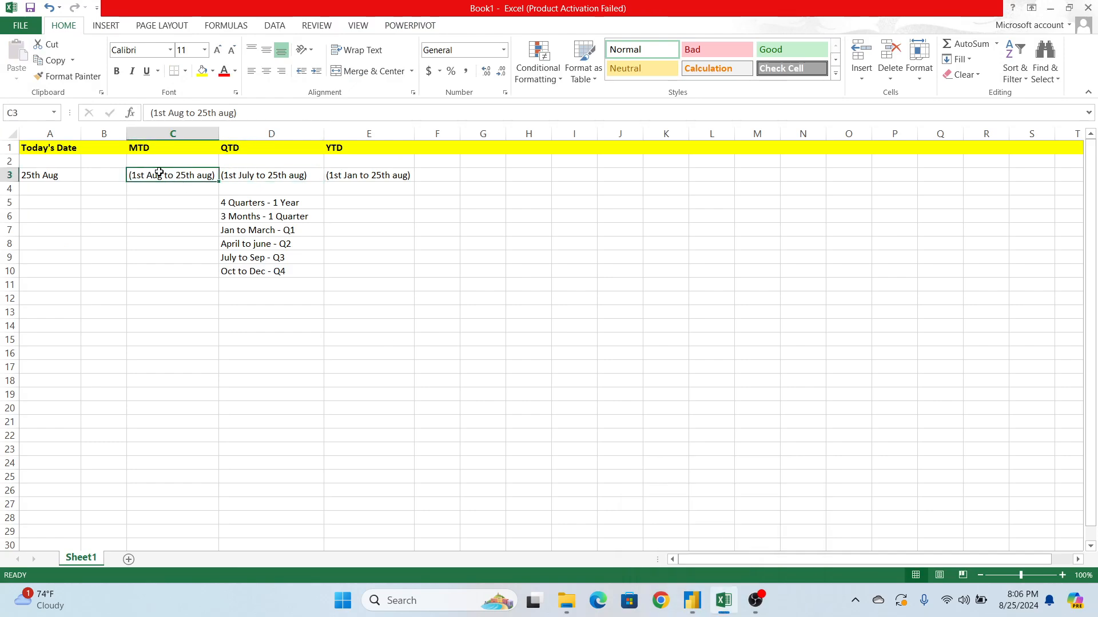
pyautogui.moveTo(172, 175)
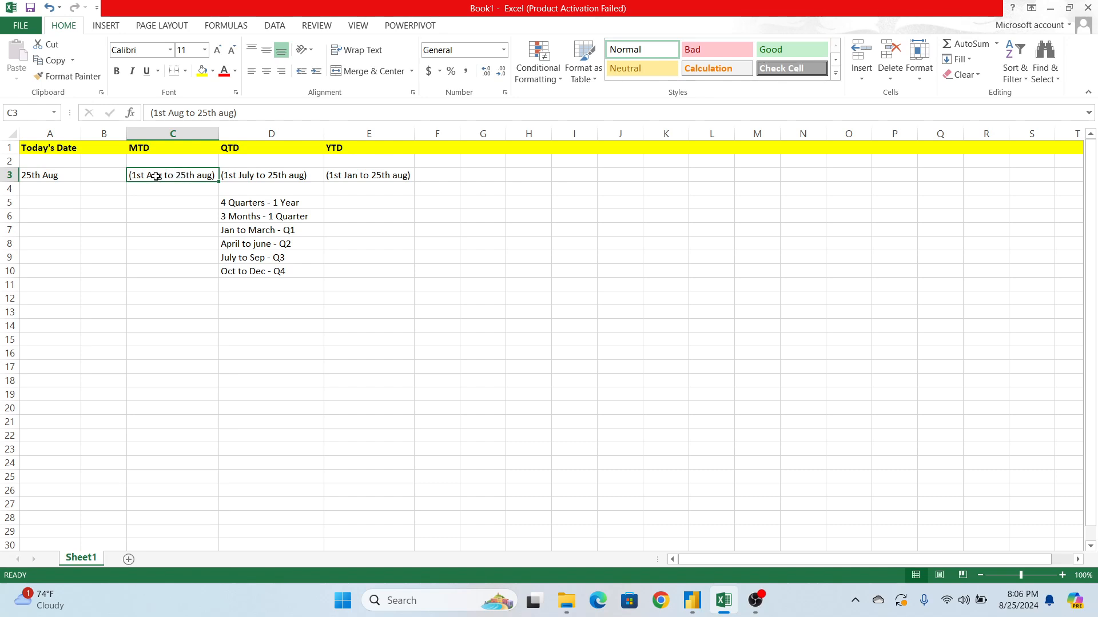
pyautogui.click(271, 175)
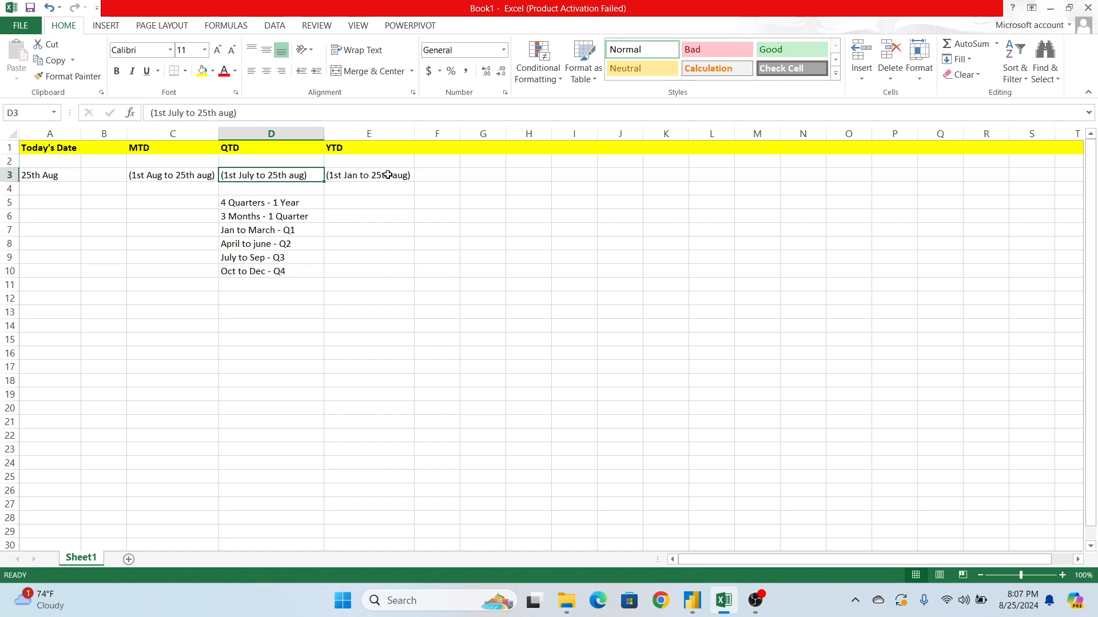
pyautogui.click(368, 175)
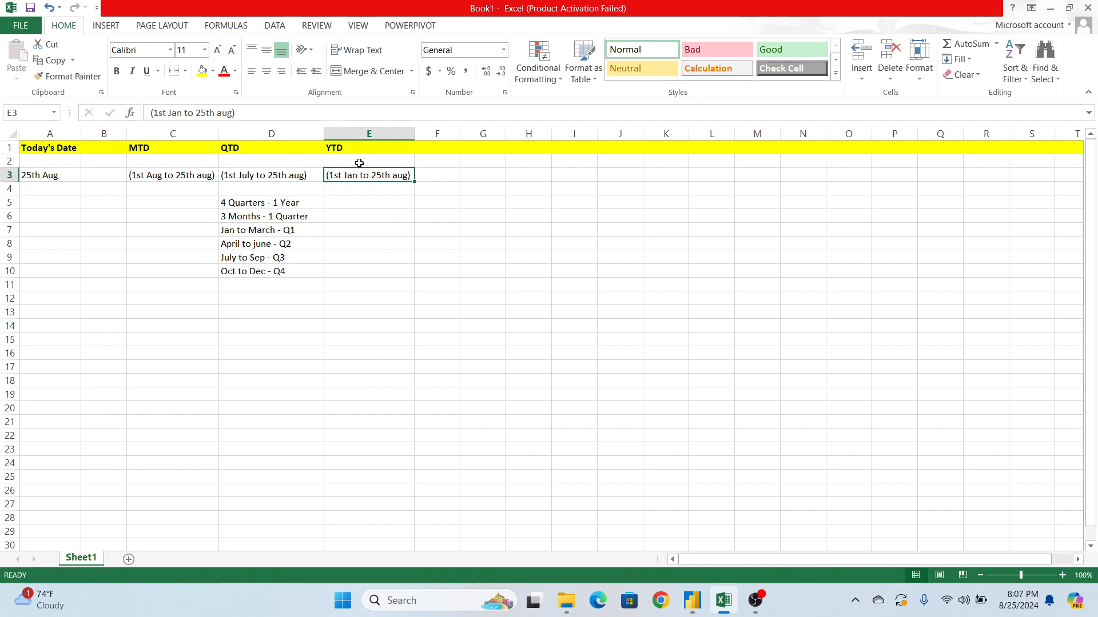
pyautogui.moveTo(690, 600)
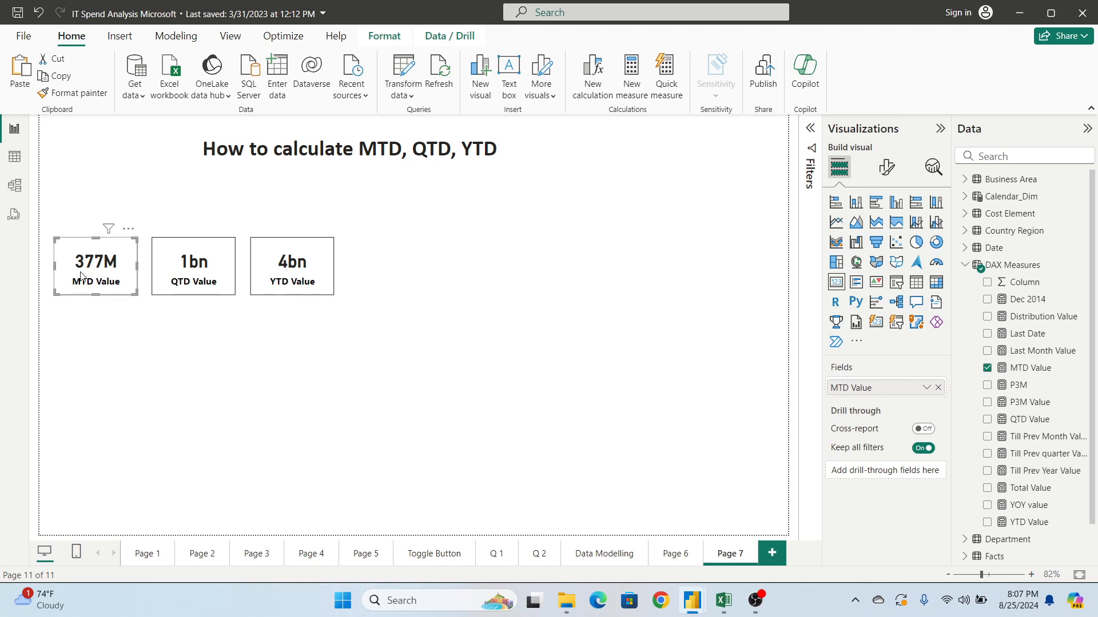
pyautogui.moveTo(162, 293)
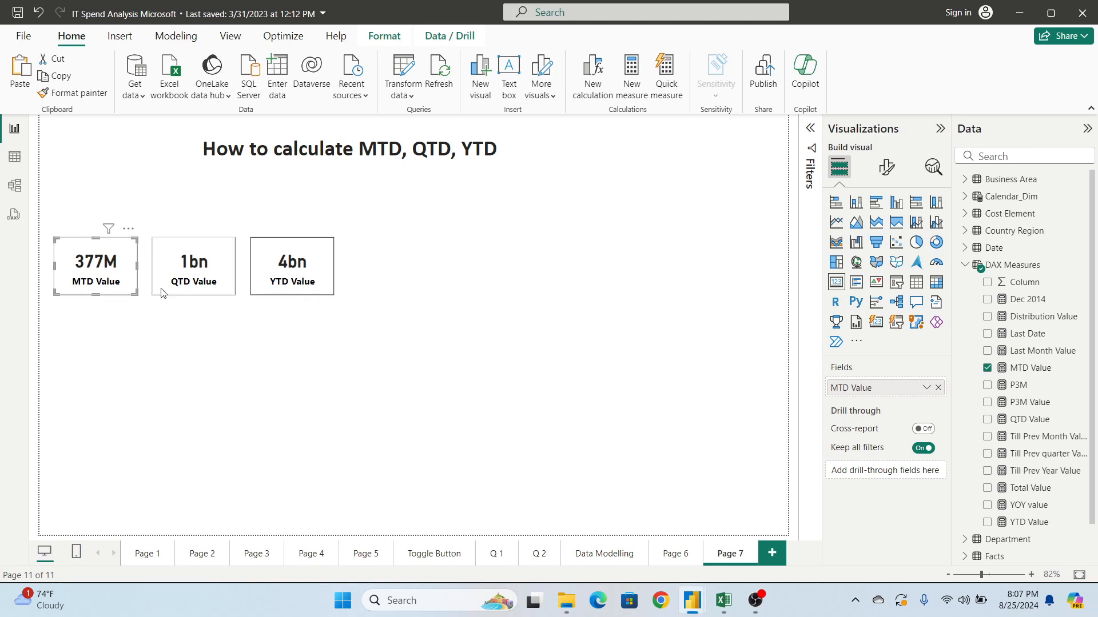
# Revisit the MTD 377M, QTD 1bn and YTD 4bn cards one by one.
pyautogui.click(193, 262)
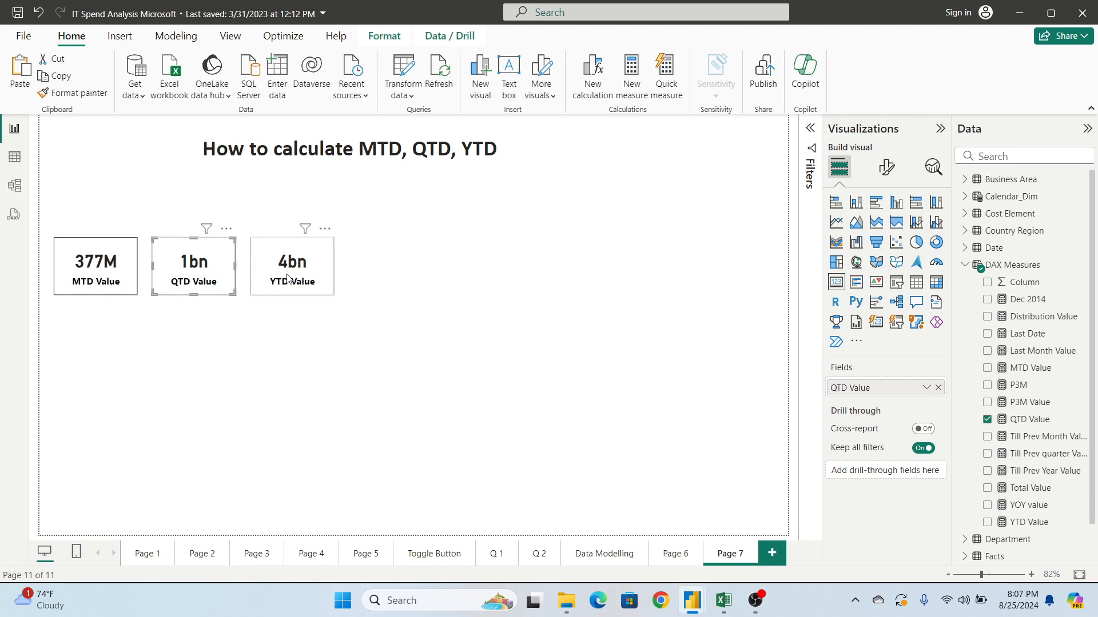
pyautogui.click(292, 264)
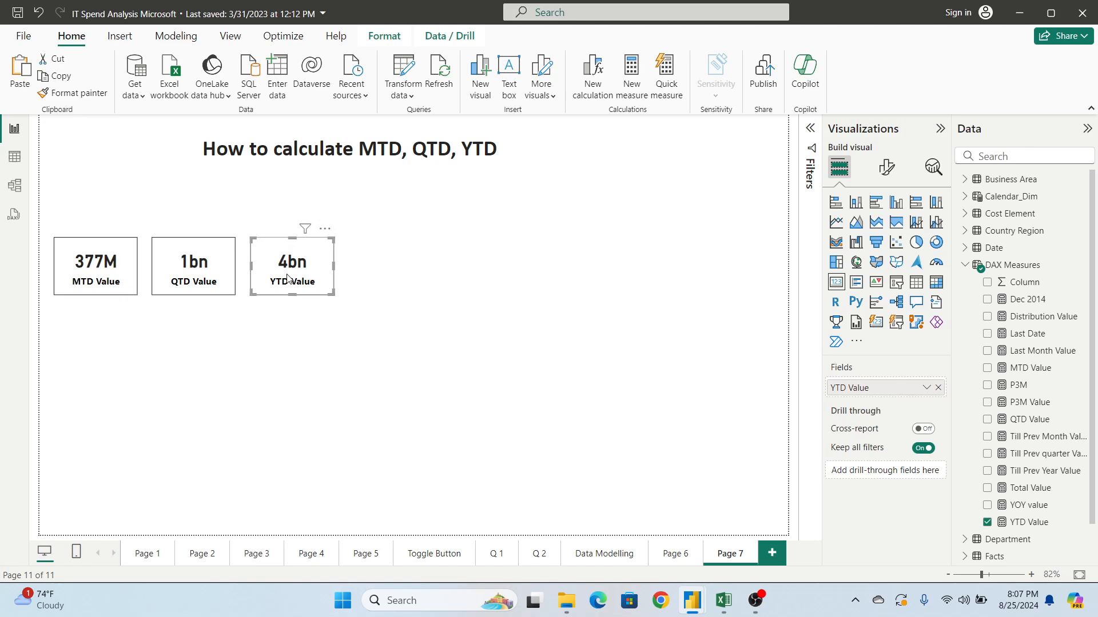
pyautogui.moveTo(372, 299)
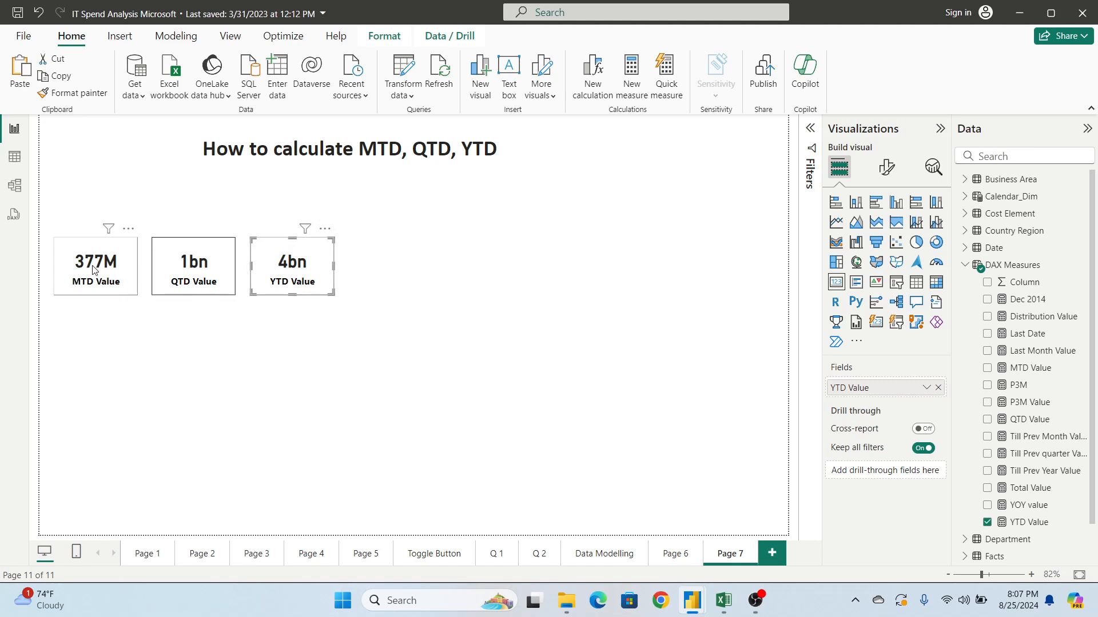
pyautogui.click(95, 264)
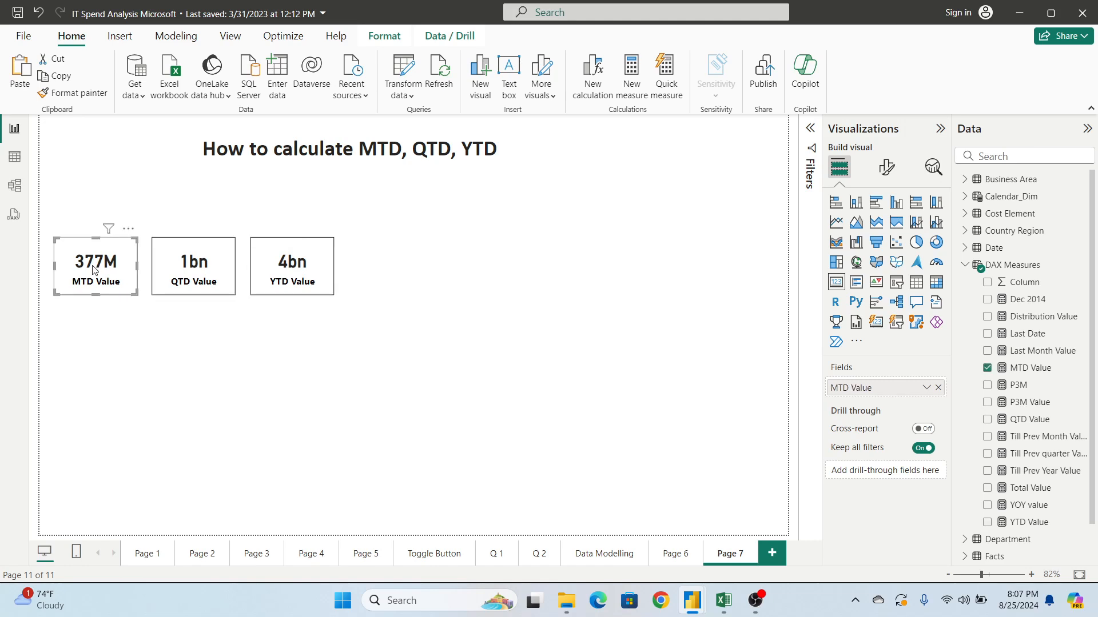
pyautogui.click(292, 266)
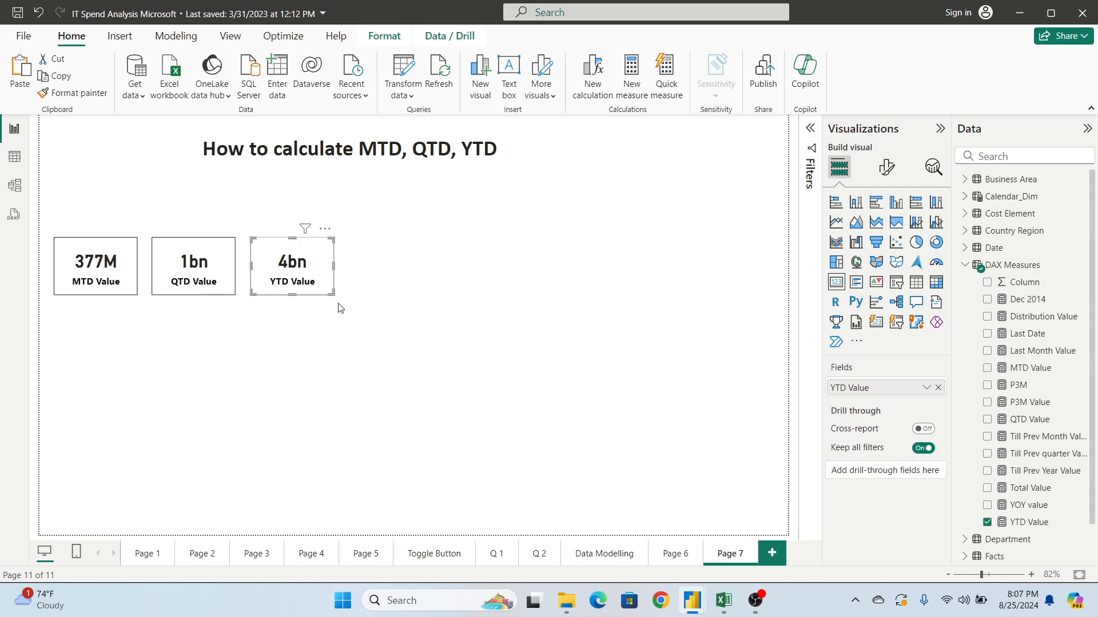
pyautogui.moveTo(357, 339)
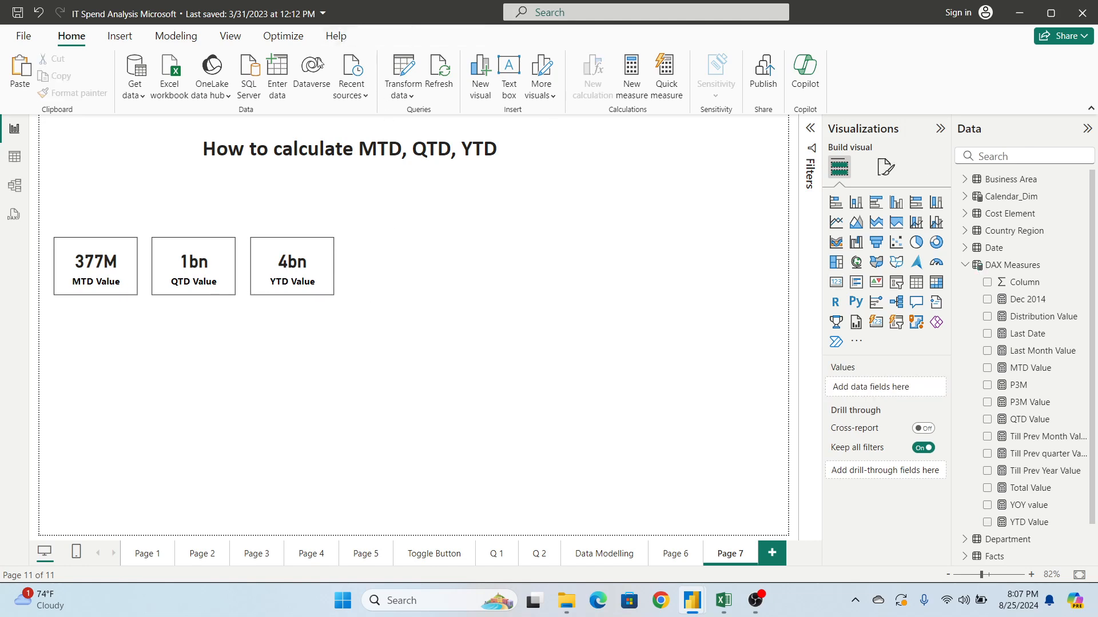
pyautogui.moveTo(292, 280)
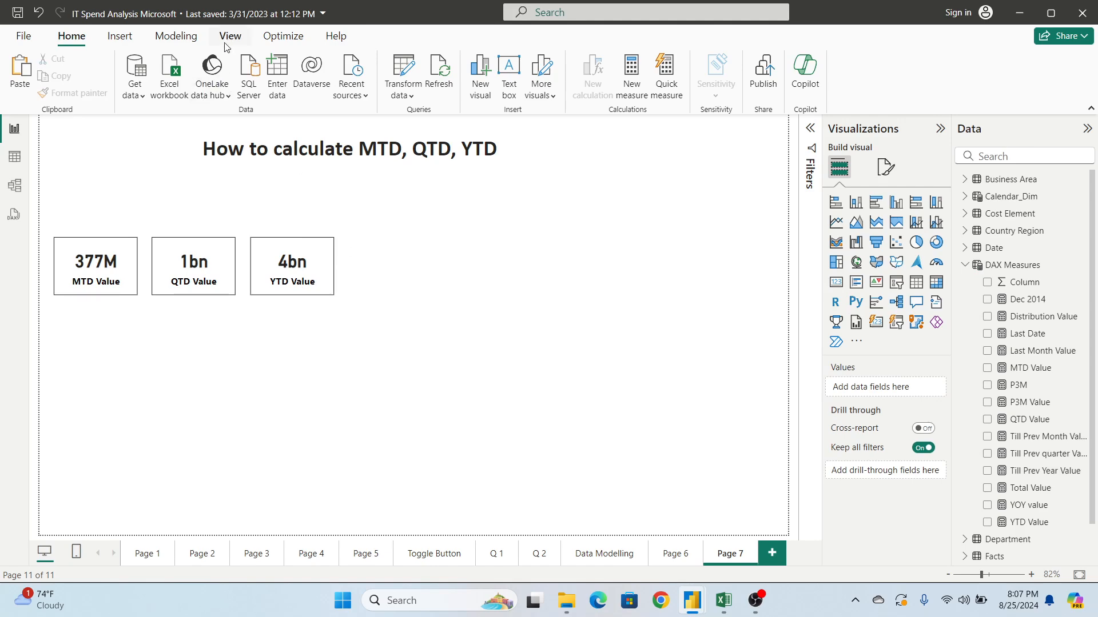
# Browse the View ribbon options and return to the Home ribbon.
pyautogui.click(230, 36)
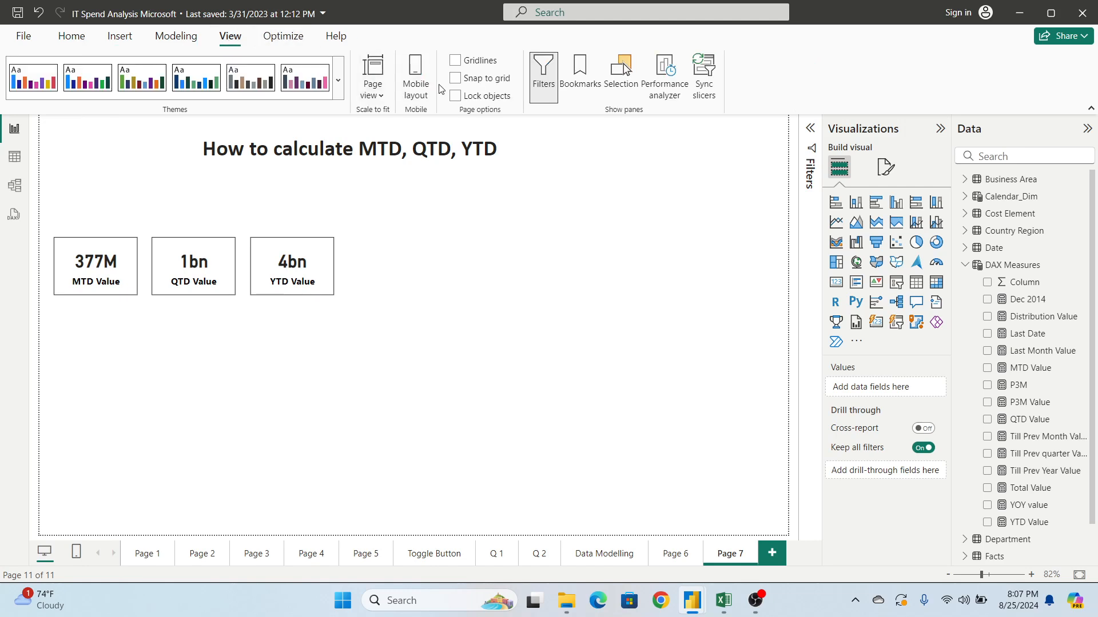
pyautogui.click(71, 35)
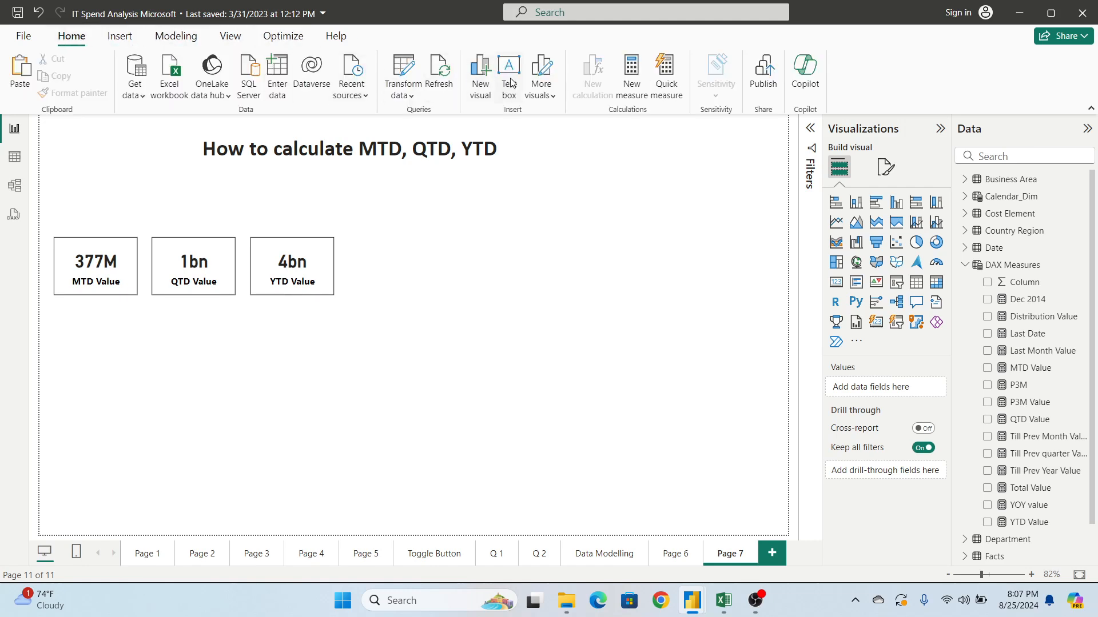
# Add a text box listing the 12th Jan MTD, QTD and YTD ranges as 1st jan to 12th jan.
pyautogui.click(509, 70)
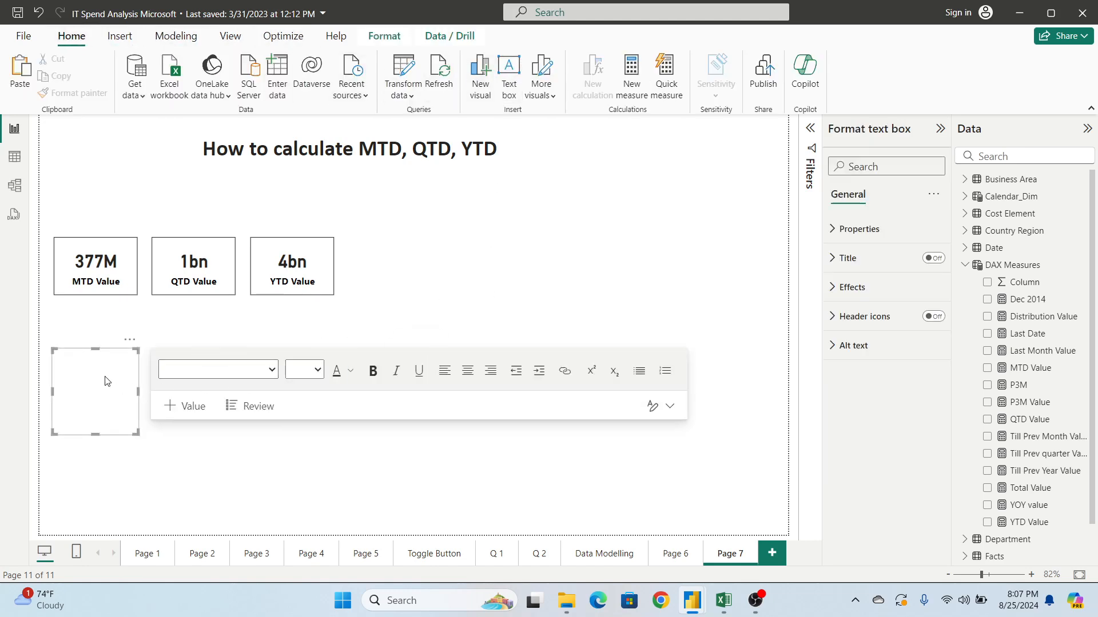
pyautogui.write('12th')
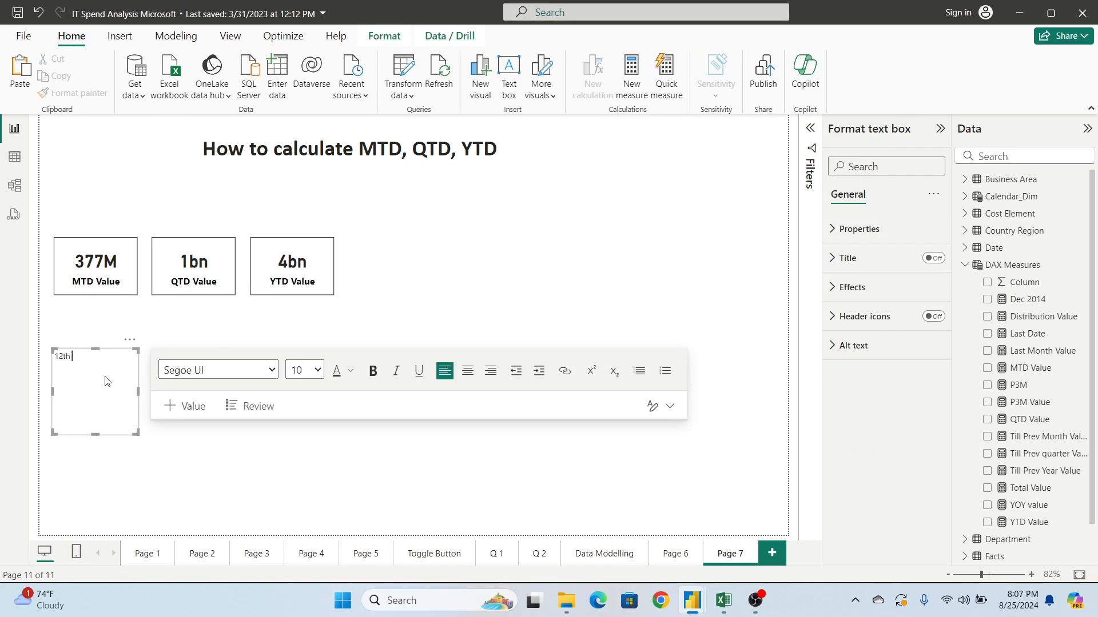
pyautogui.write('Jan')
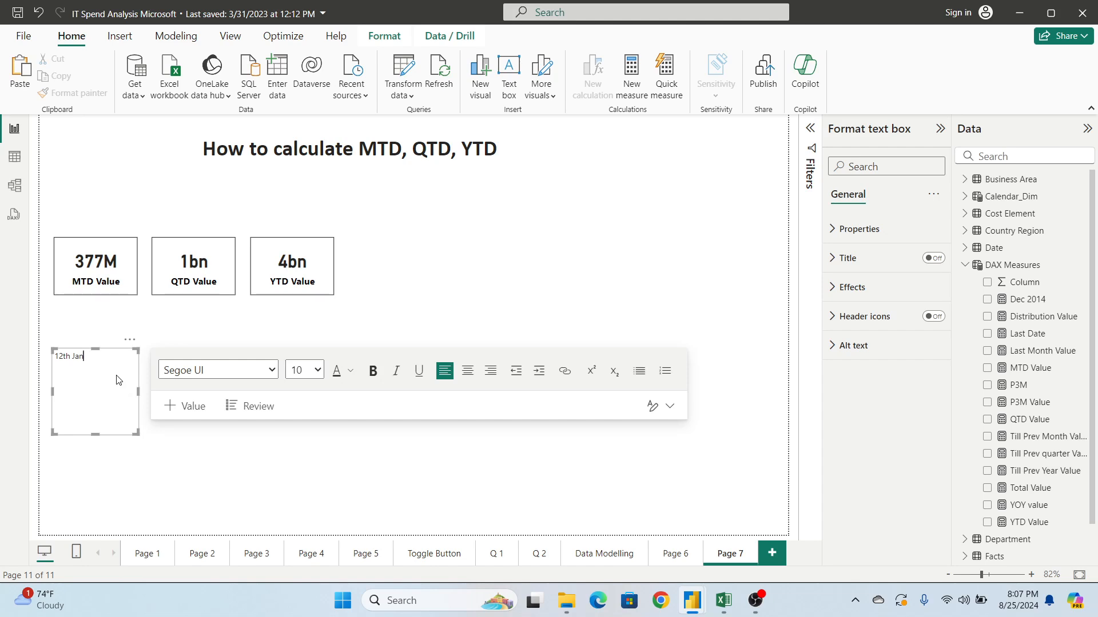
pyautogui.write('M')
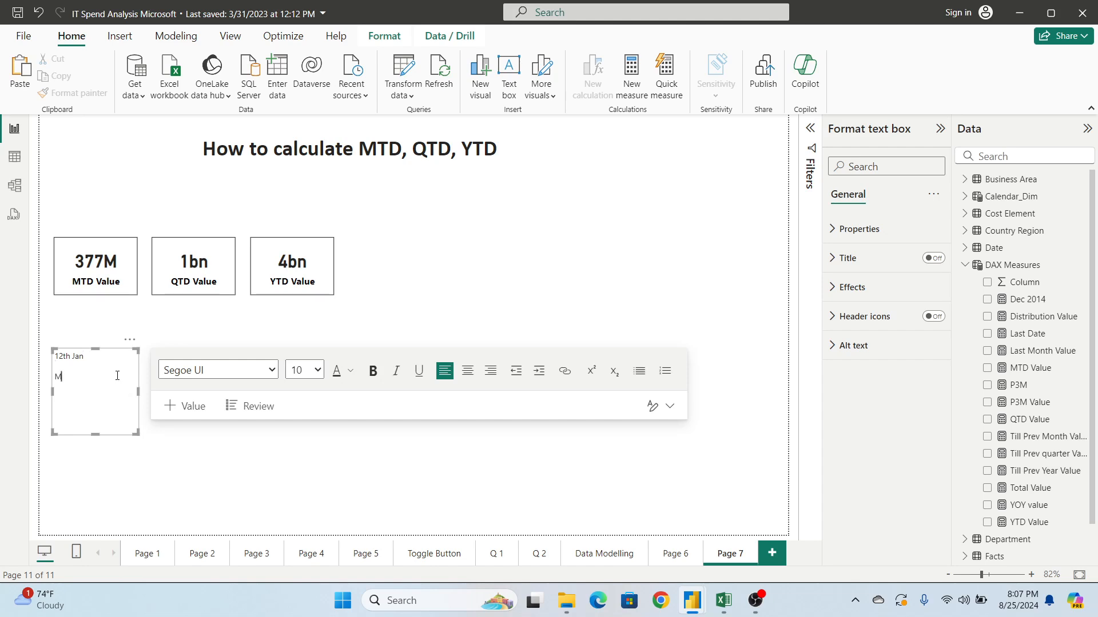
pyautogui.write('TD')
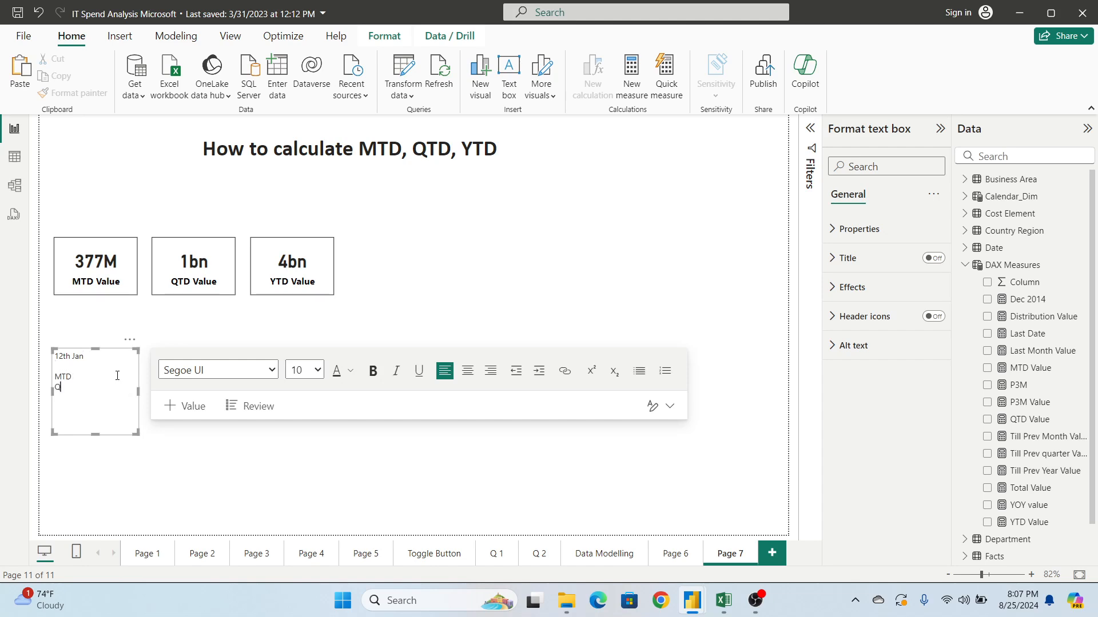
pyautogui.write('QTD')
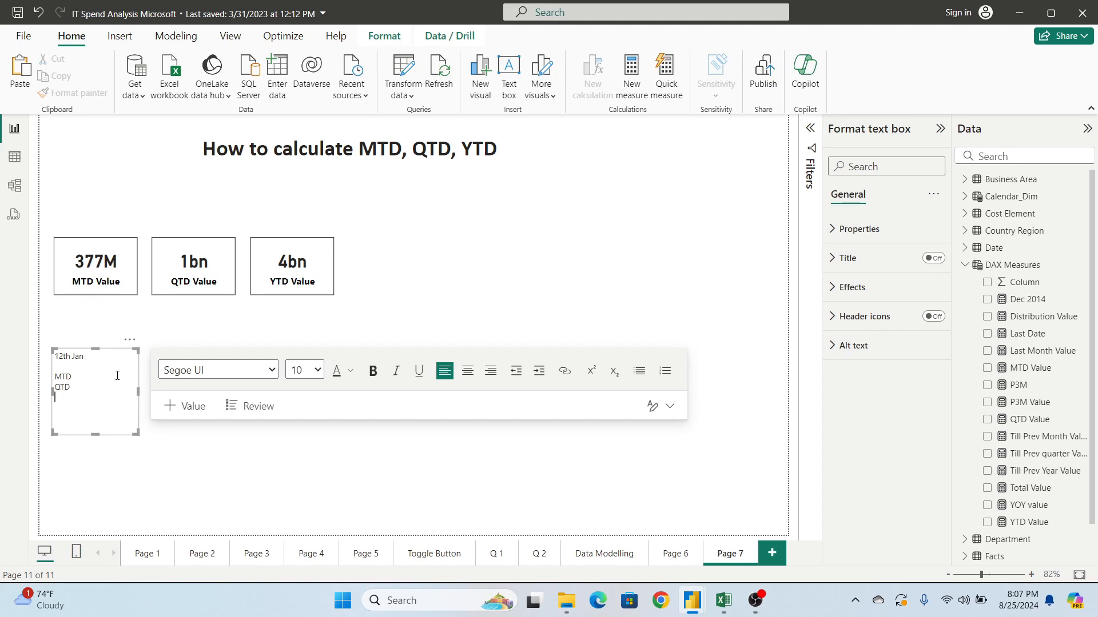
pyautogui.write('YTD')
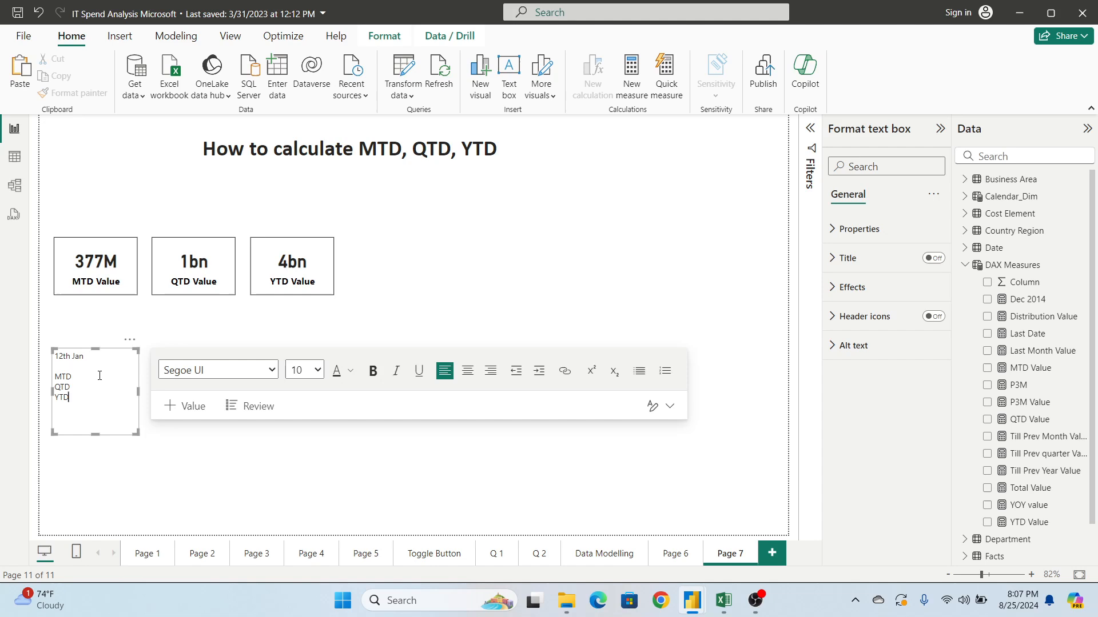
pyautogui.write('- 1st')
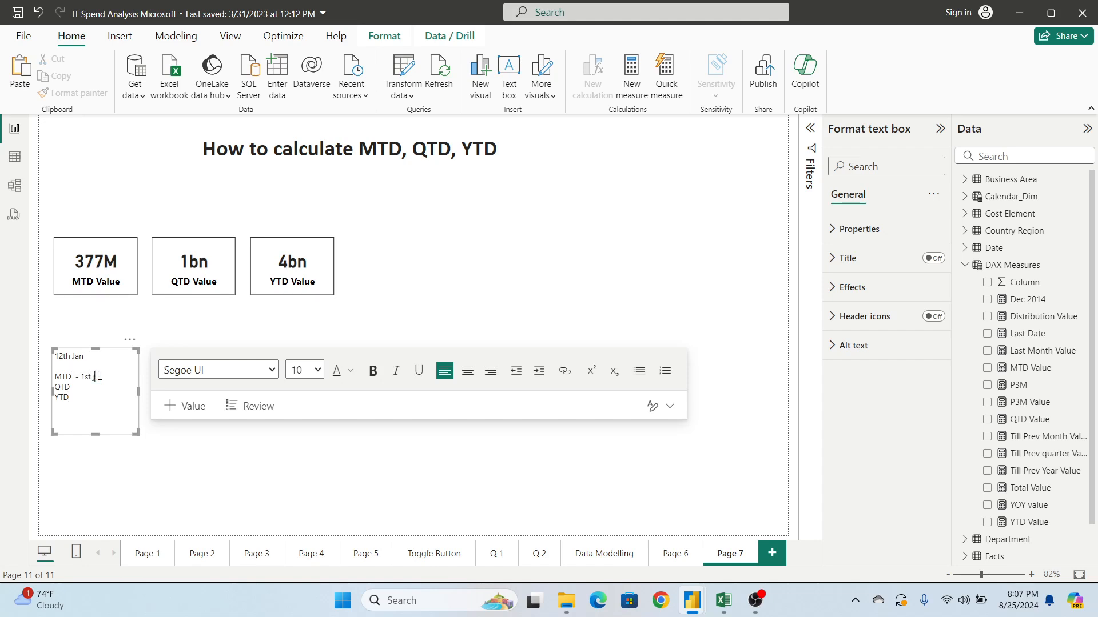
pyautogui.write('jan to')
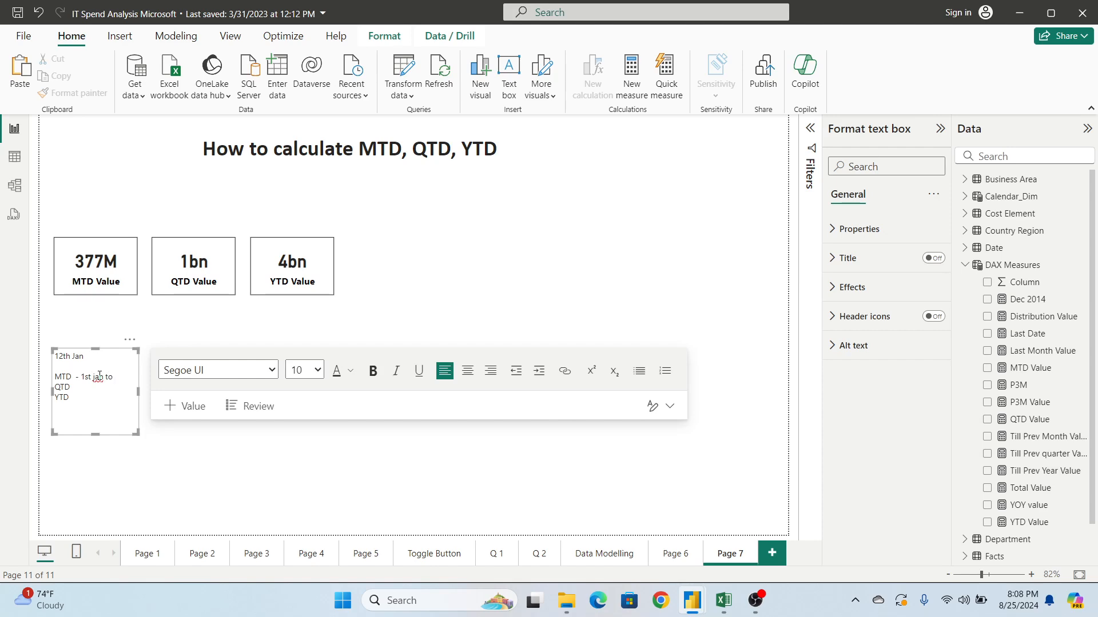
pyautogui.write('12th Jan')
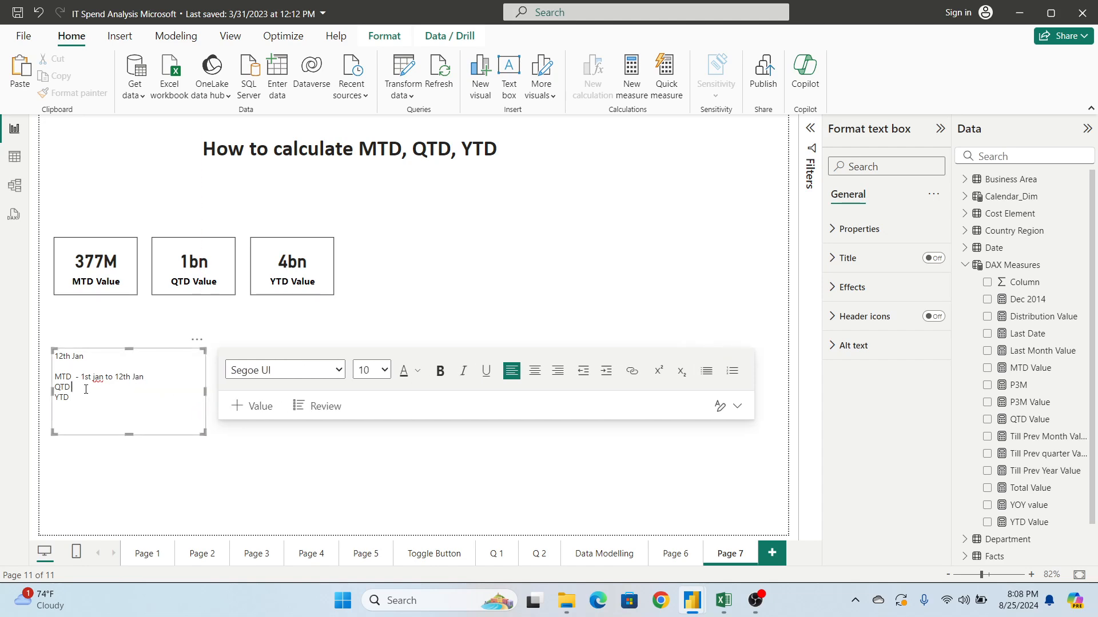
pyautogui.write('- 1st jan to 12th jan')
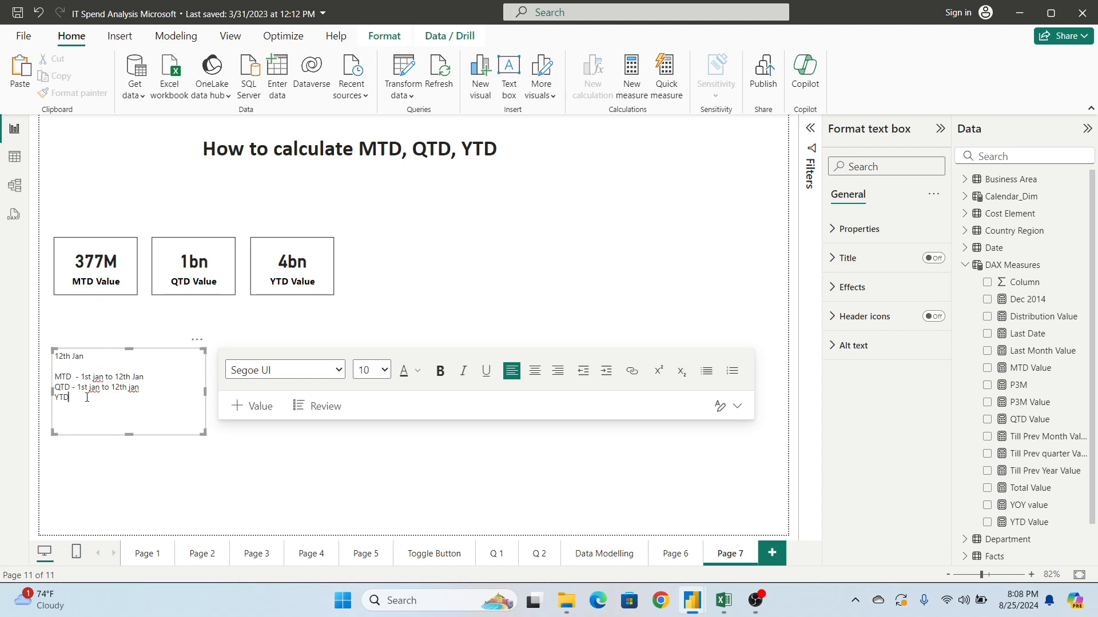
pyautogui.write('- 1st')
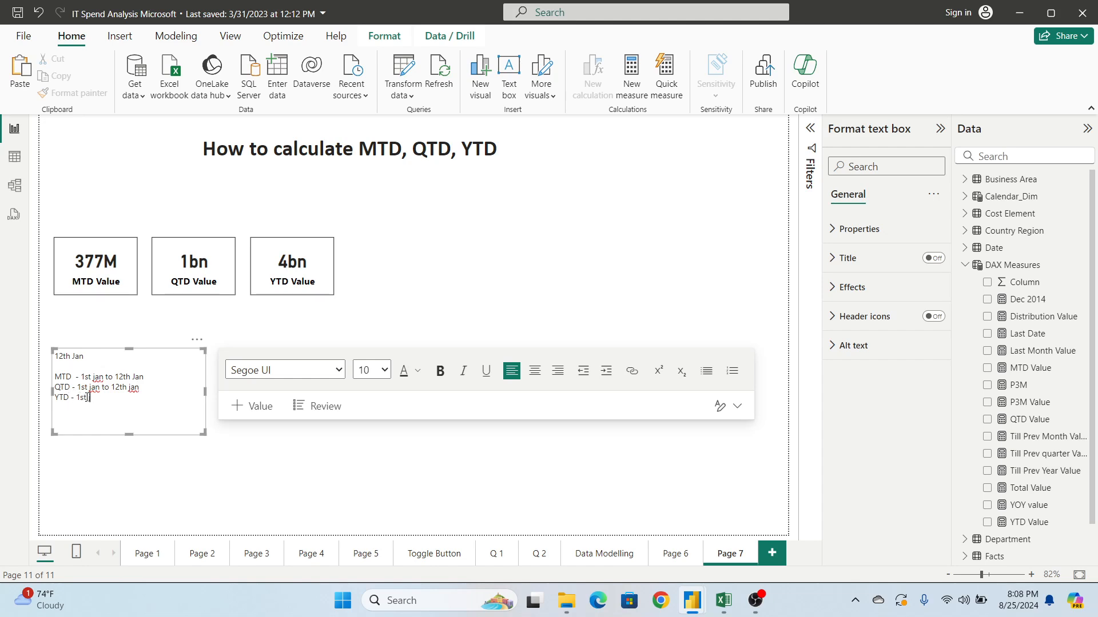
pyautogui.write('jan to 12th')
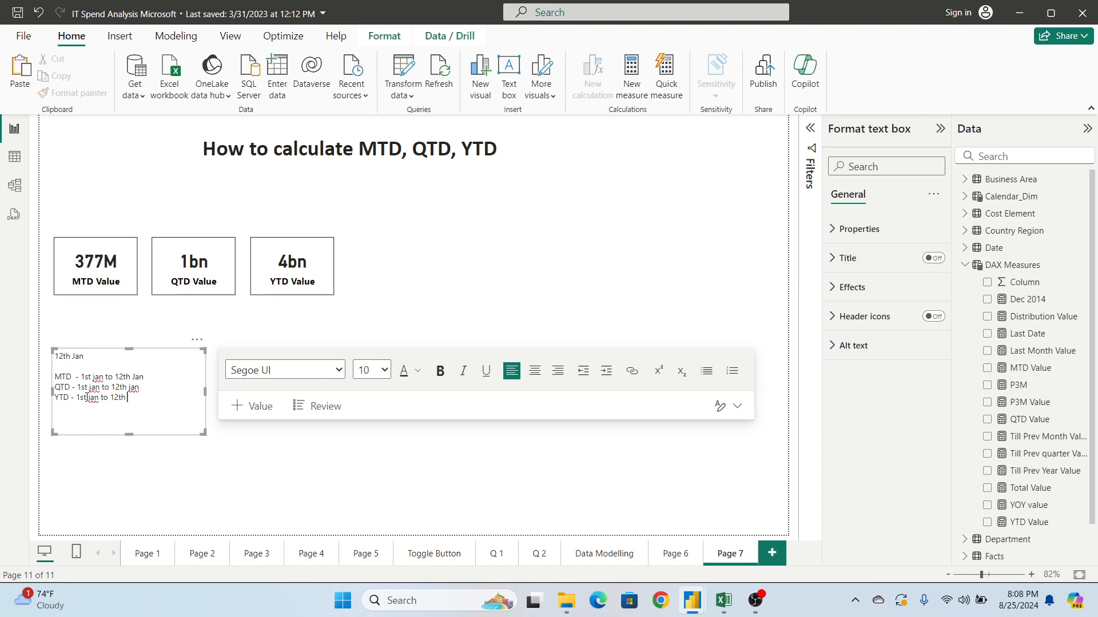
pyautogui.write('jan')
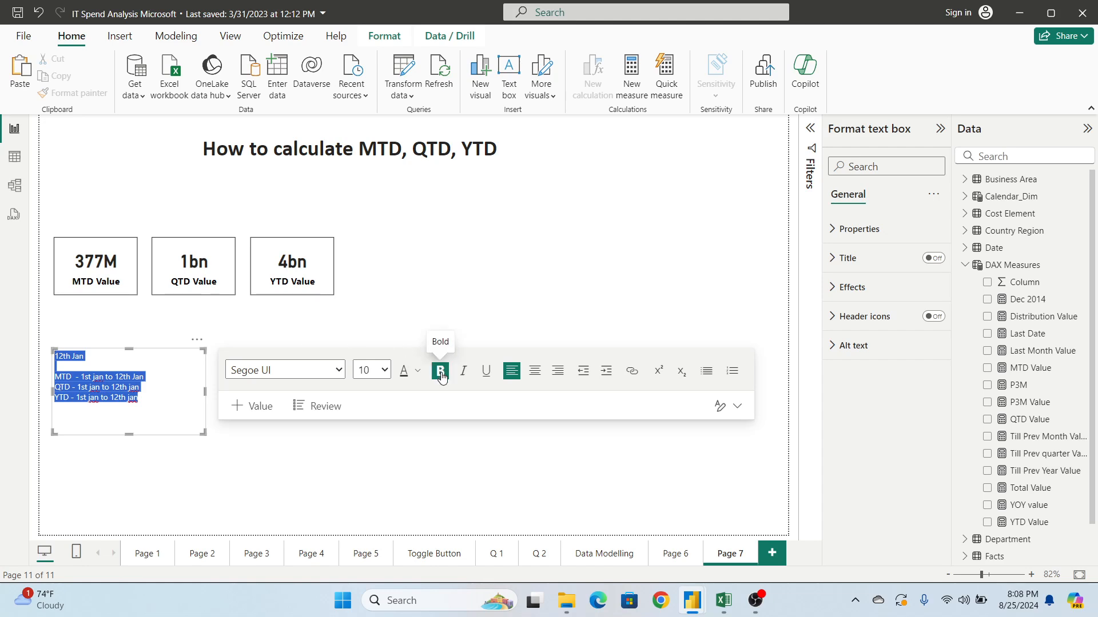
# Make the note bold and add that MTD, QTD and YTD values will be same.
pyautogui.click(440, 370)
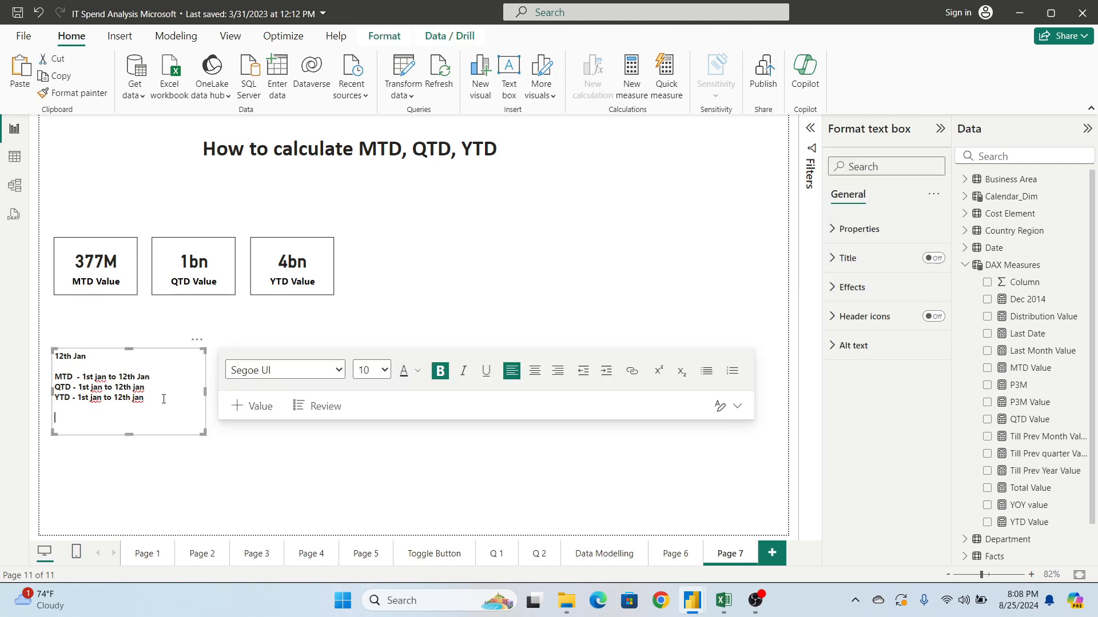
pyautogui.write('MTD, QTD, YTD V')
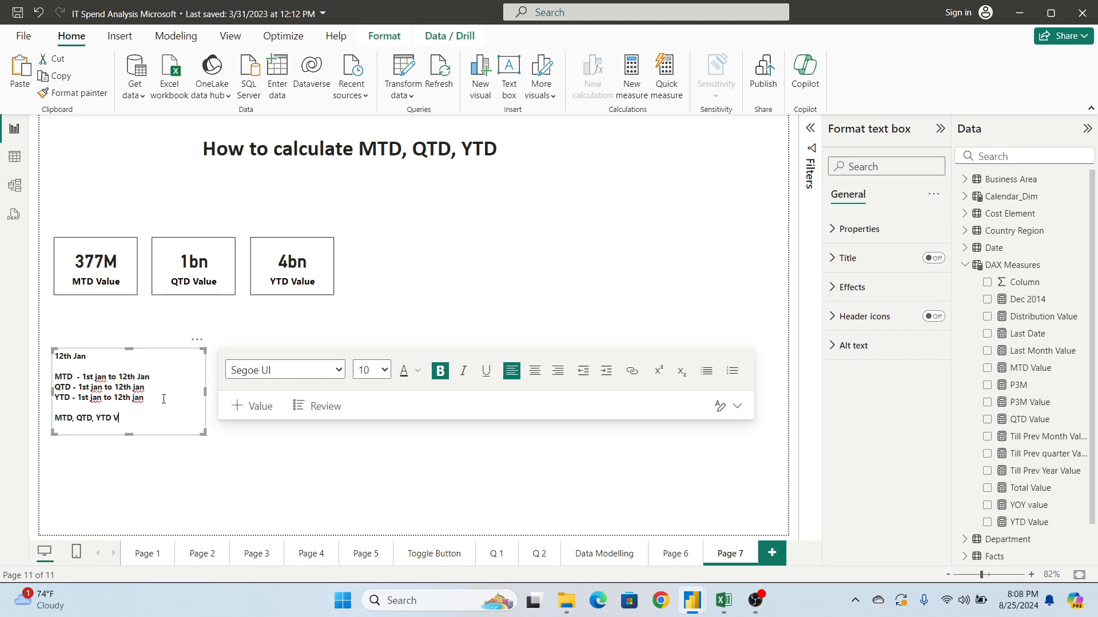
pyautogui.write('alues will be')
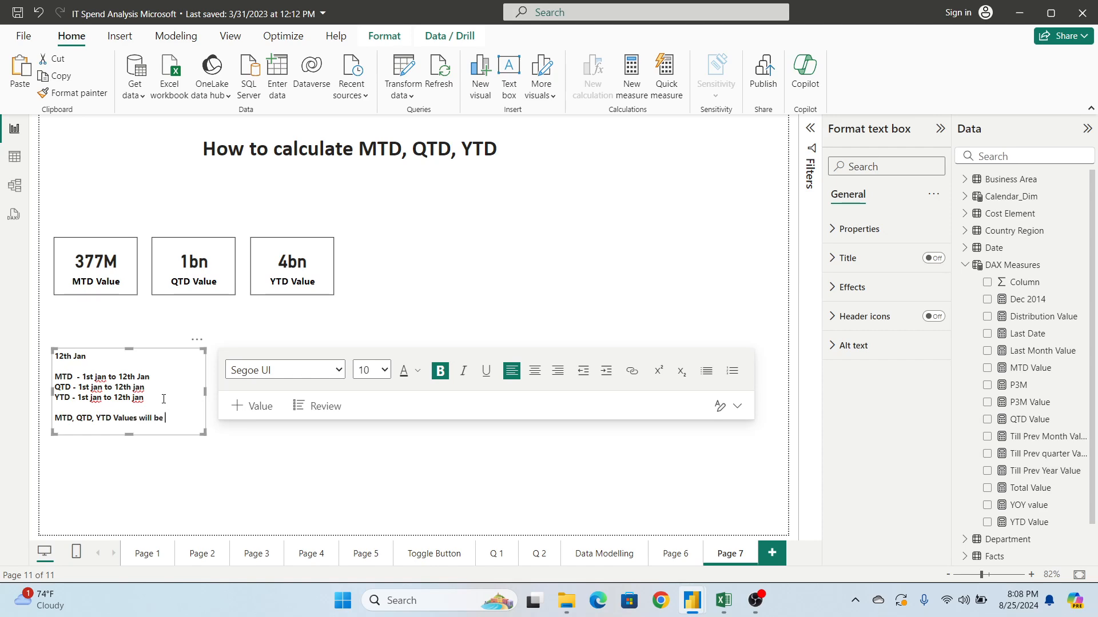
pyautogui.write('same')
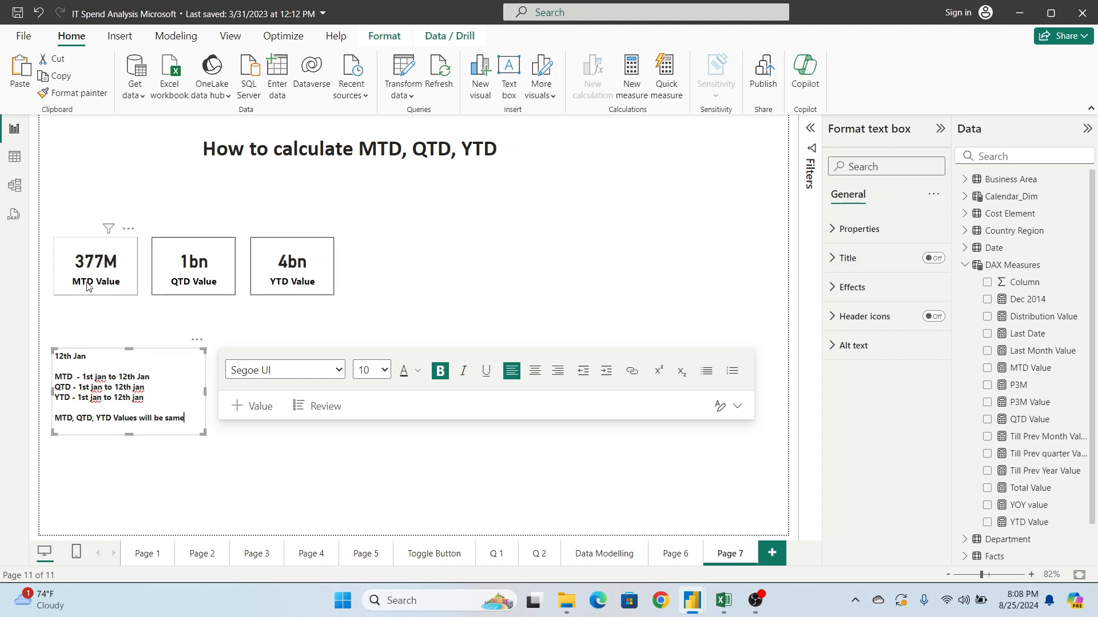
pyautogui.click(194, 264)
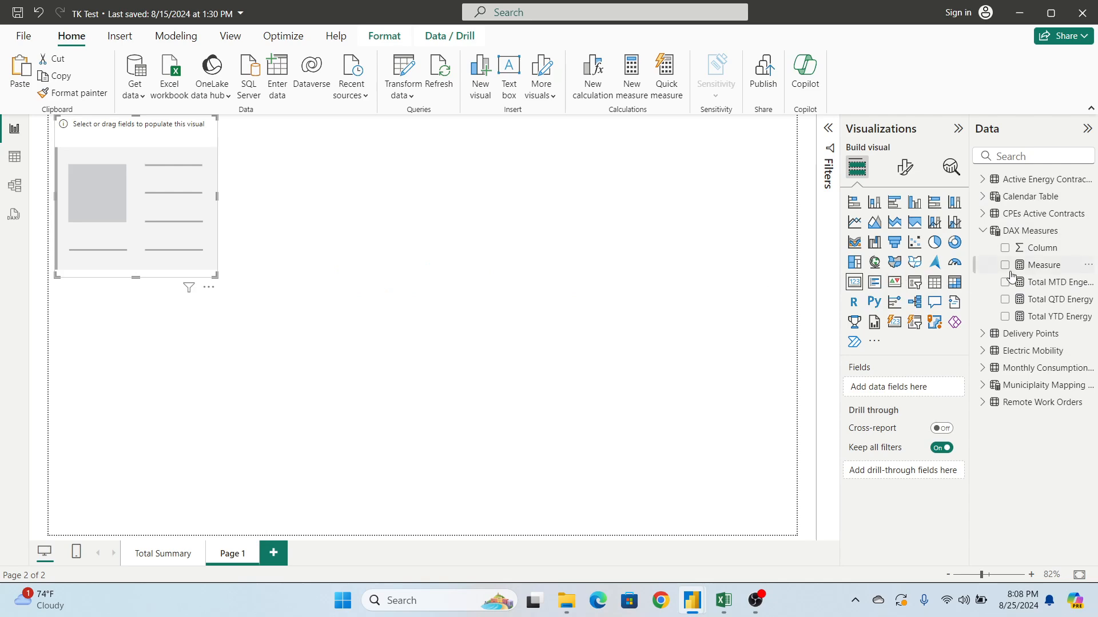
# Show Total MTD Energy in the card and place two copies of it to the right.
pyautogui.click(1006, 282)
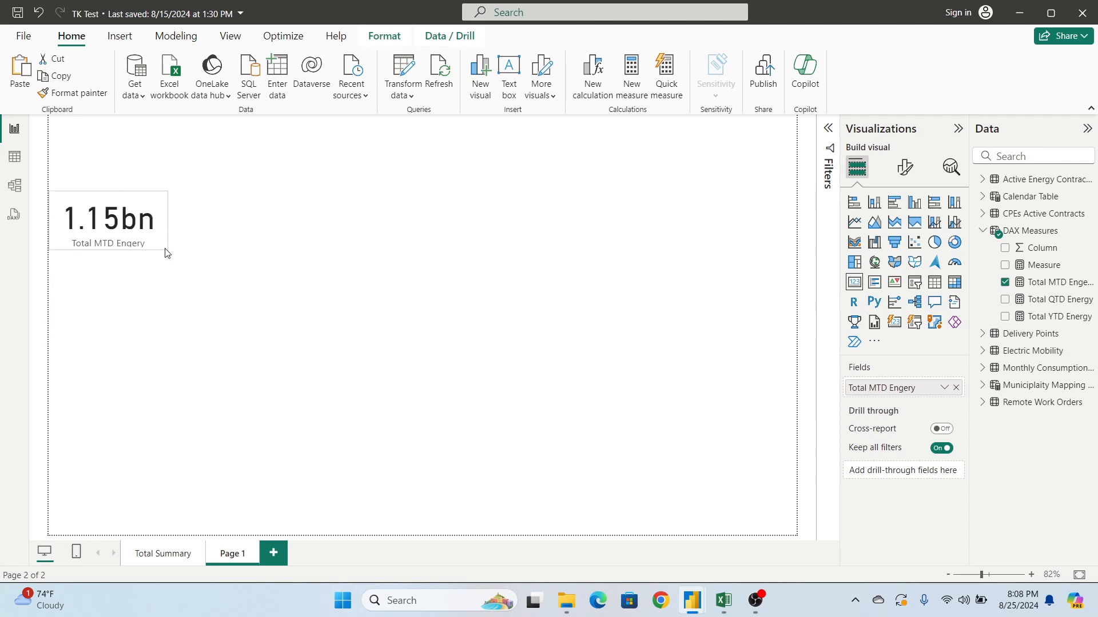
pyautogui.click(109, 221)
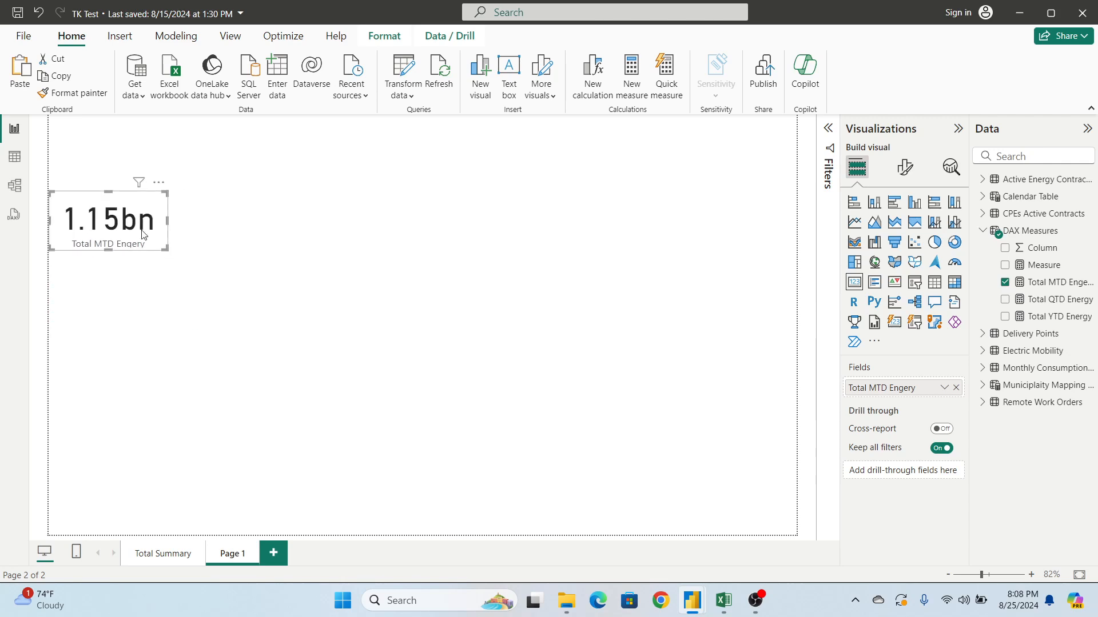
pyautogui.moveTo(109, 220); pyautogui.dragTo(378, 255)
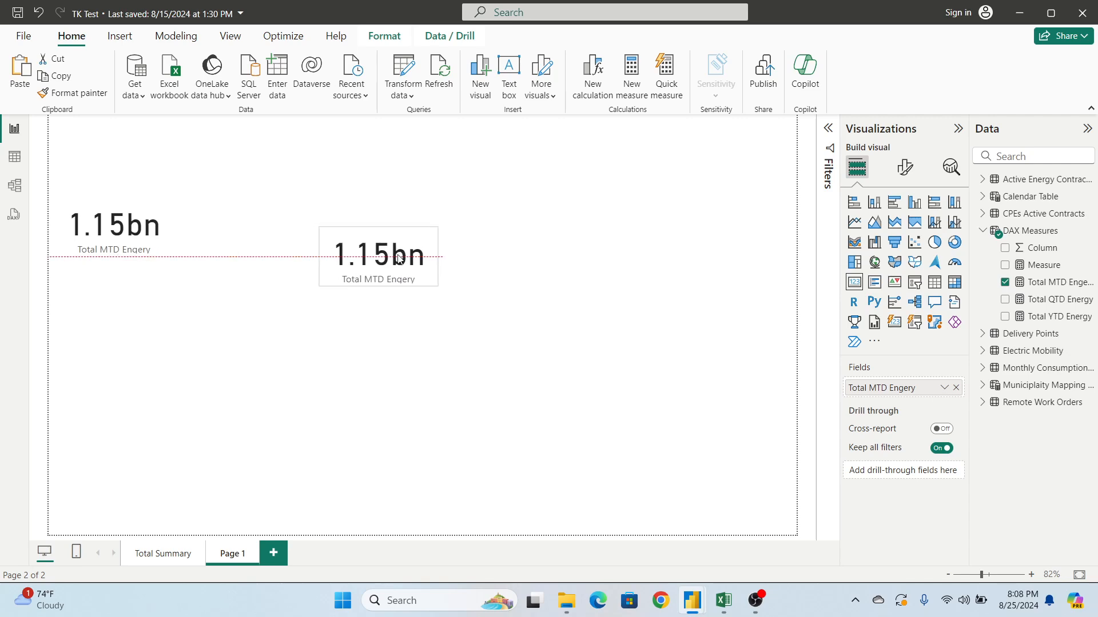
pyautogui.moveTo(378, 255); pyautogui.dragTo(257, 226)
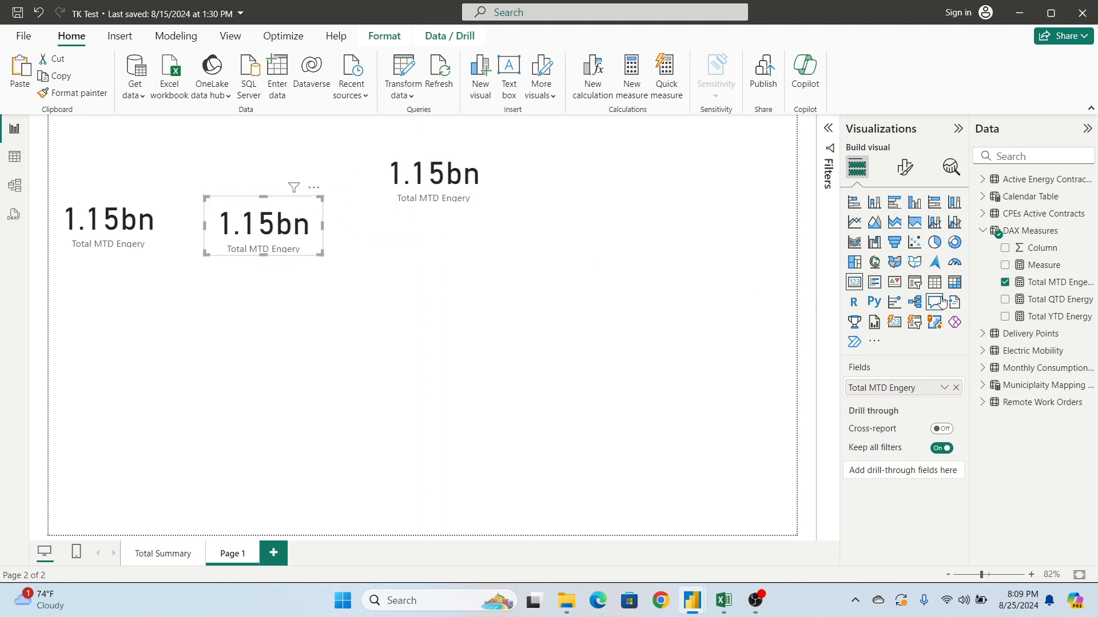
# Switch the copies to Total QTD Energy and Total YTD Energy (13.24bn), then check the cards' fields.
pyautogui.click(1005, 283)
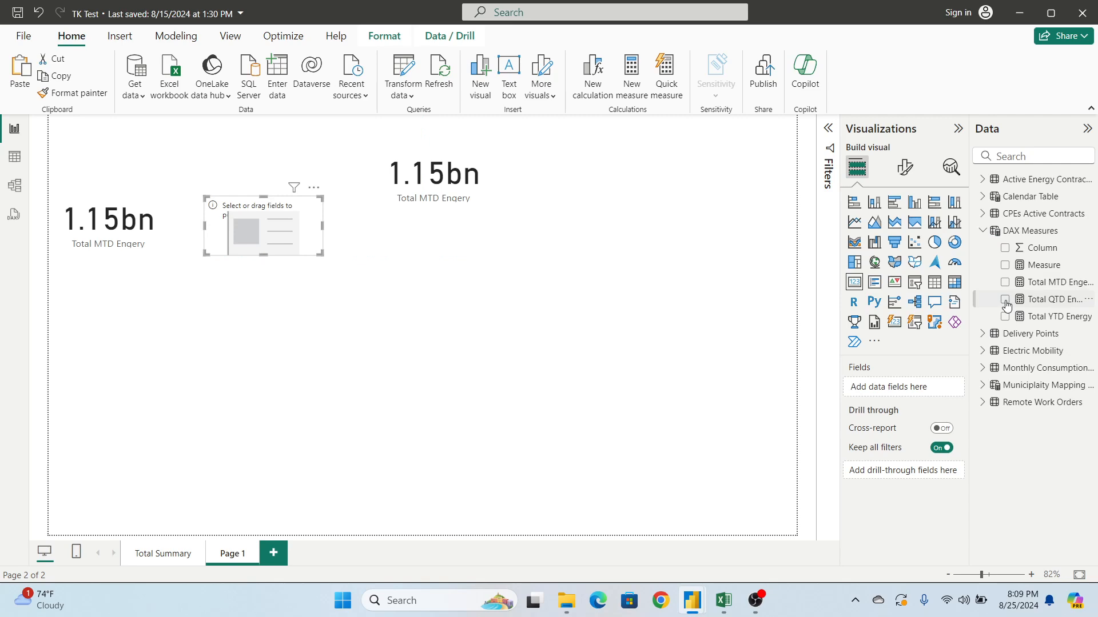
pyautogui.click(1006, 283)
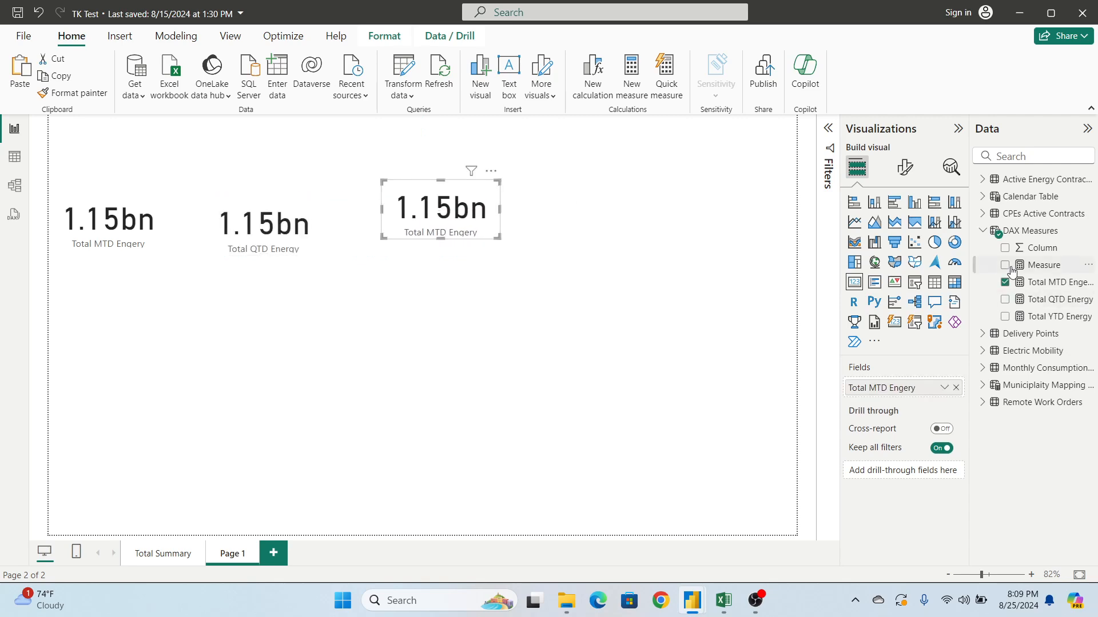
pyautogui.click(1005, 282)
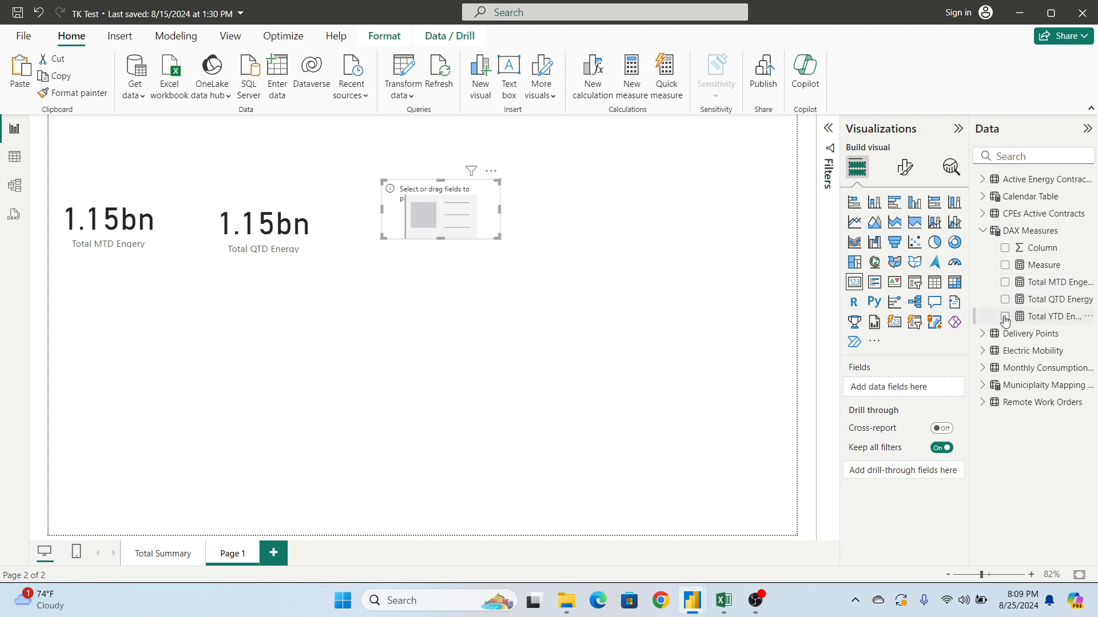
pyautogui.click(1006, 316)
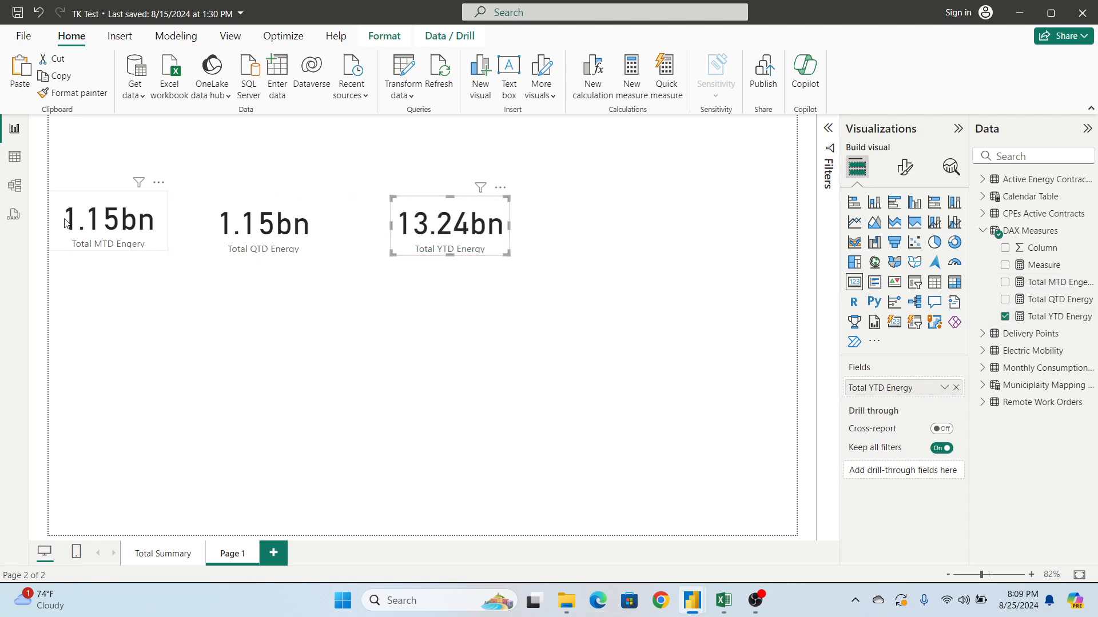
pyautogui.click(108, 221)
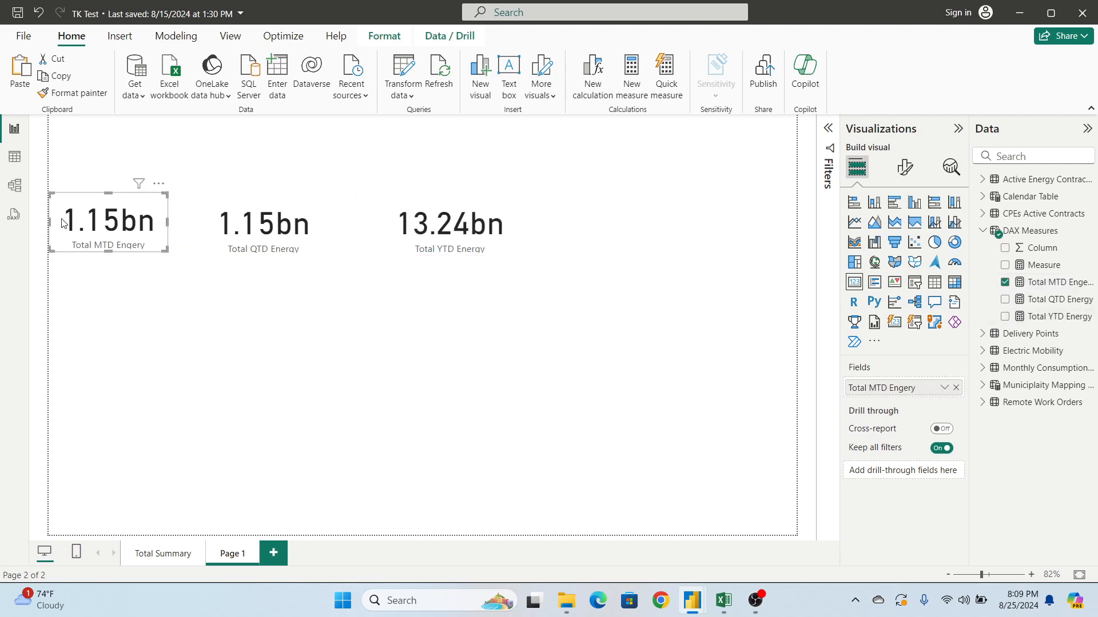
pyautogui.click(451, 224)
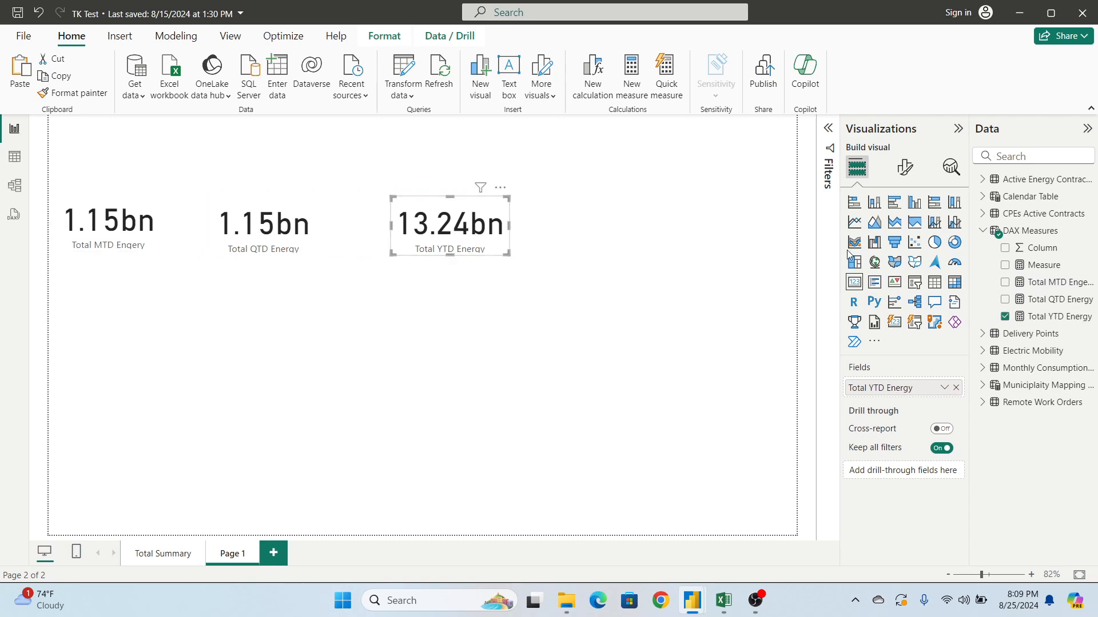
pyautogui.click(1057, 282)
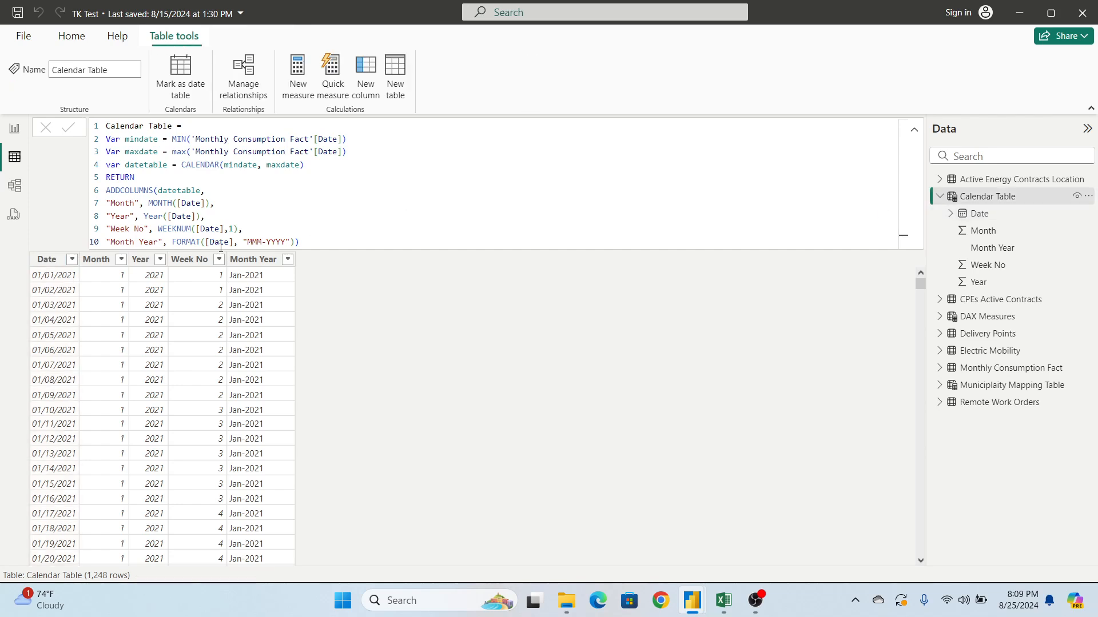
# List the Calendar Table Date column values and scroll to the last dates ending 07/28/2023.
pyautogui.click(71, 260)
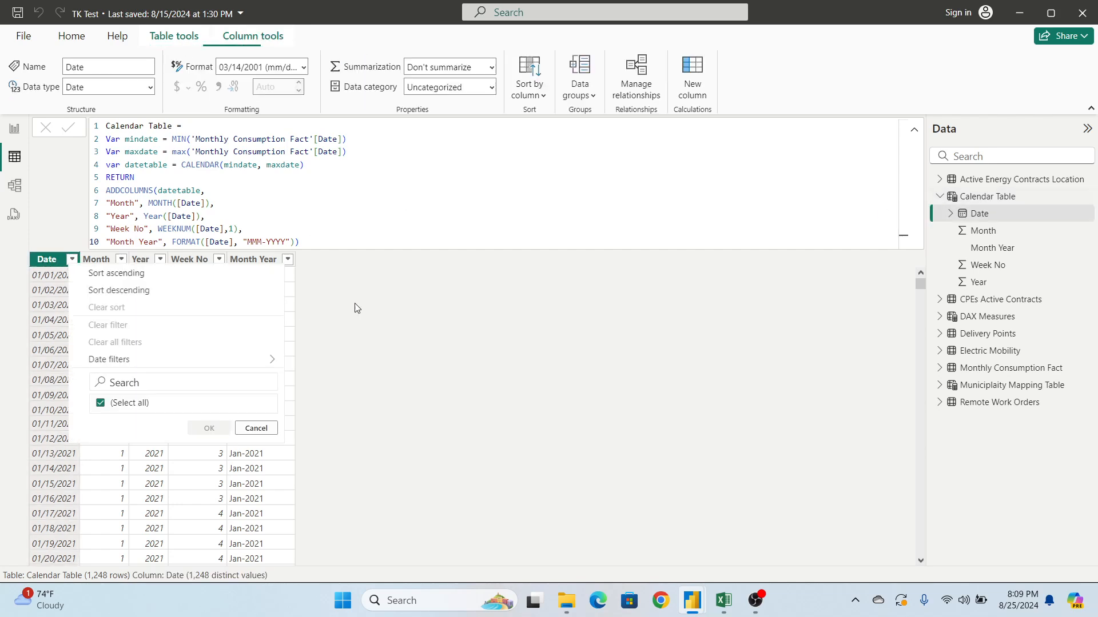
pyautogui.scroll(-3)
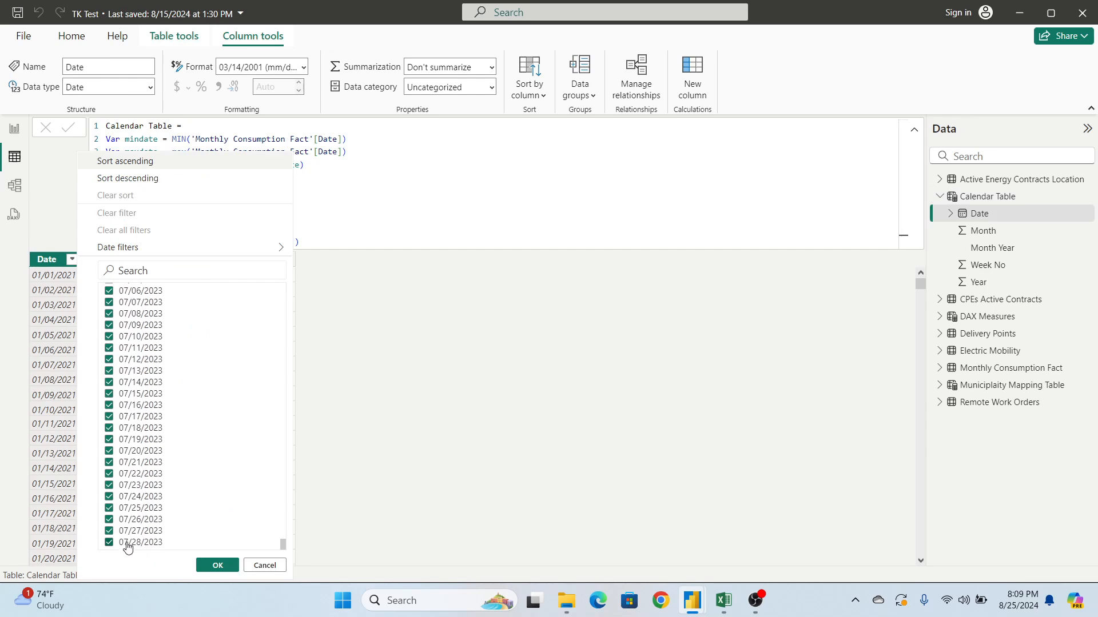
pyautogui.moveTo(144, 547)
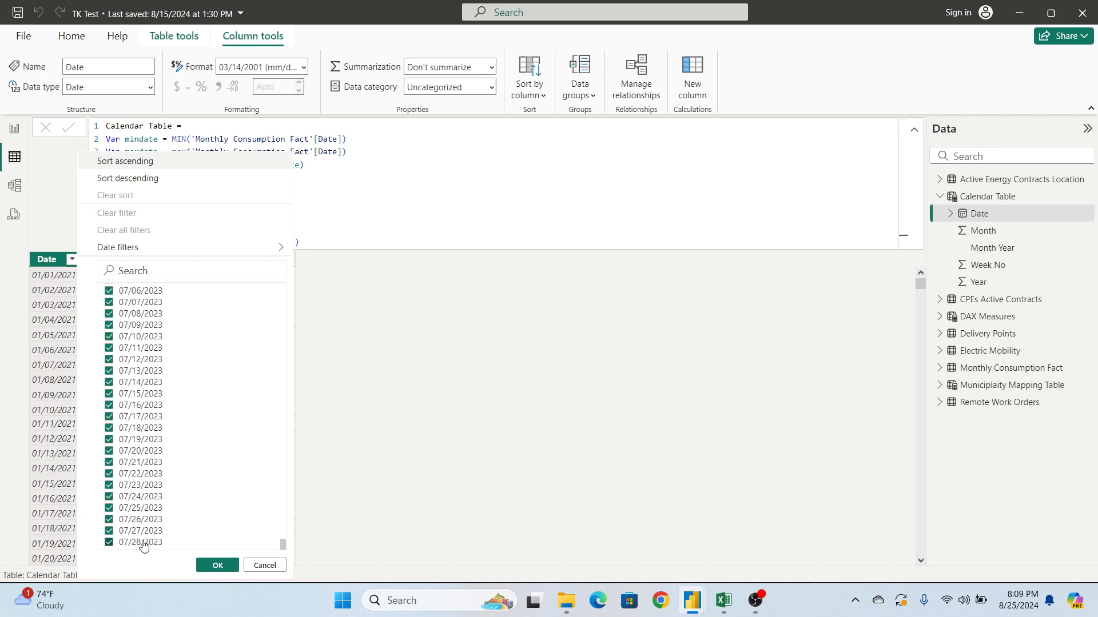
pyautogui.moveTo(144, 546)
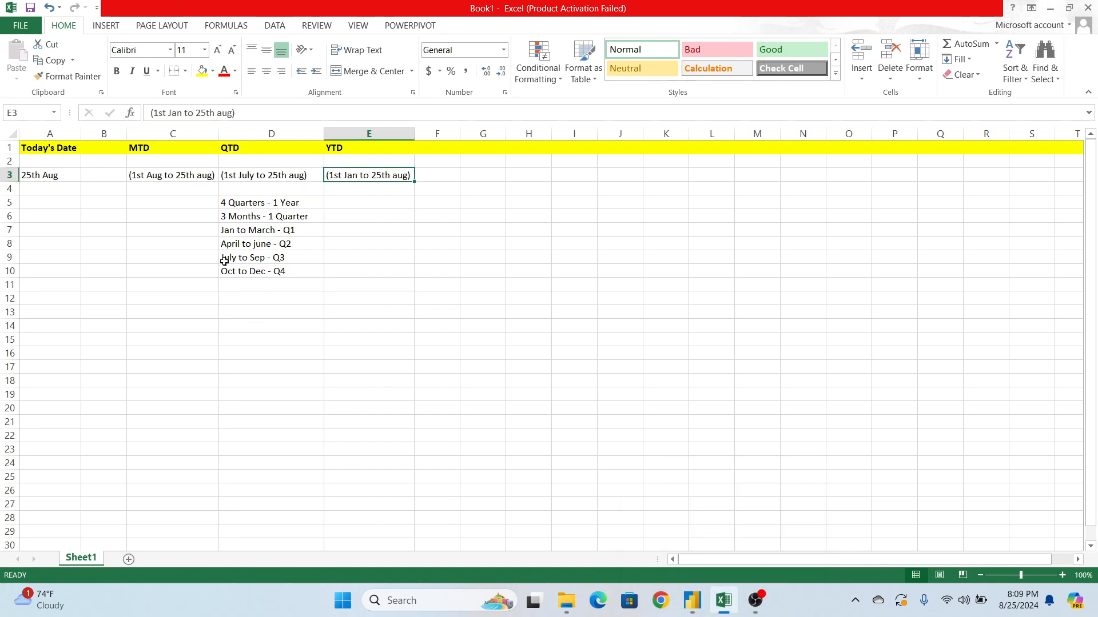
# Point out the July to Sep - Q3 quarter note in cell D9.
pyautogui.click(271, 257)
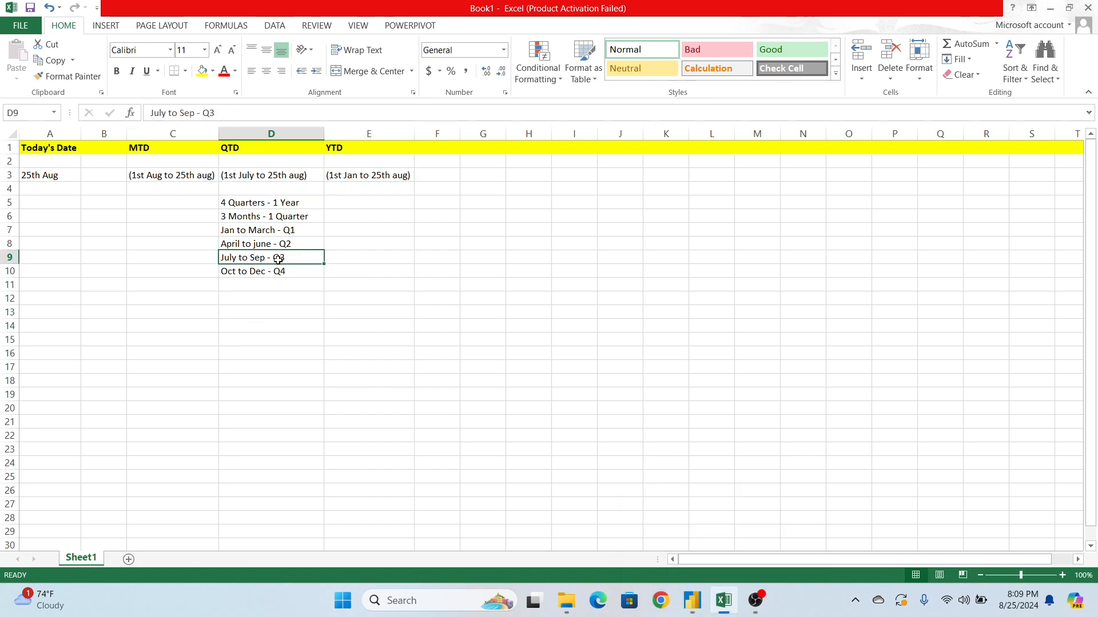
pyautogui.moveTo(140, 175)
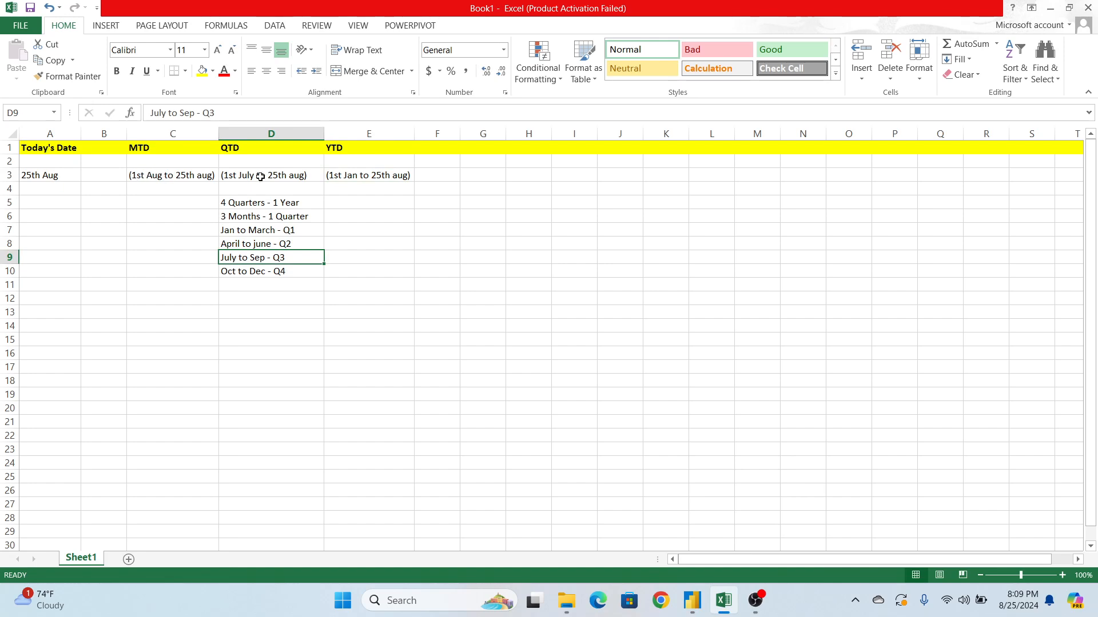
pyautogui.moveTo(661, 527)
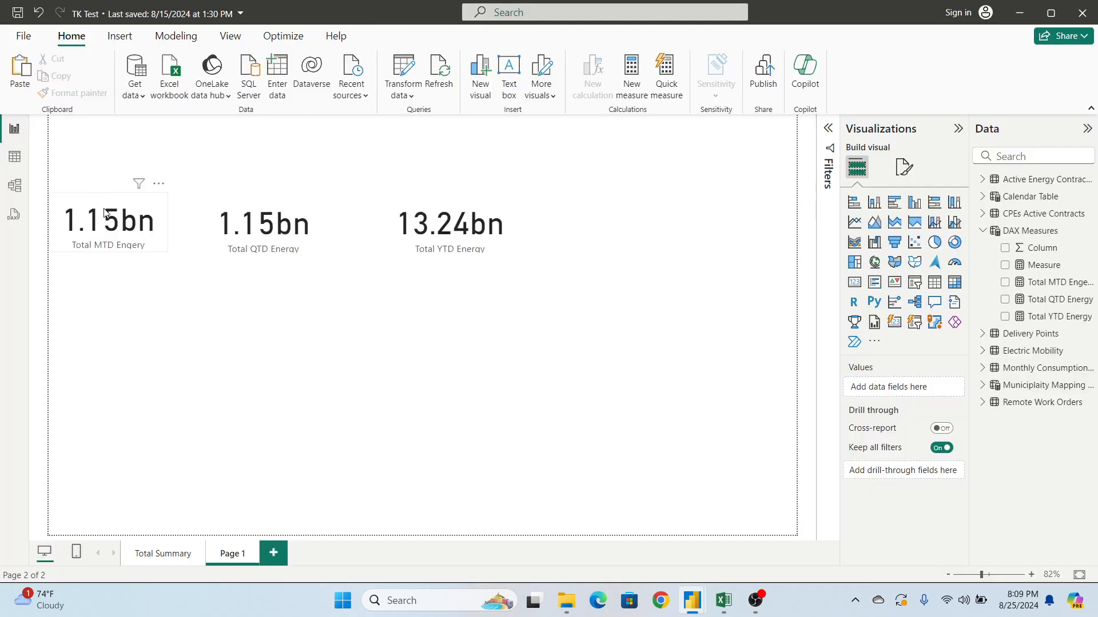
# Revisit the QTD and YTD energy cards, then deselect them on the empty canvas.
pyautogui.click(263, 225)
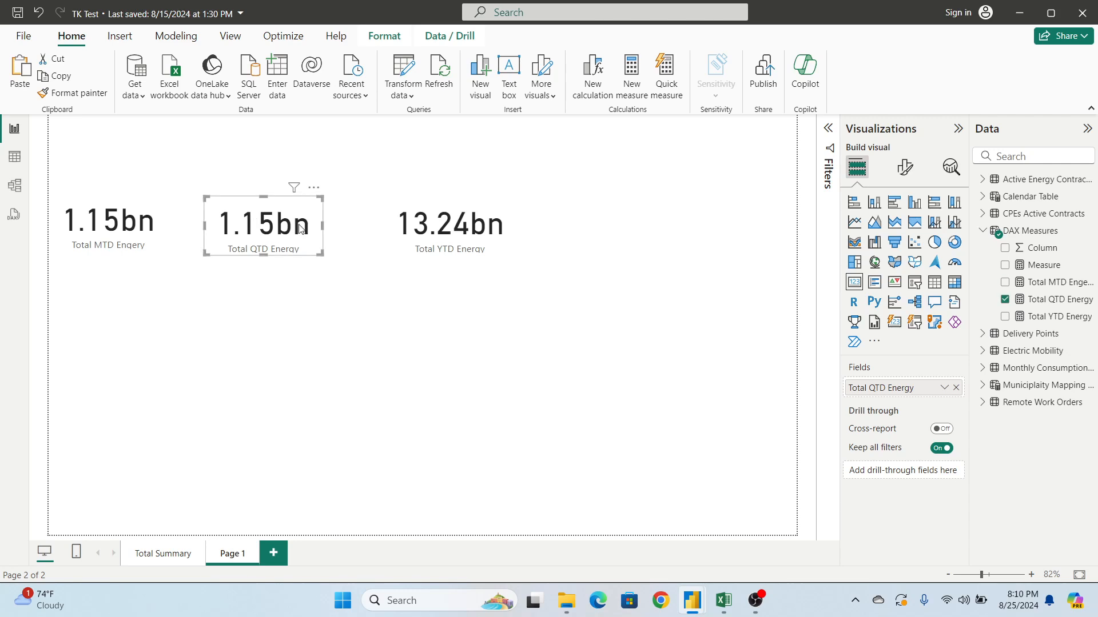
pyautogui.click(450, 224)
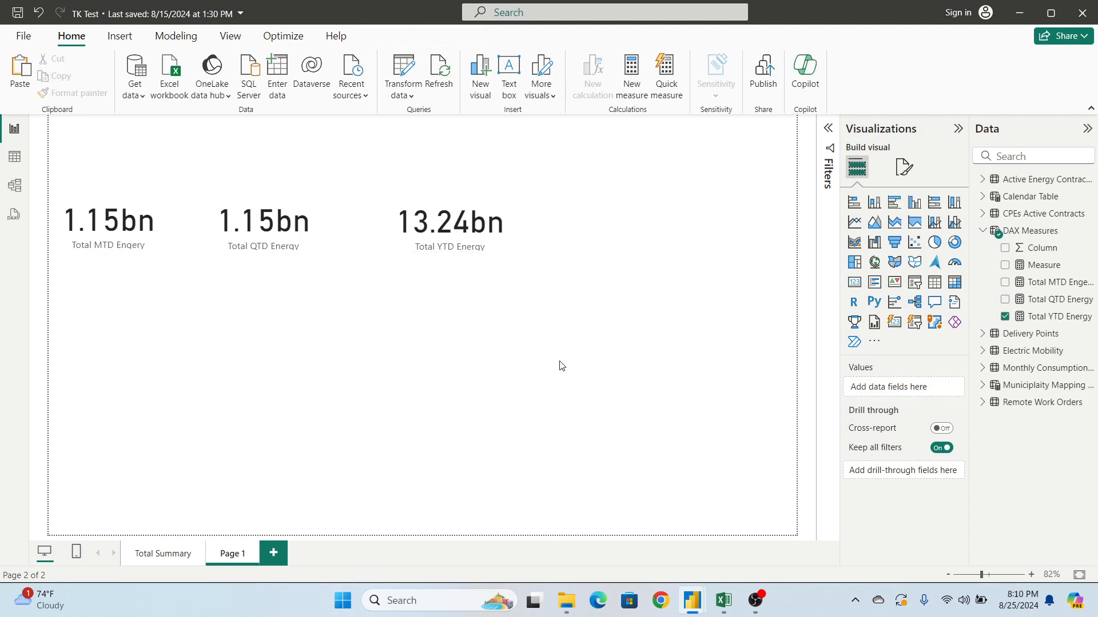
pyautogui.click(1005, 317)
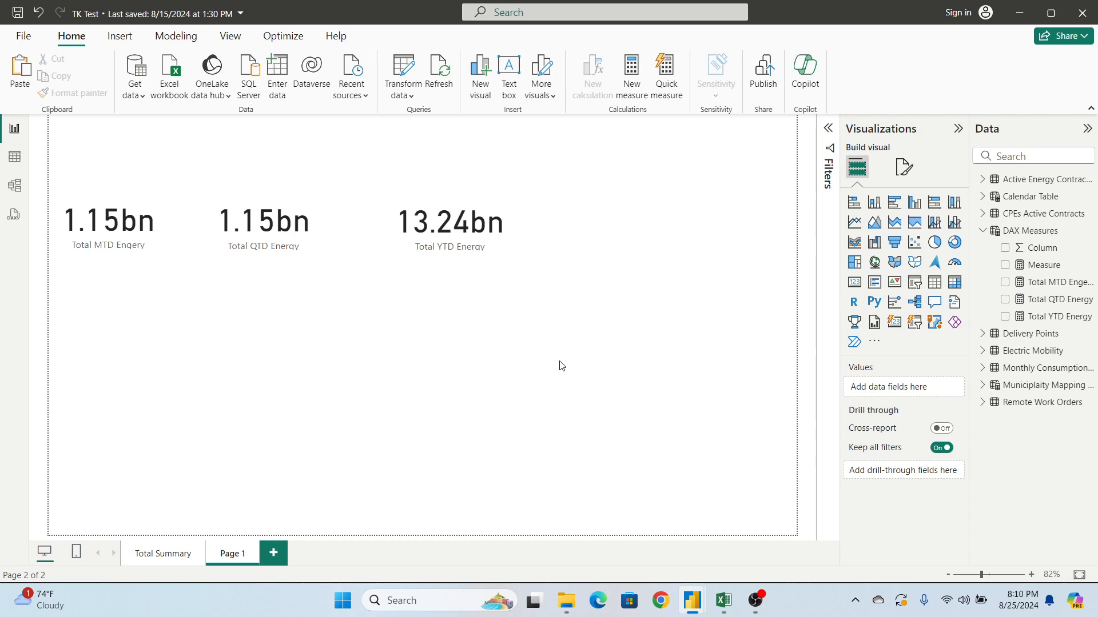
pyautogui.moveTo(632, 450)
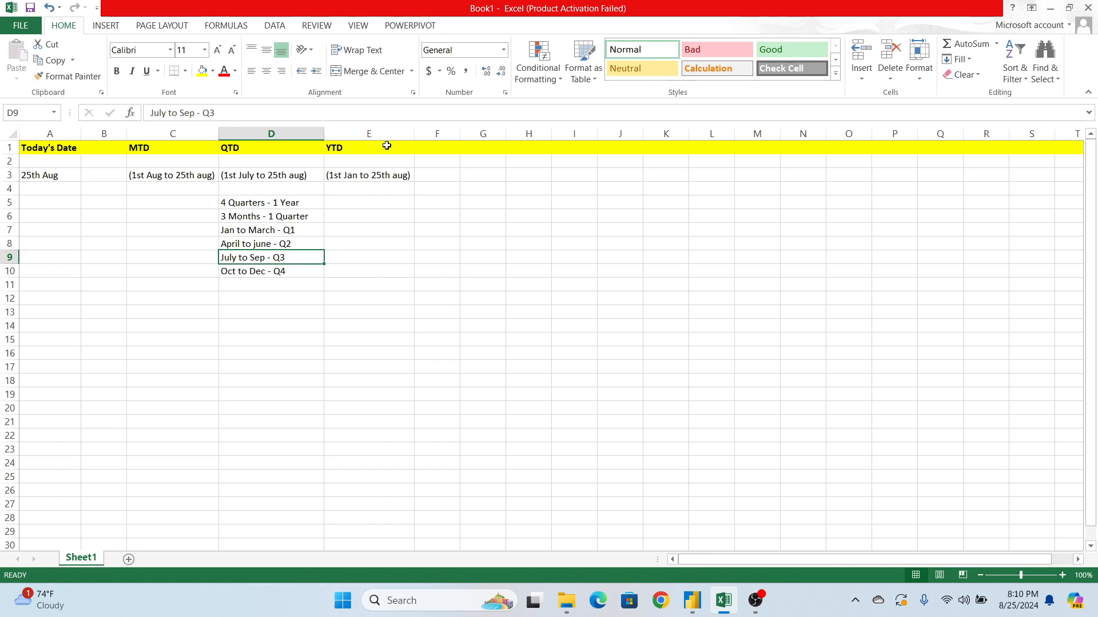
# Point at the YTD heading row on the date-range notes sheet.
pyautogui.click(49, 174)
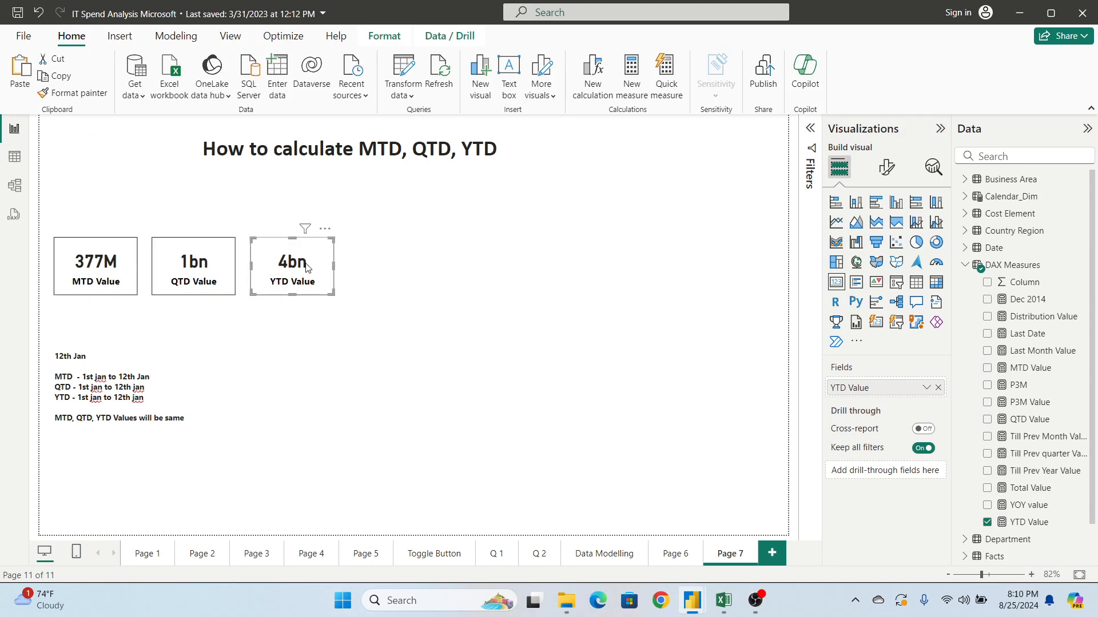
# Add a 'Different Scenario' heading at the start of the notes text box.
pyautogui.click(95, 264)
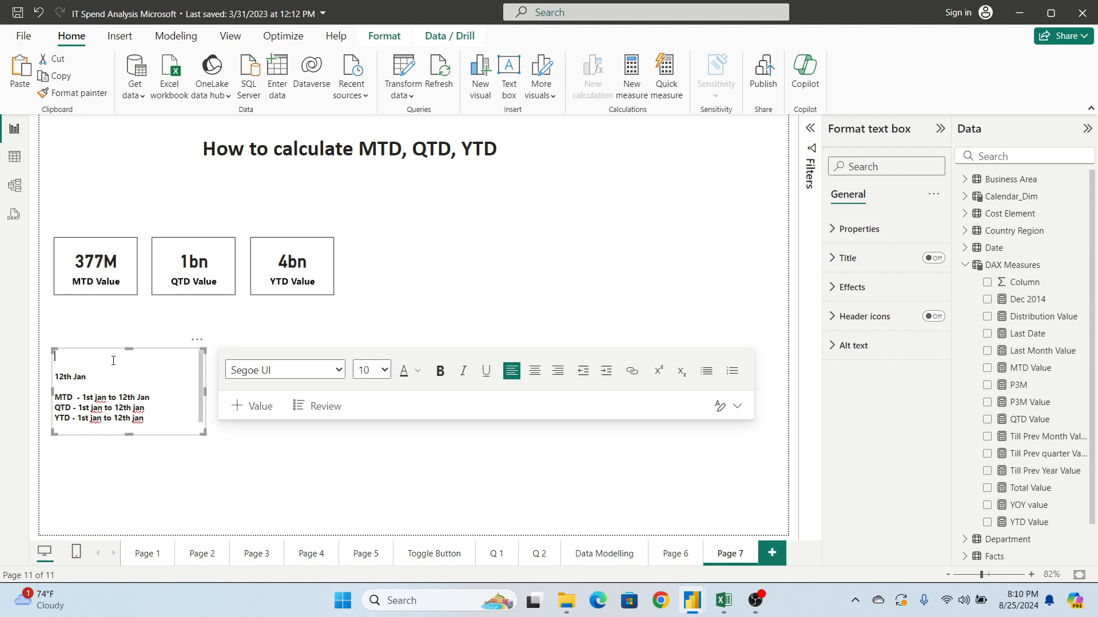
pyautogui.write('Different')
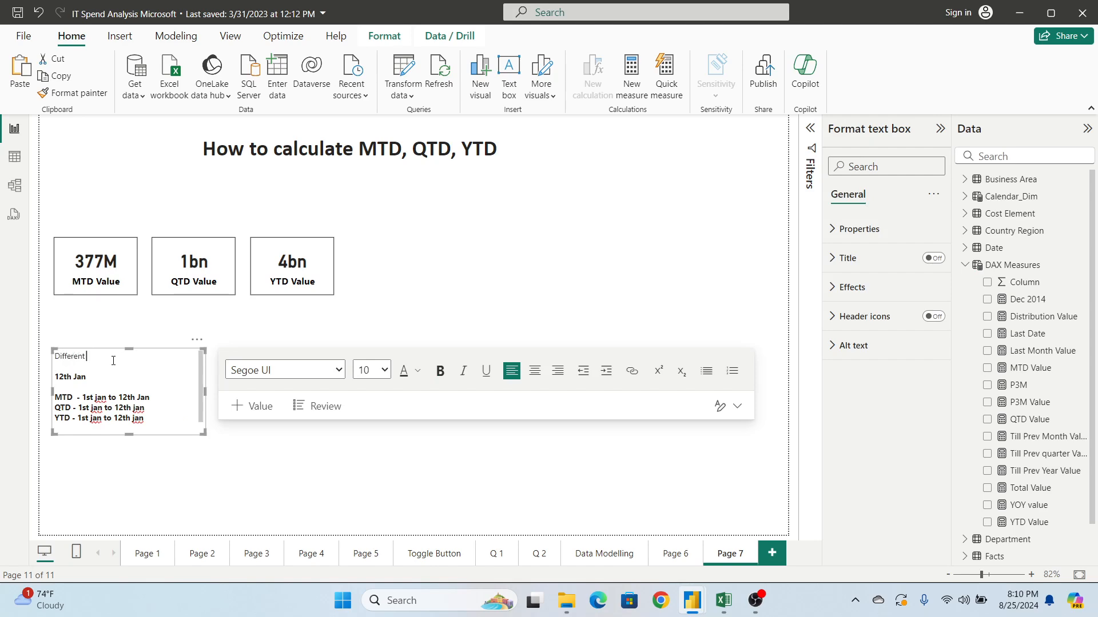
pyautogui.write('Scen')
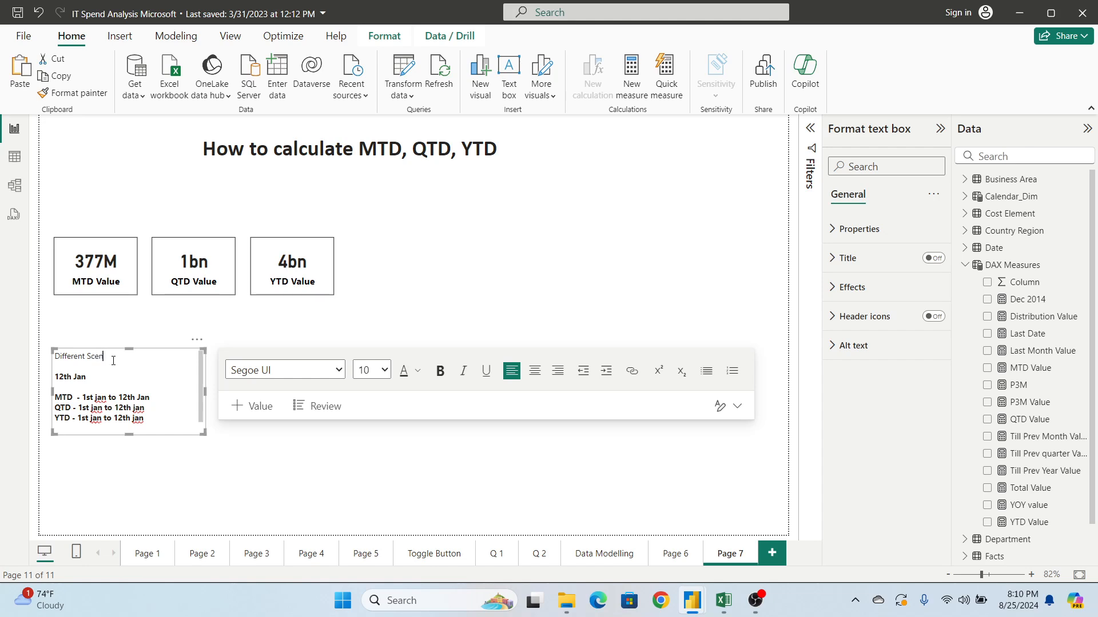
pyautogui.write('ario')
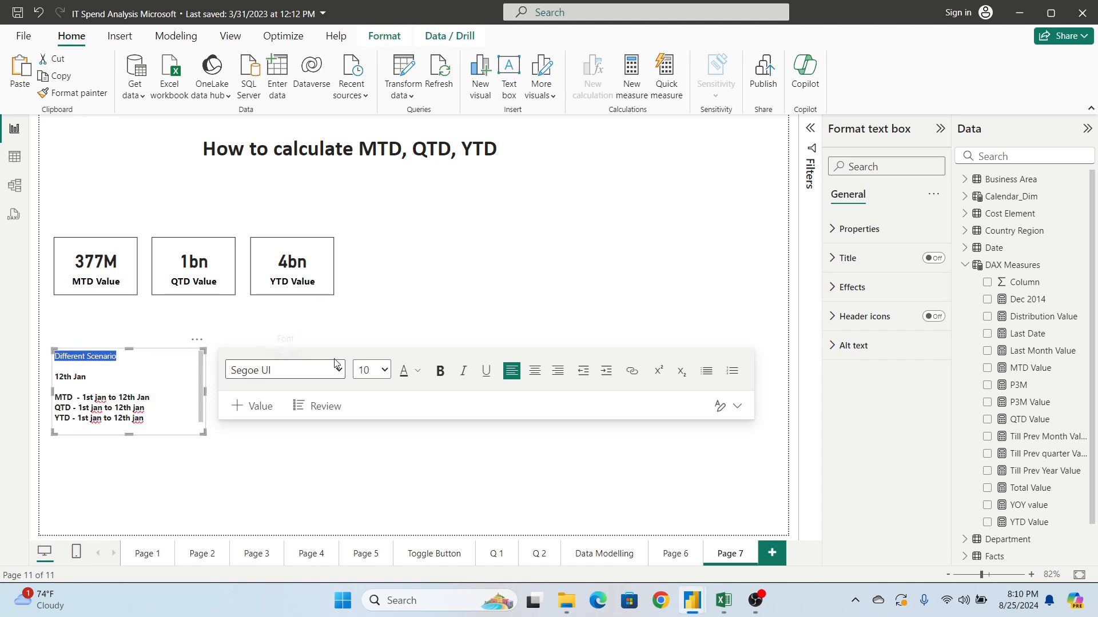
# Set the Different Scenario heading to font size 16 and extend the text box to show every line.
pyautogui.click(388, 369)
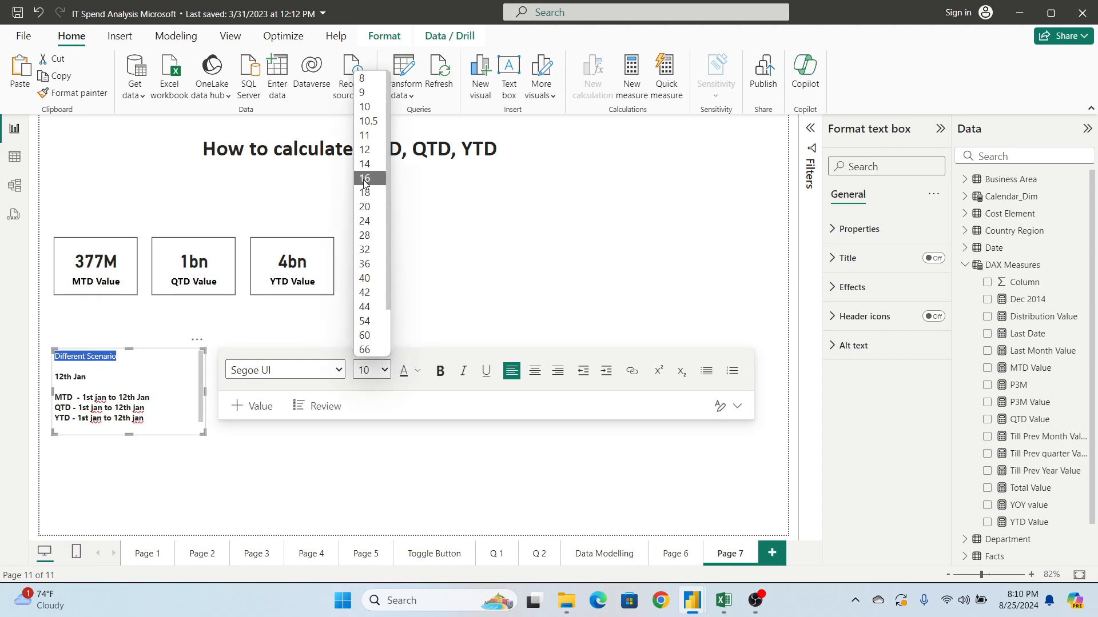
pyautogui.click(324, 454)
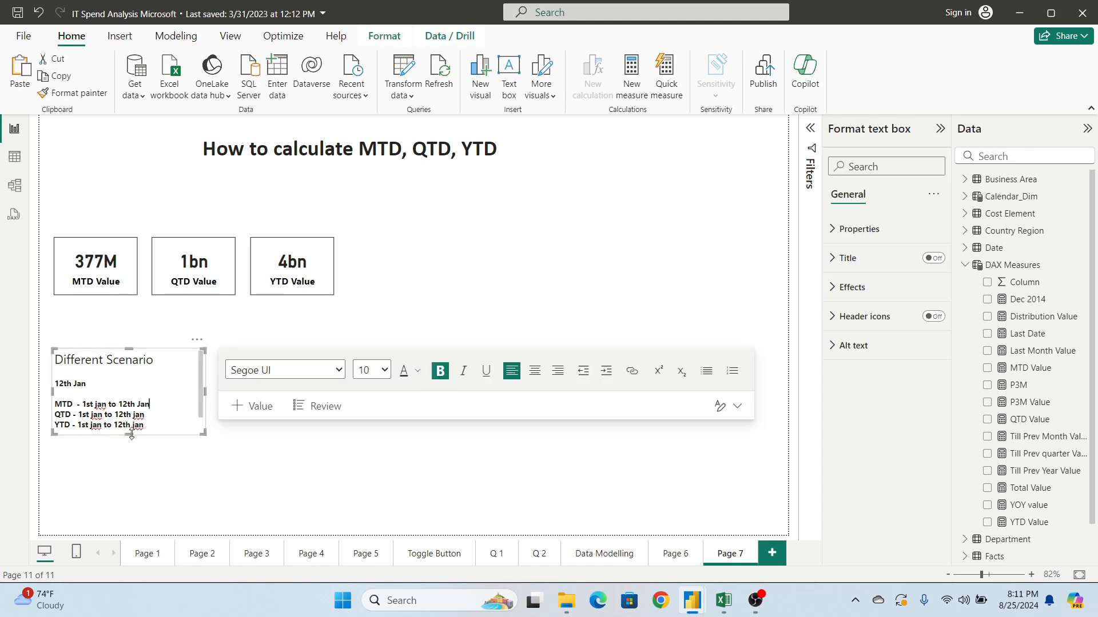
pyautogui.click(280, 456)
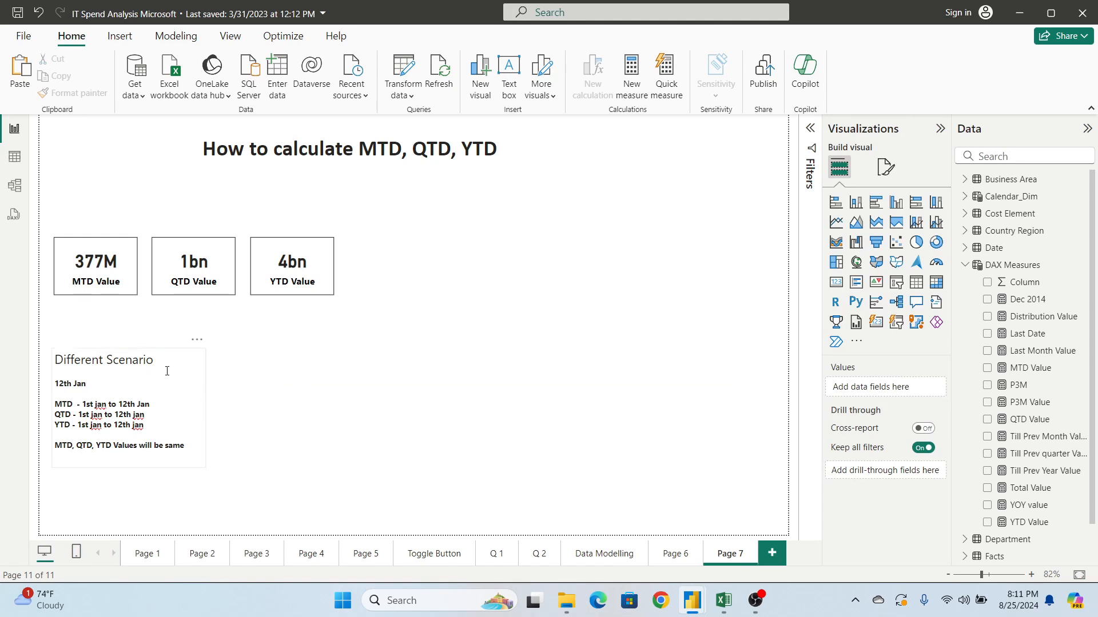
pyautogui.doubleClick(70, 384)
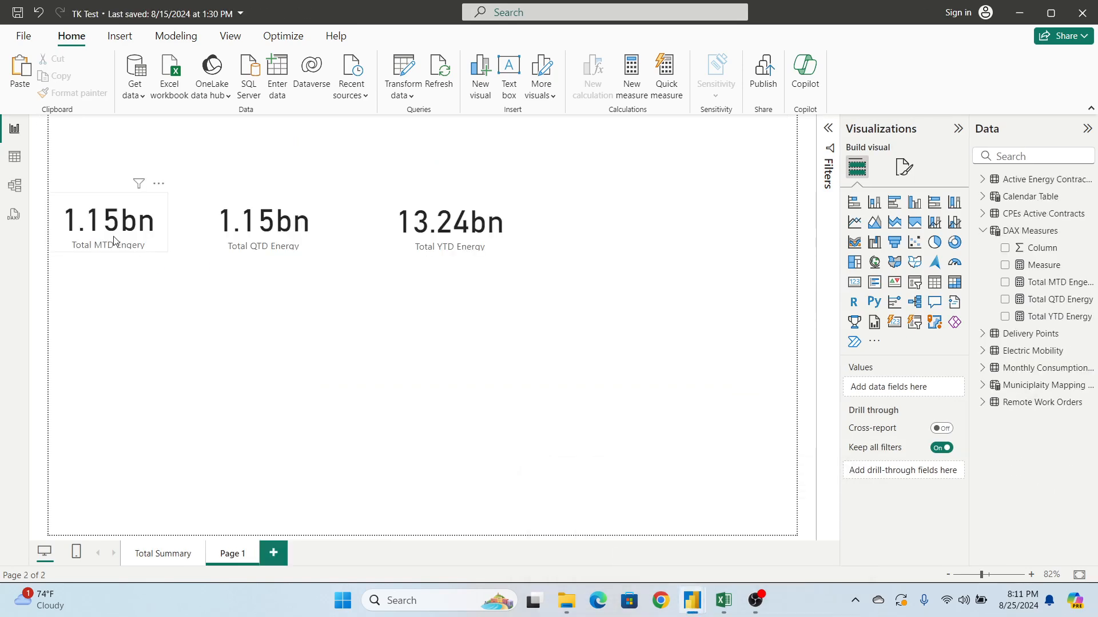
# Select the MTD energy card on the TK Test report page.
pyautogui.click(263, 222)
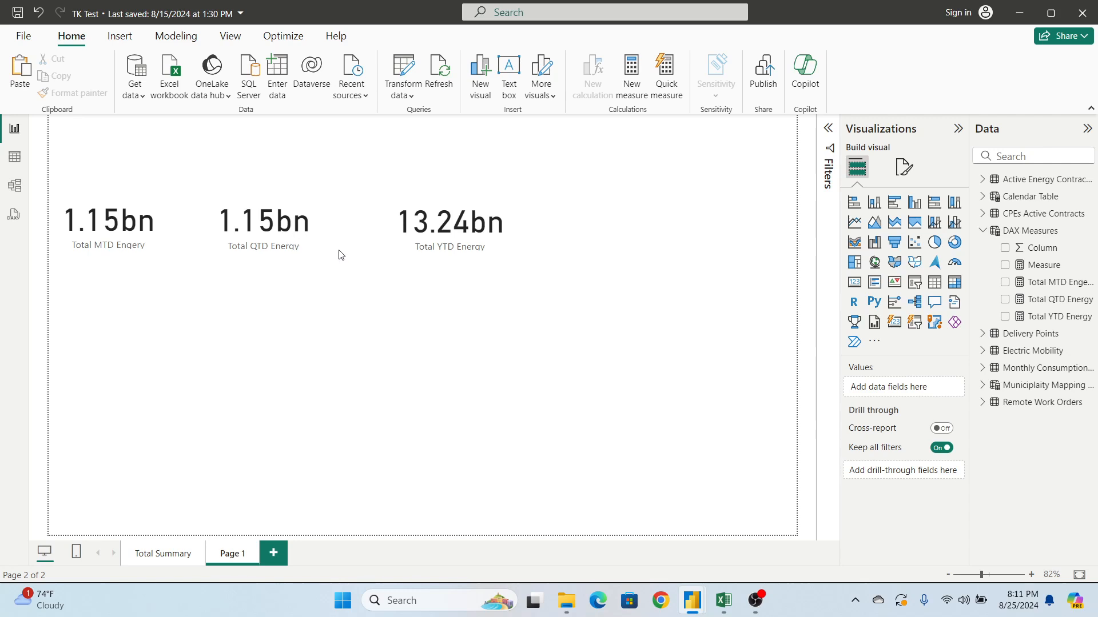
pyautogui.moveTo(344, 266)
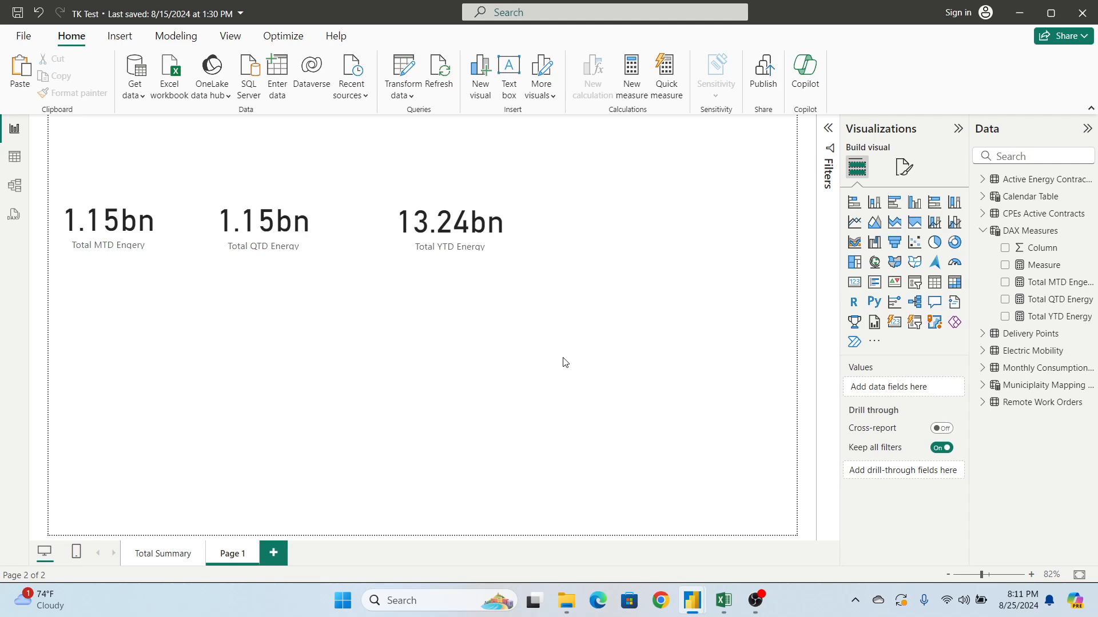
pyautogui.click(754, 600)
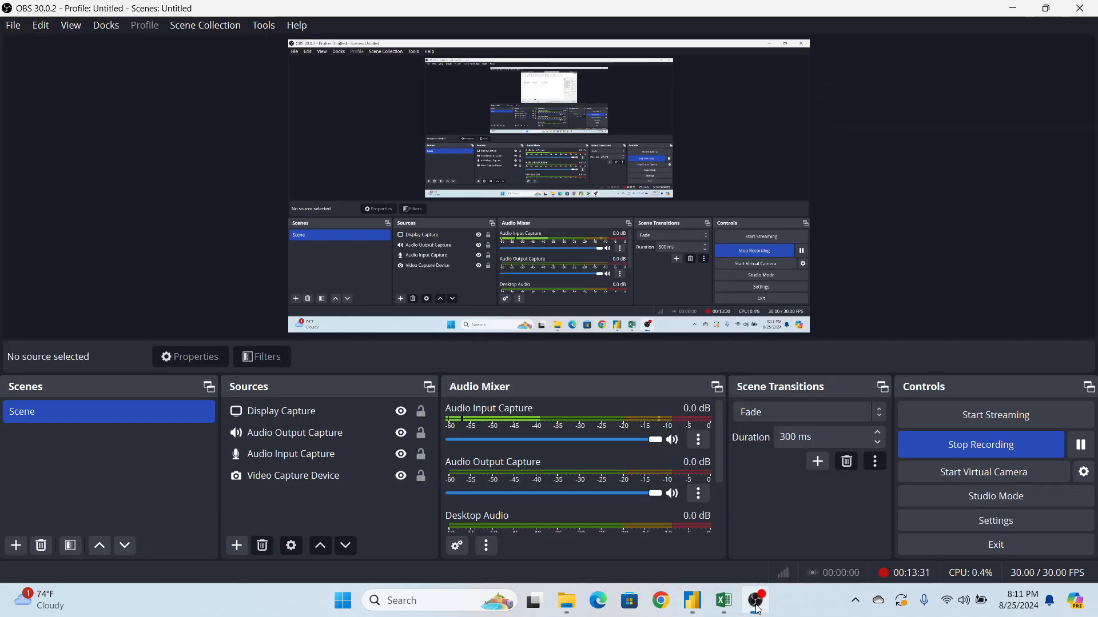